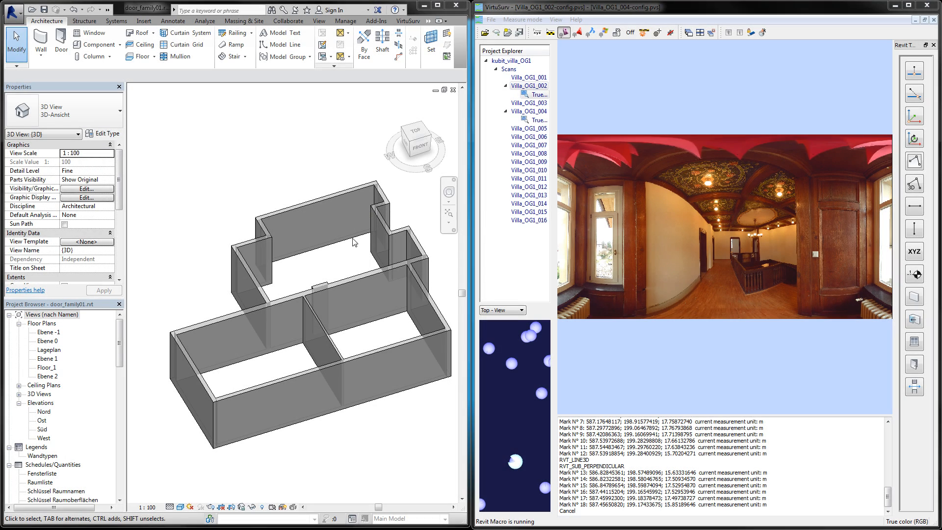
mouse_move(341, 259)
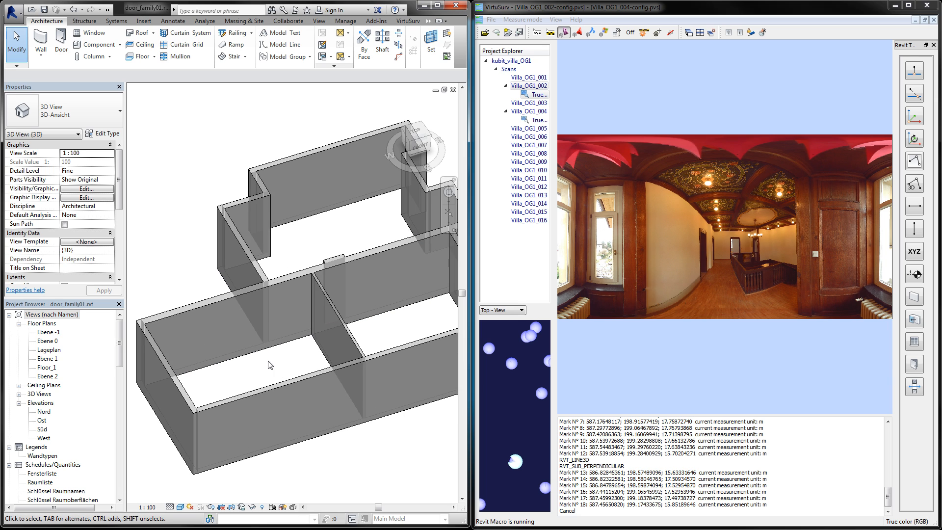
mouse_move(290, 356)
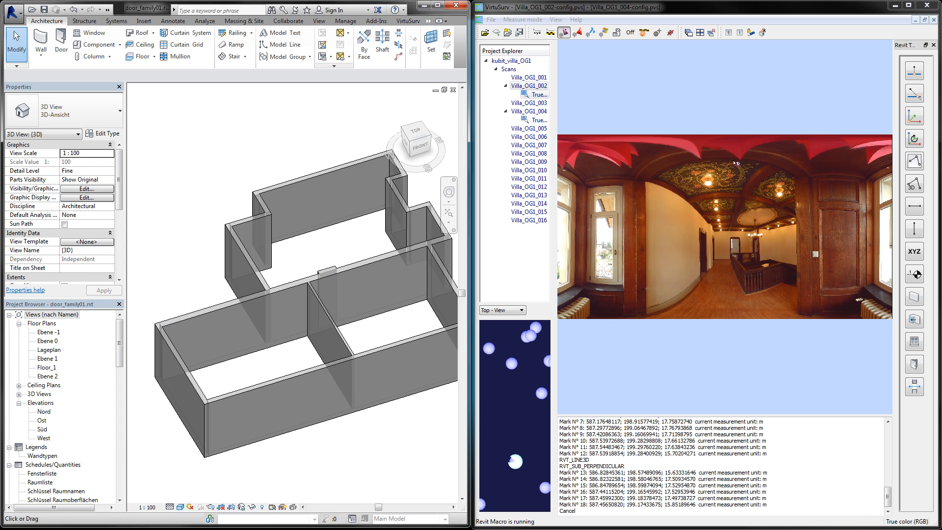
mouse_move(863, 113)
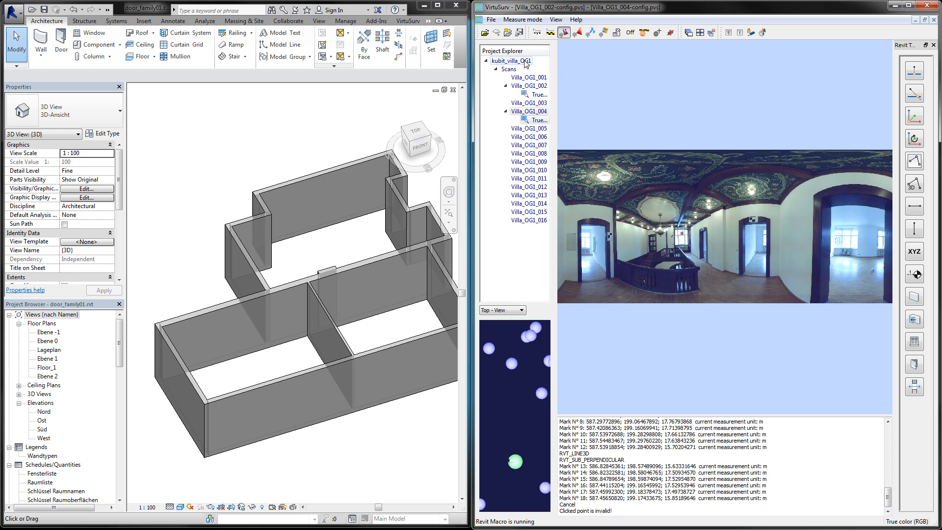
Step: Export all scan positions from the VirtuSurv project to 'scanmap' on the desktop
right_click(510, 61)
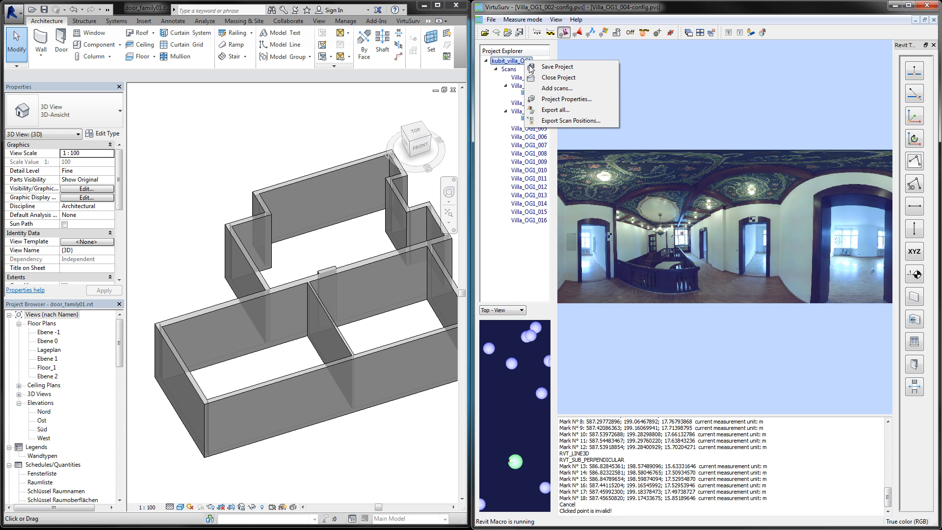
mouse_move(573, 121)
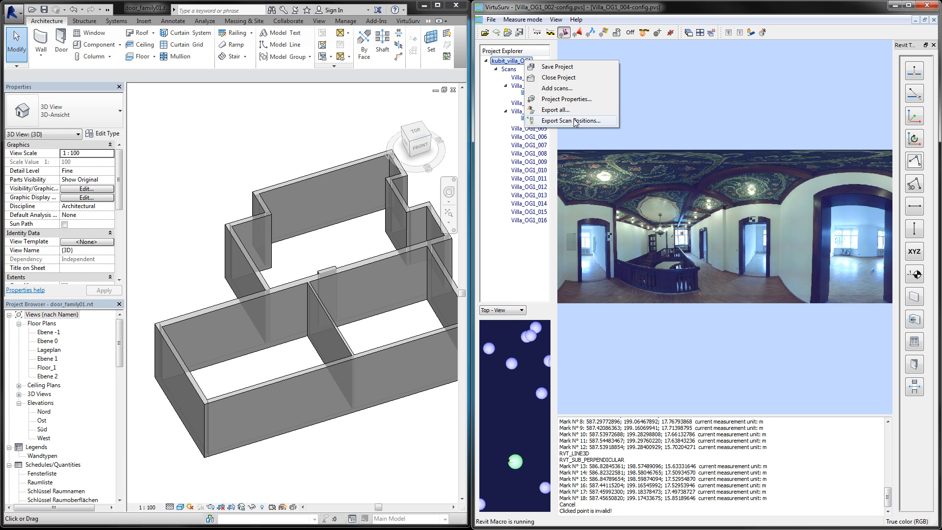
click(568, 120)
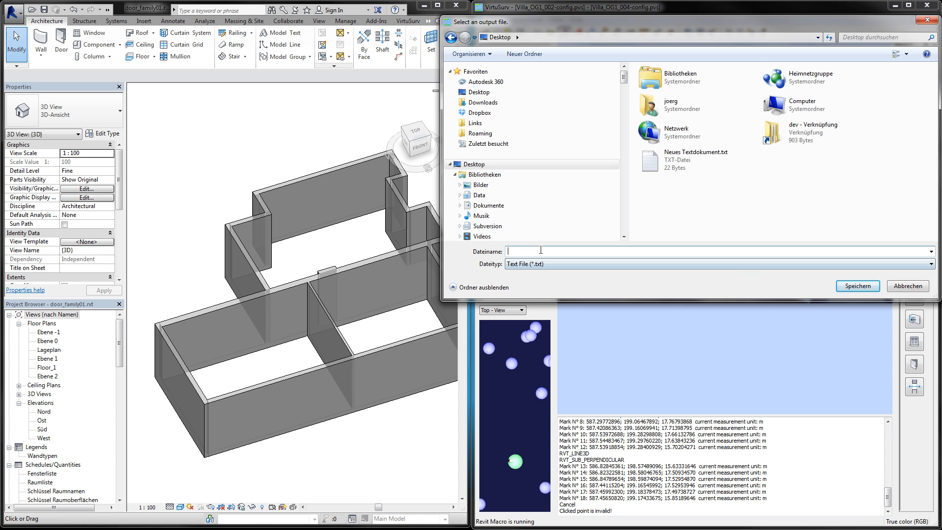
text(scanmap)
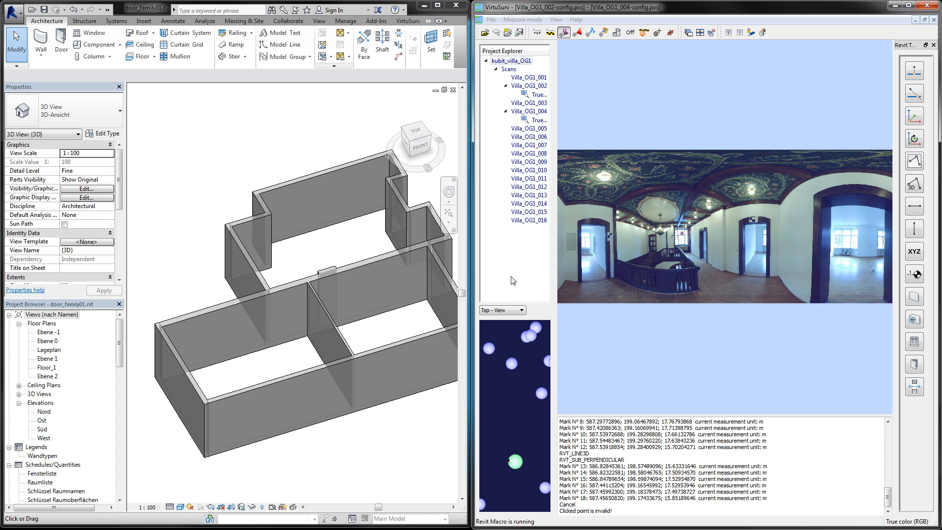
Step: Import the scan positions from scanmap.txt on the Desktop into the Revit model
click(407, 21)
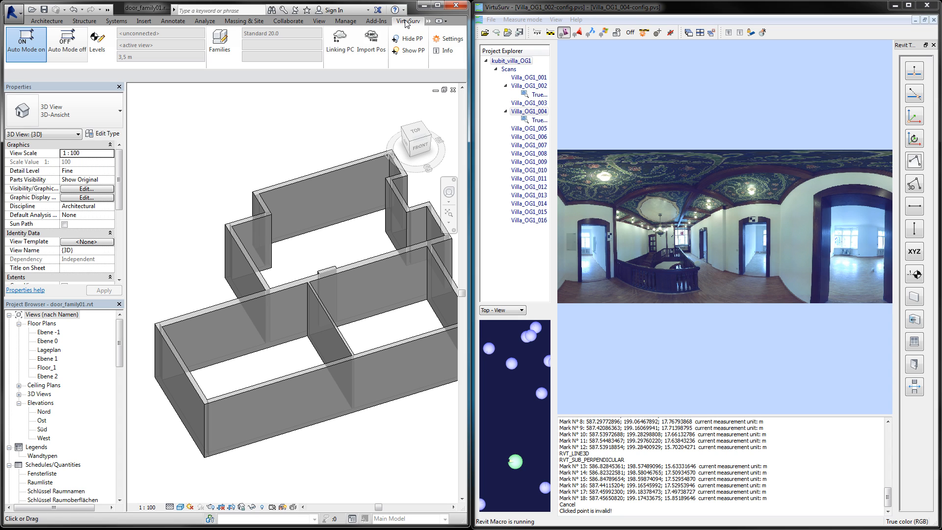
mouse_move(388, 29)
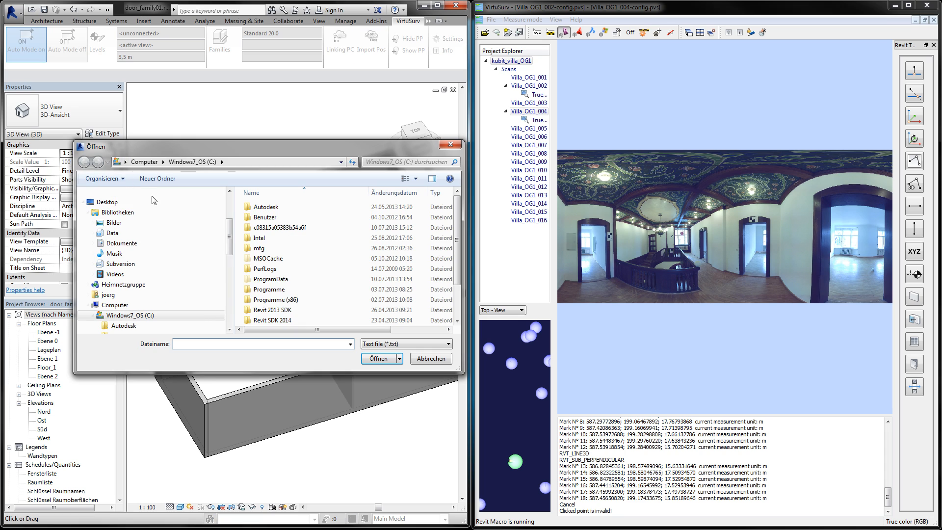
scroll(up, 3)
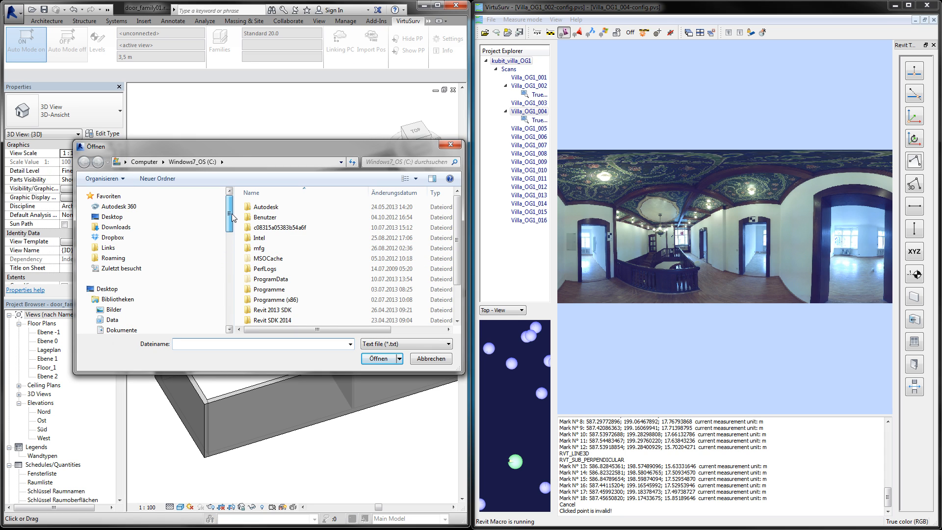
click(110, 288)
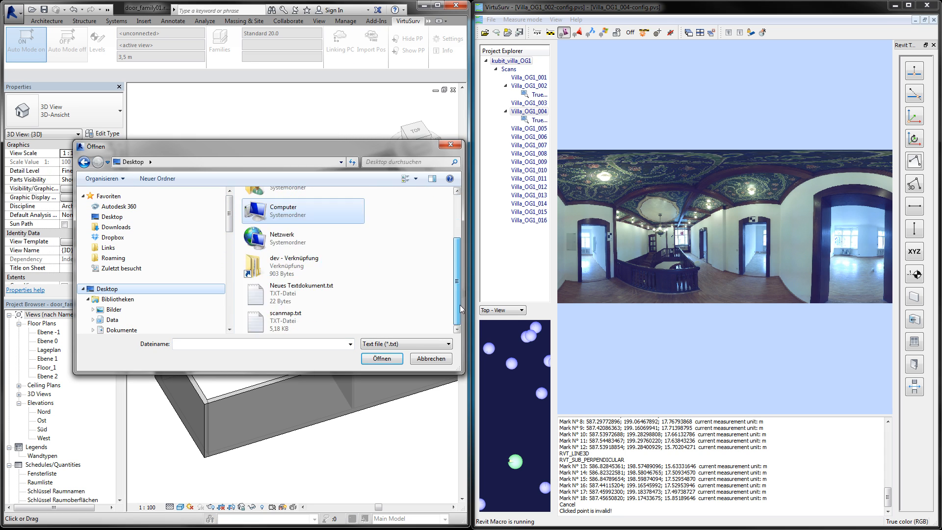
click(430, 358)
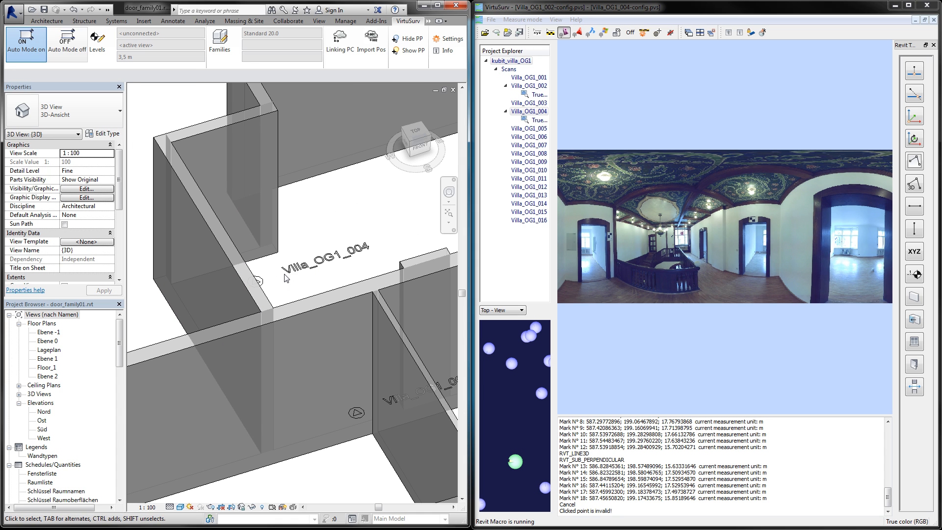
click(253, 281)
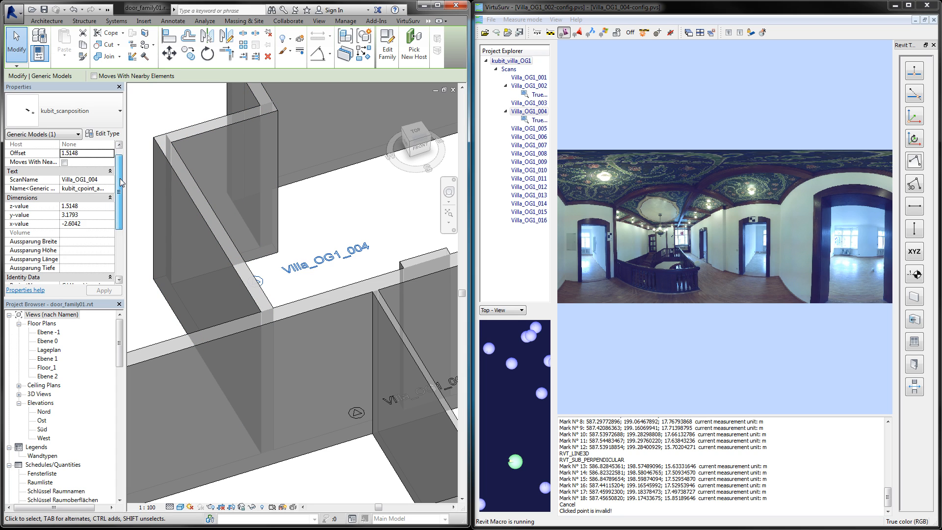
scroll(down, 3)
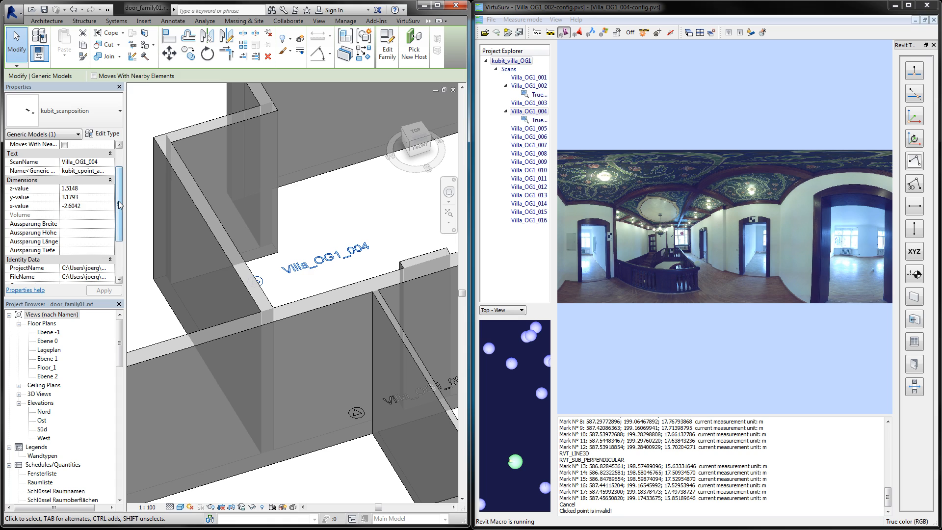
scroll(down, 3)
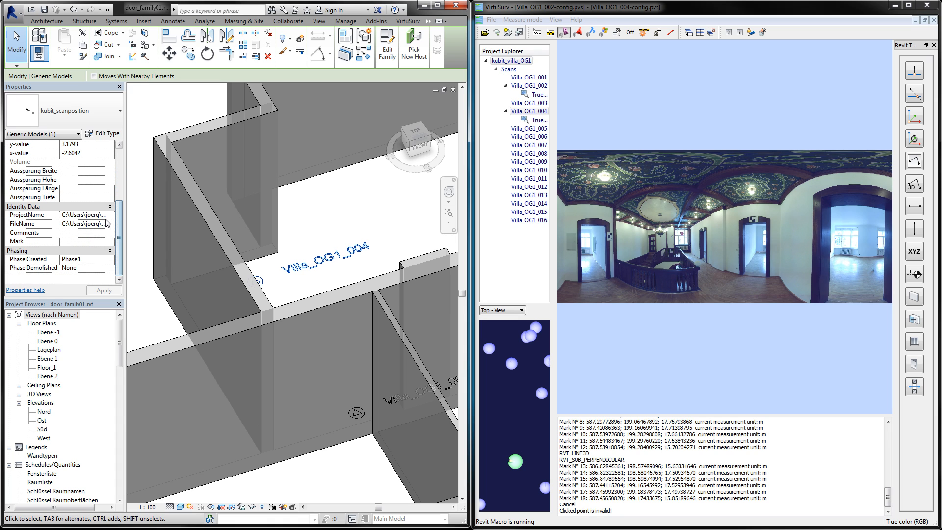
mouse_move(104, 223)
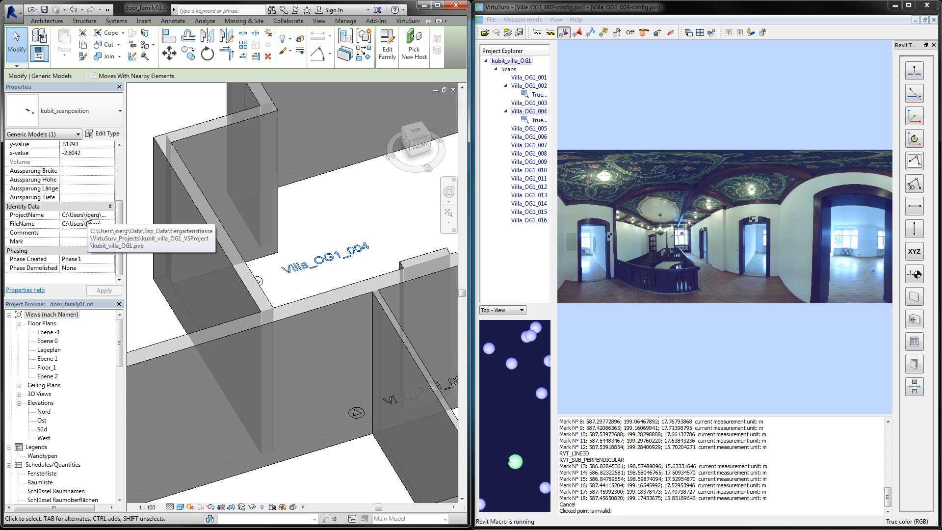
mouse_move(81, 231)
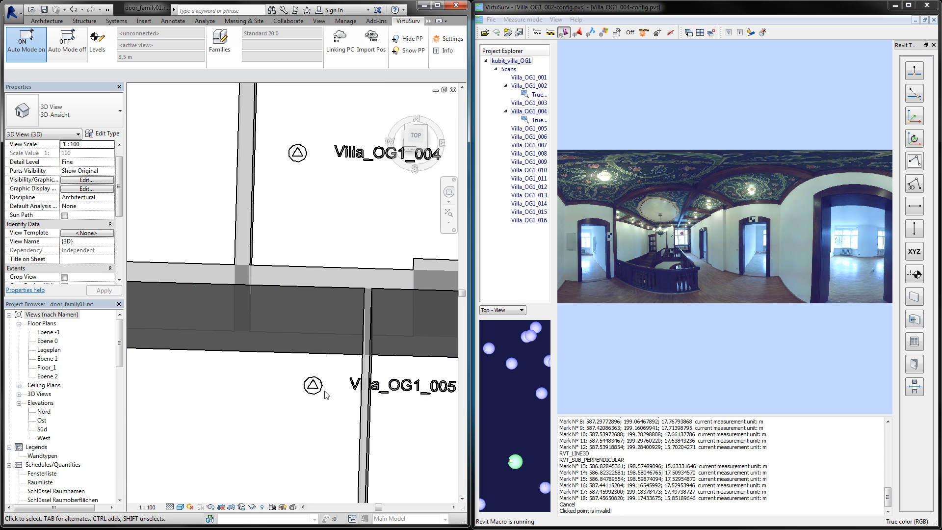
Step: Open the Villa_OG1_005 panorama from its Revit marker and maximize it in VirtuSurv
click(311, 385)
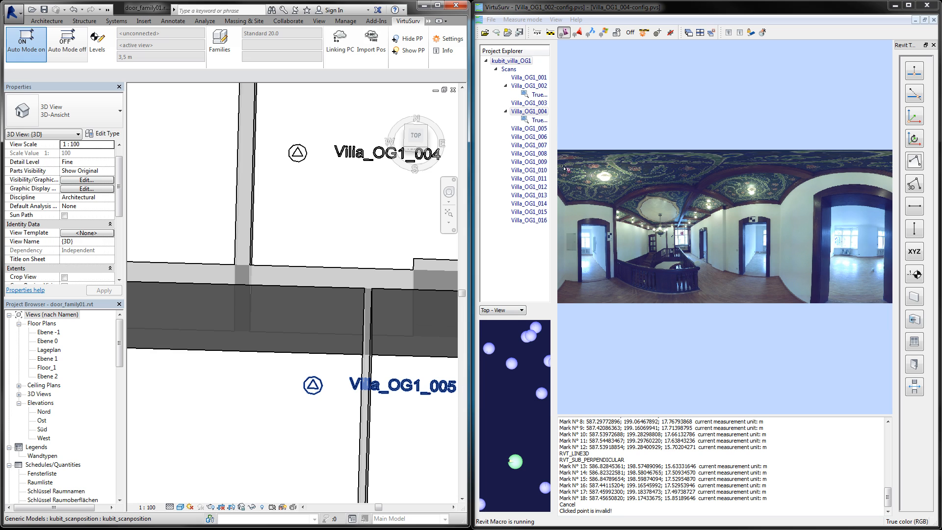
click(527, 128)
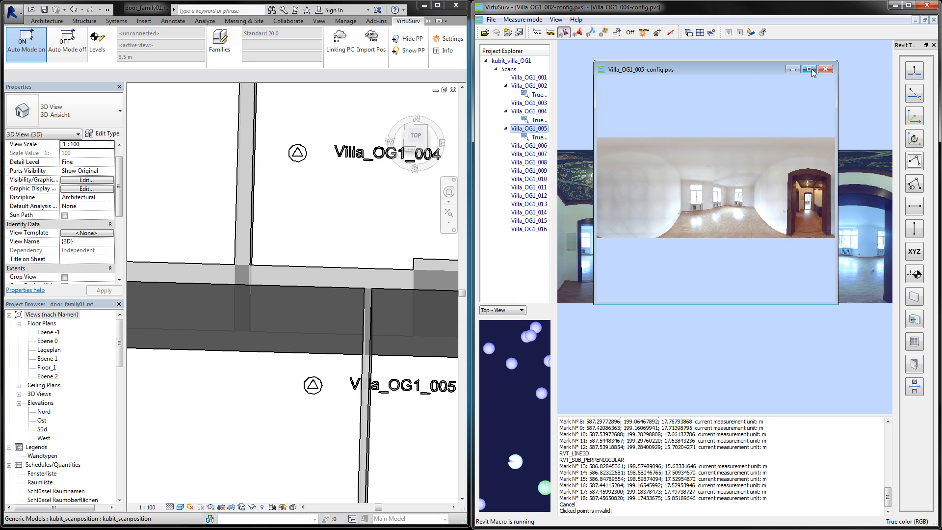
click(811, 69)
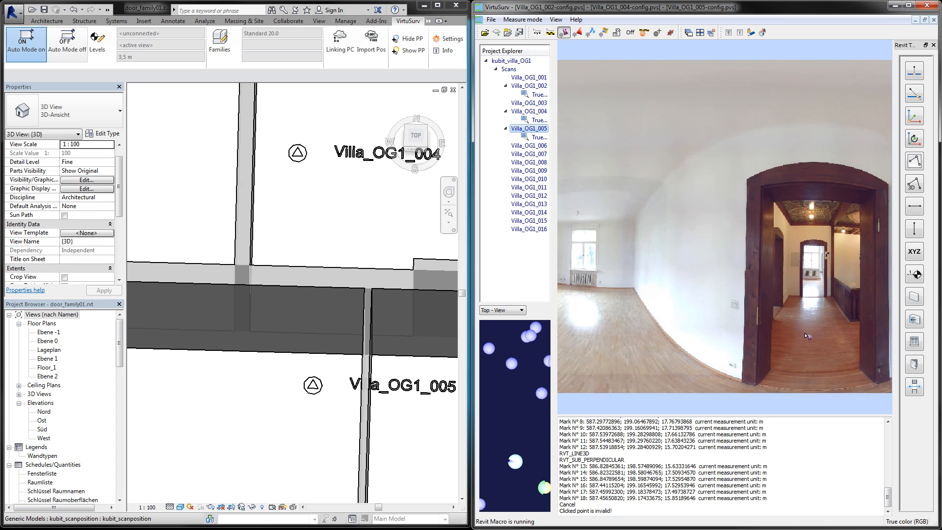
Step: In the 3D view, pick the middle wall face as the work plane
click(171, 344)
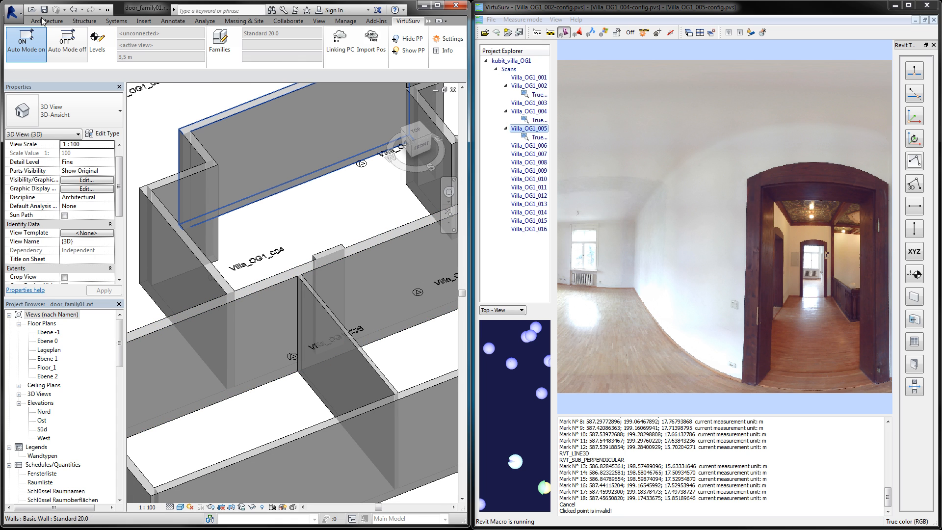
click(46, 20)
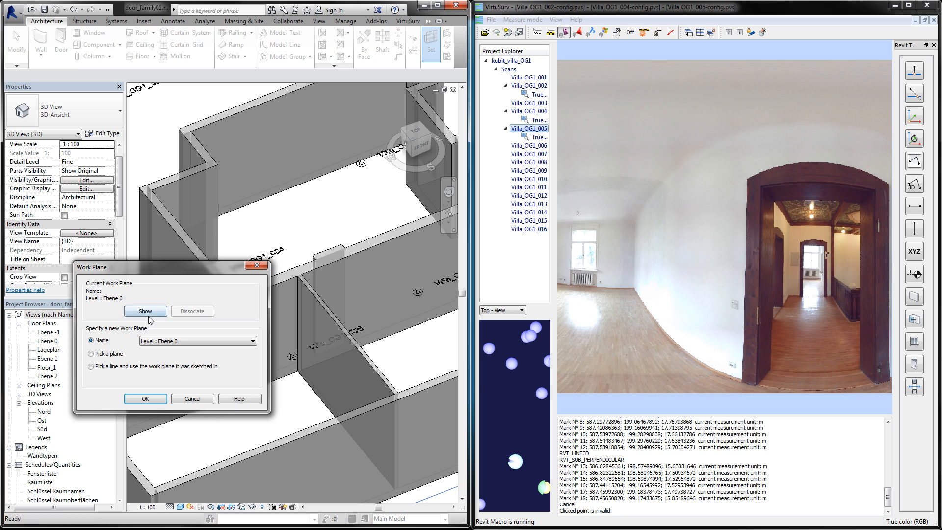
click(144, 398)
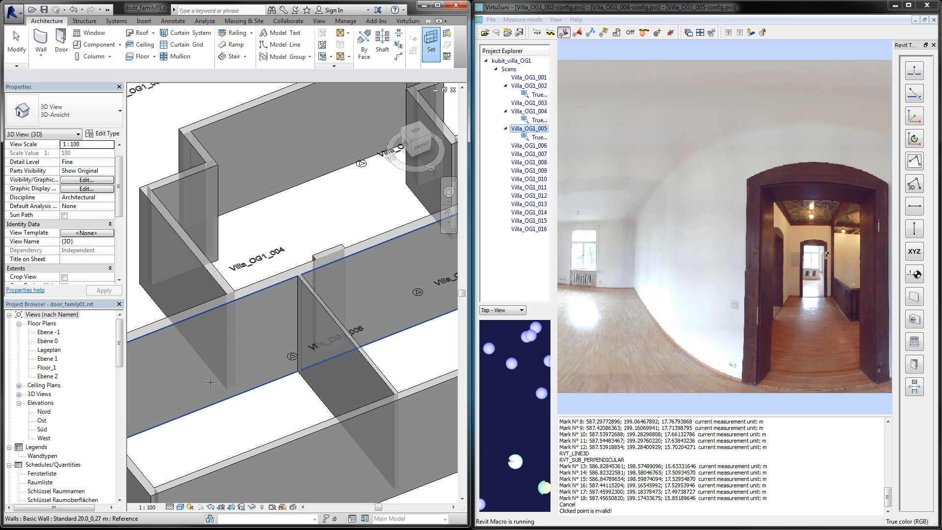
mouse_move(279, 290)
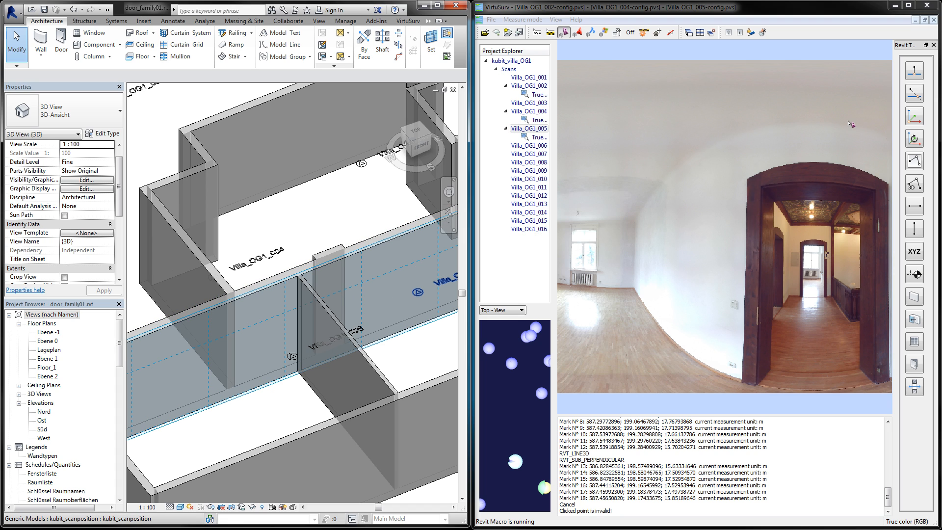
Step: Trace the door frame's upper edge and corner from the panorama as Revit lines
click(914, 183)
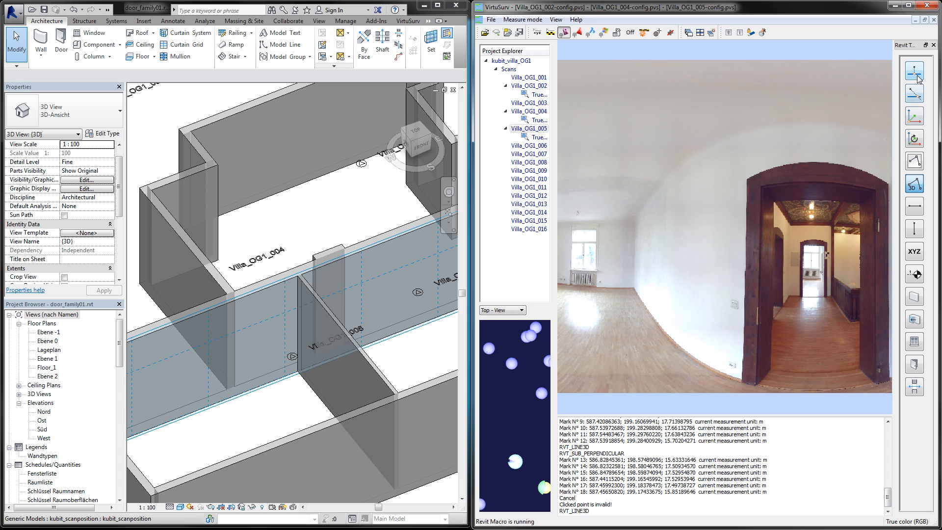
mouse_move(913, 72)
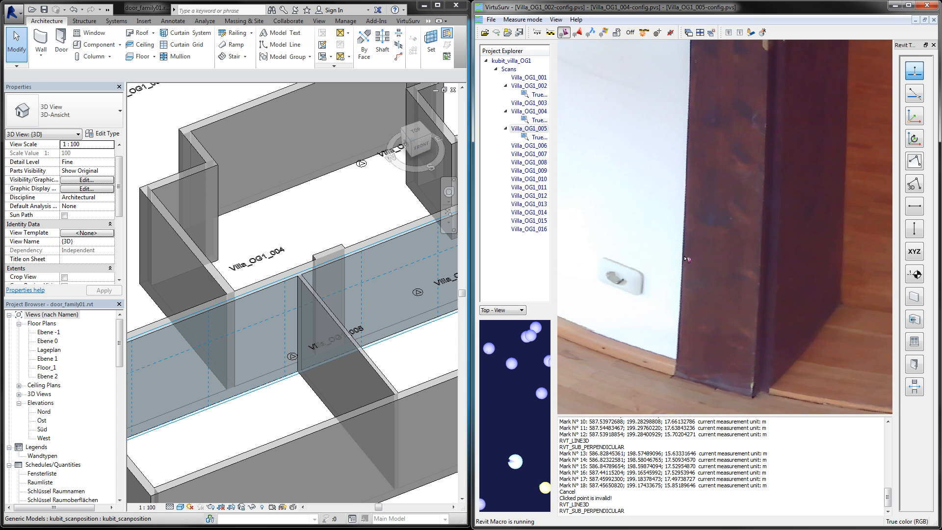
mouse_move(687, 325)
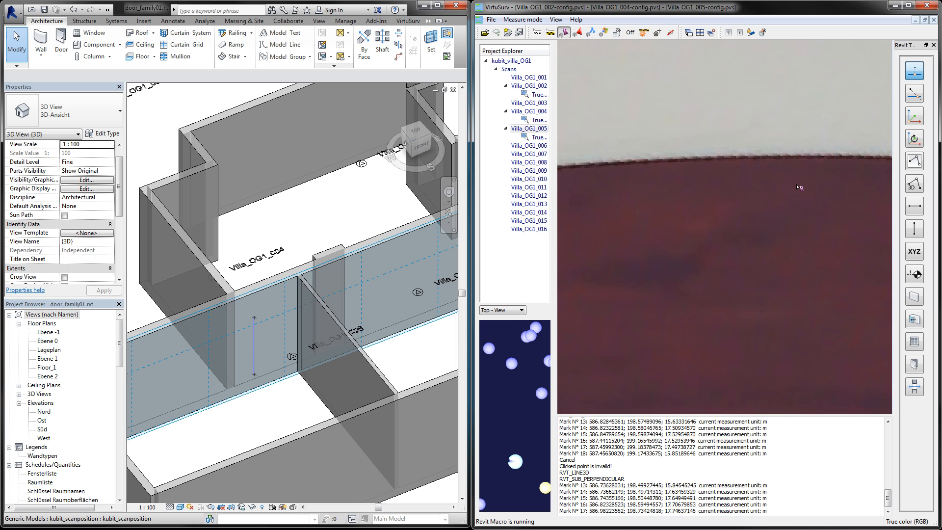
click(792, 158)
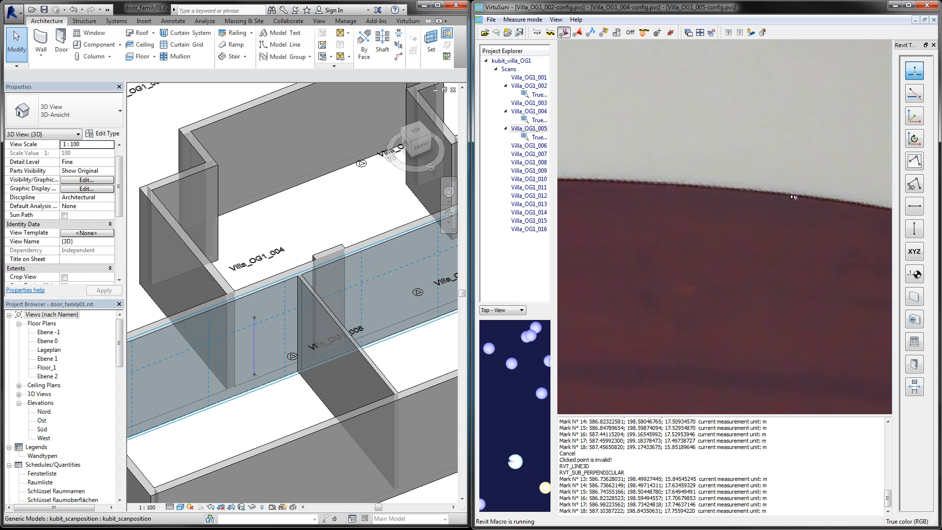
mouse_move(792, 199)
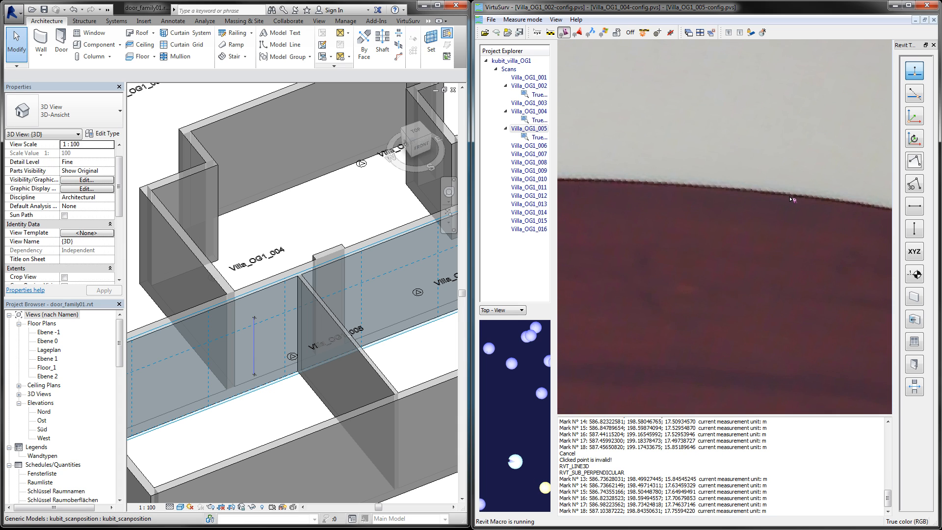
click(653, 198)
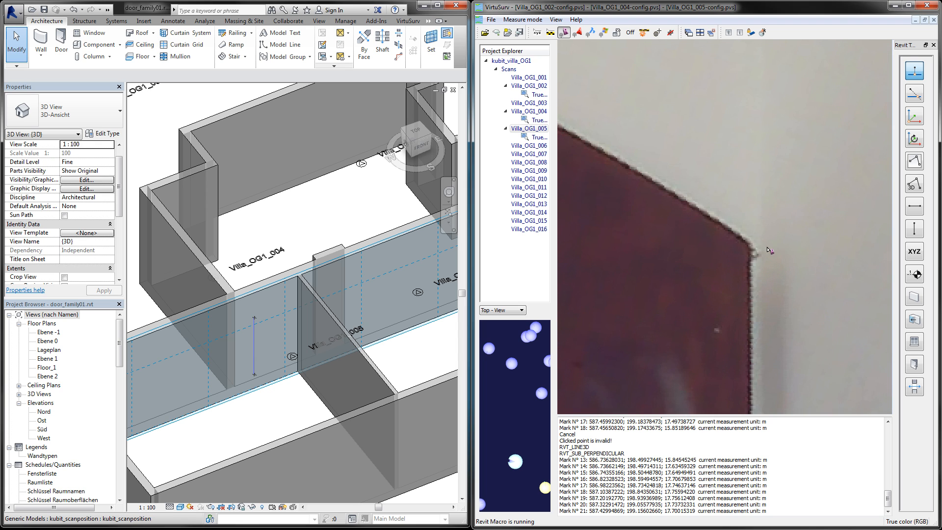
click(734, 236)
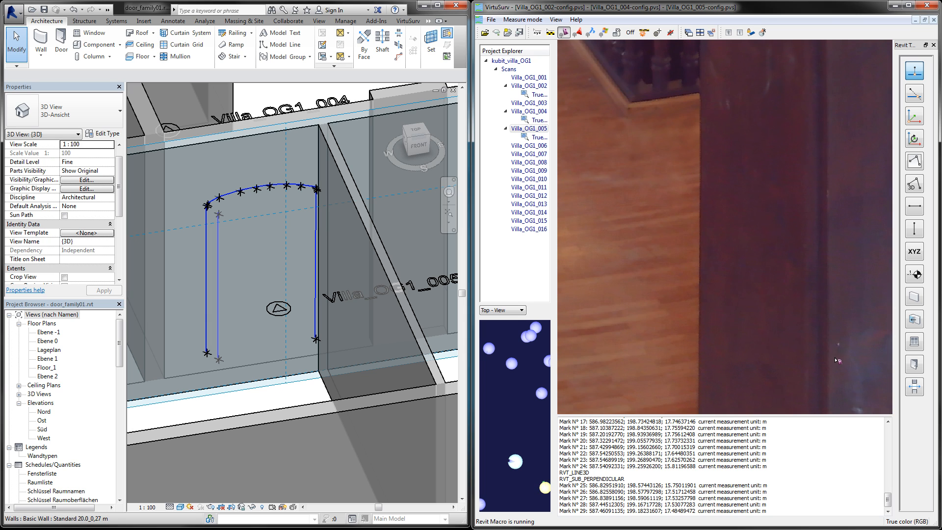
mouse_move(831, 357)
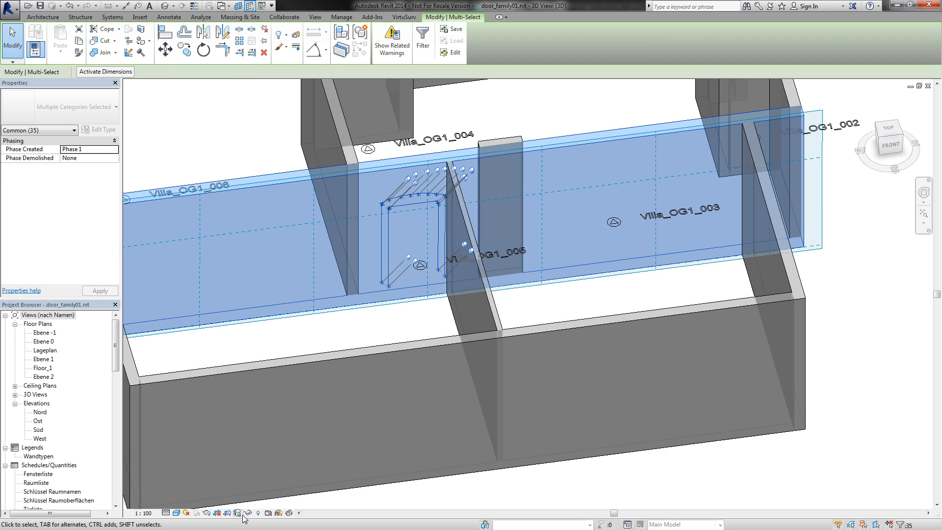
mouse_move(246, 513)
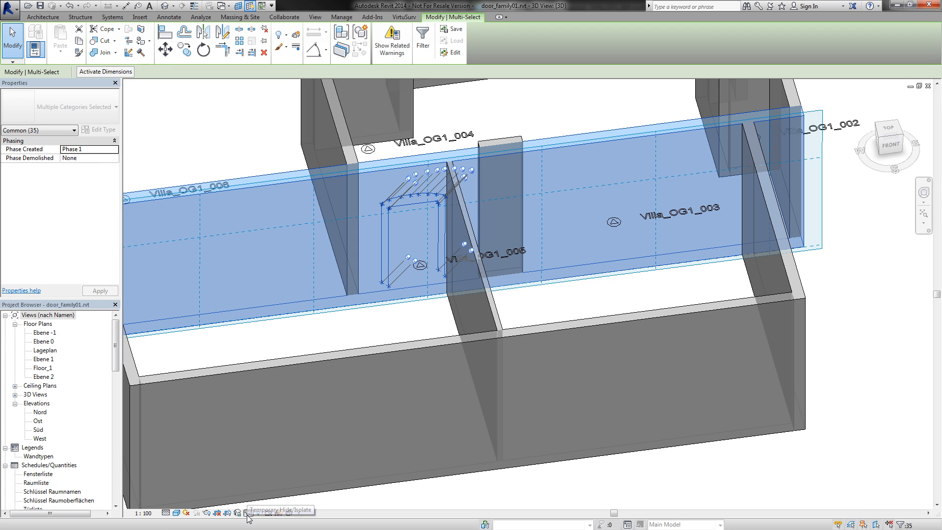
Step: Temporarily isolate the wall and its traced door outline lines in the 3D view
click(247, 512)
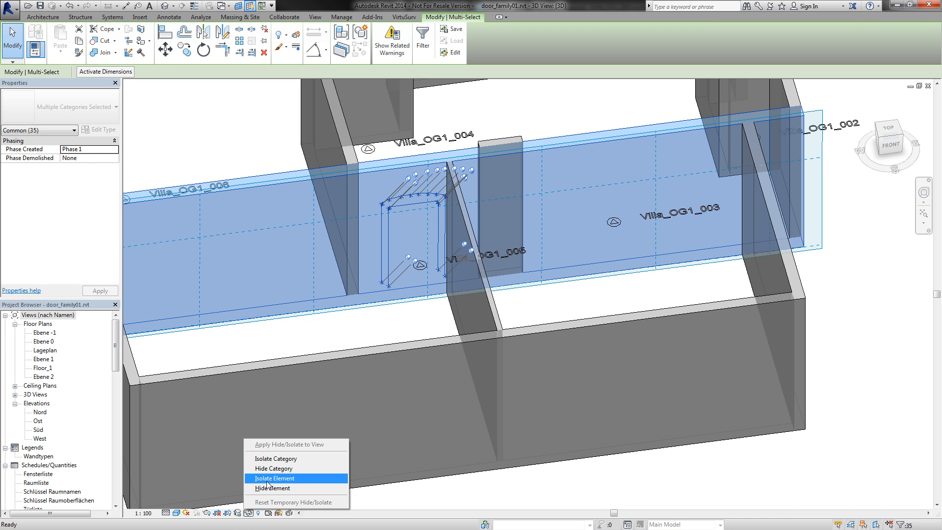
click(273, 479)
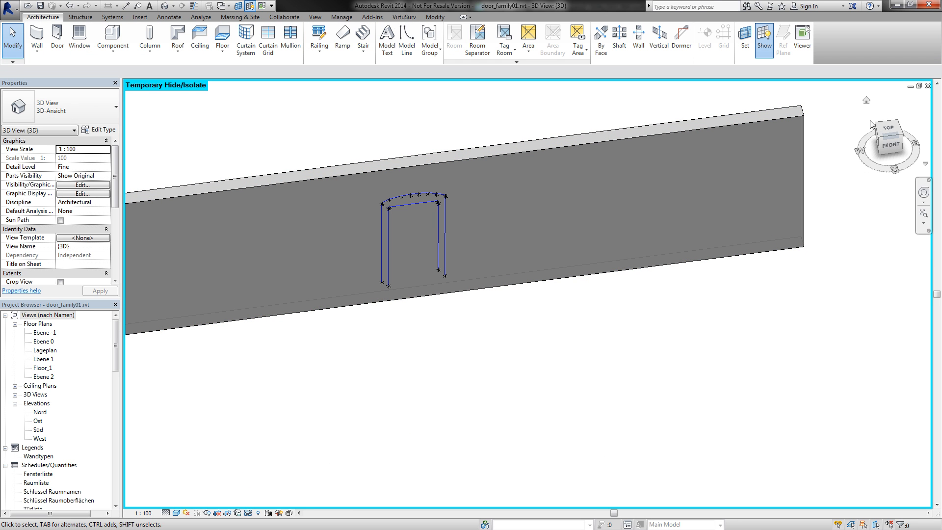
mouse_move(866, 99)
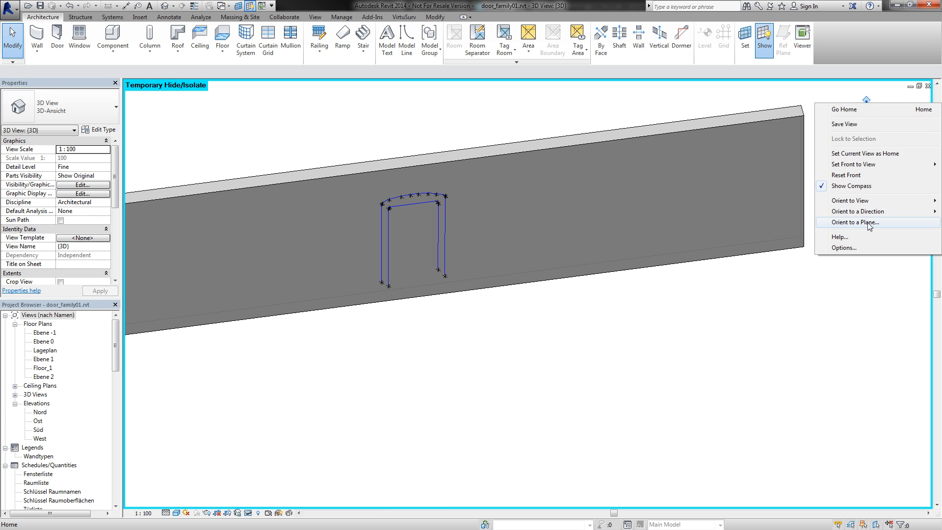
Step: Orient the 3D view to the Basic Wall plane using the ViewCube
click(853, 223)
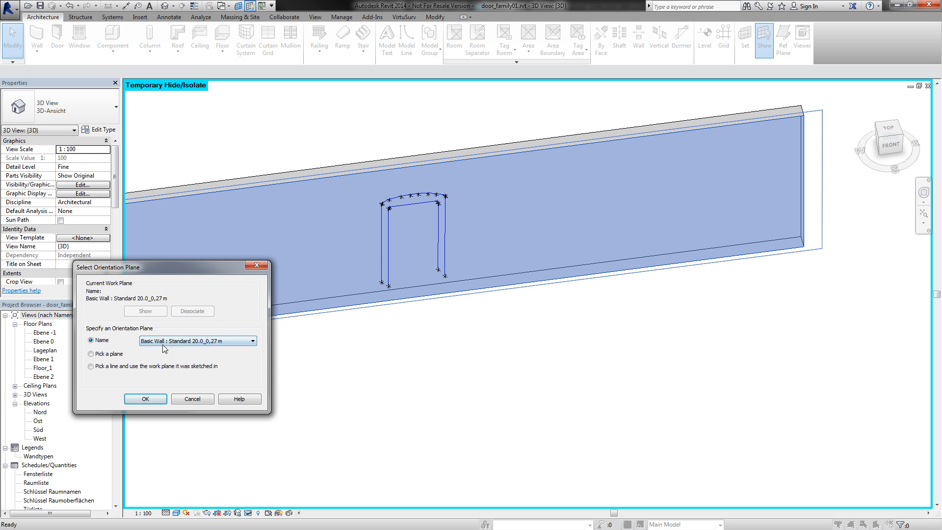
mouse_move(237, 342)
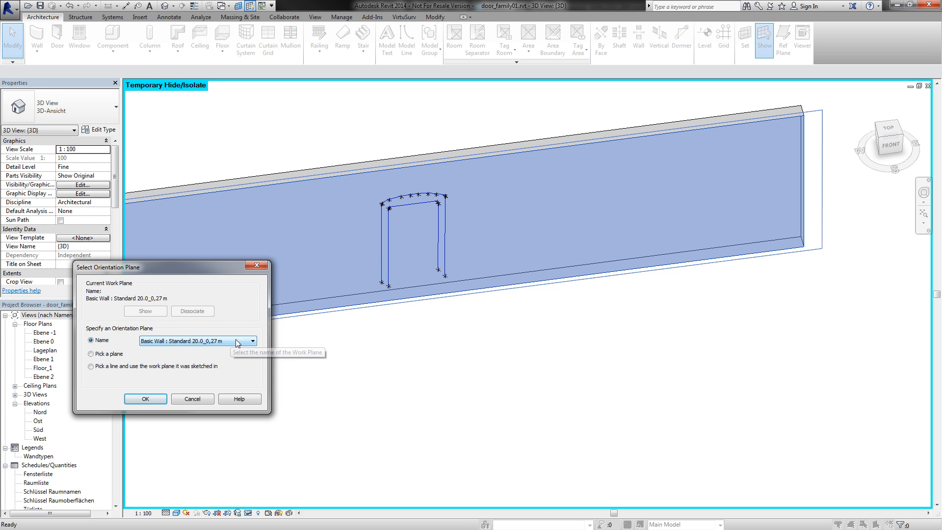
mouse_move(147, 383)
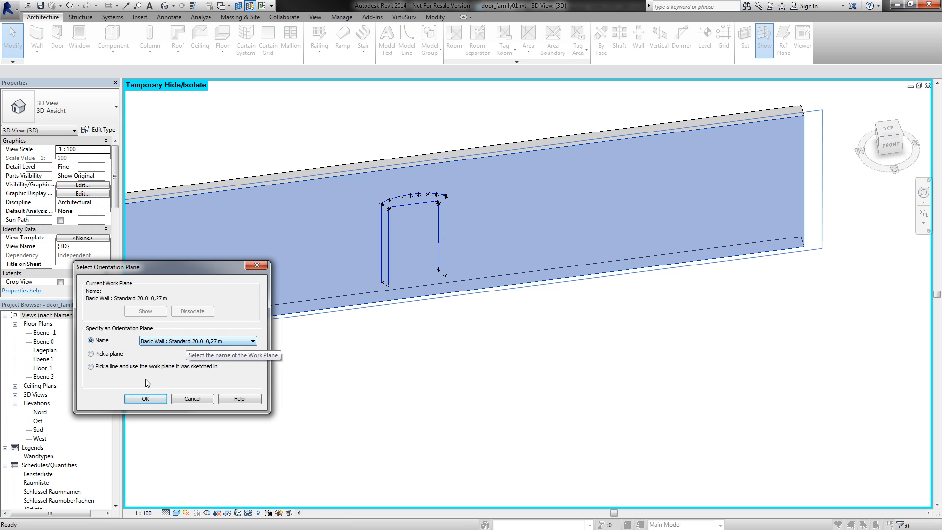
click(144, 399)
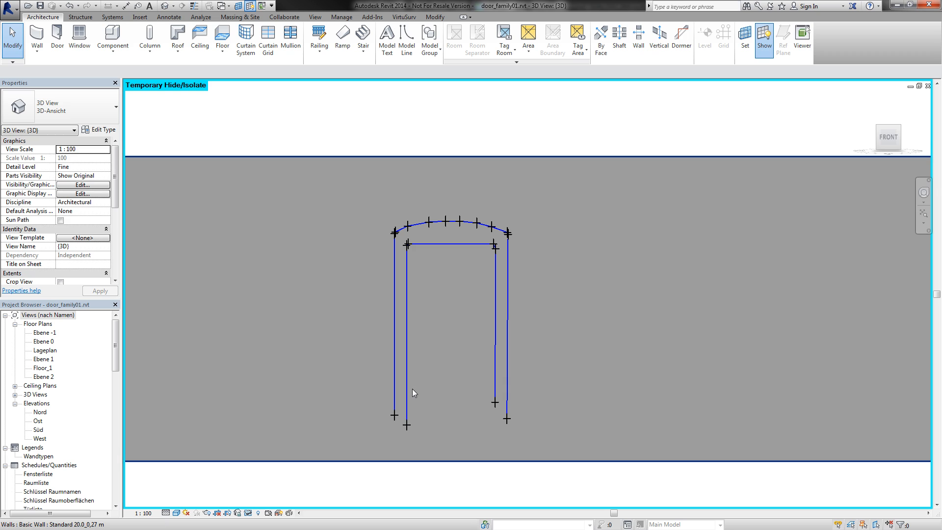
mouse_move(413, 393)
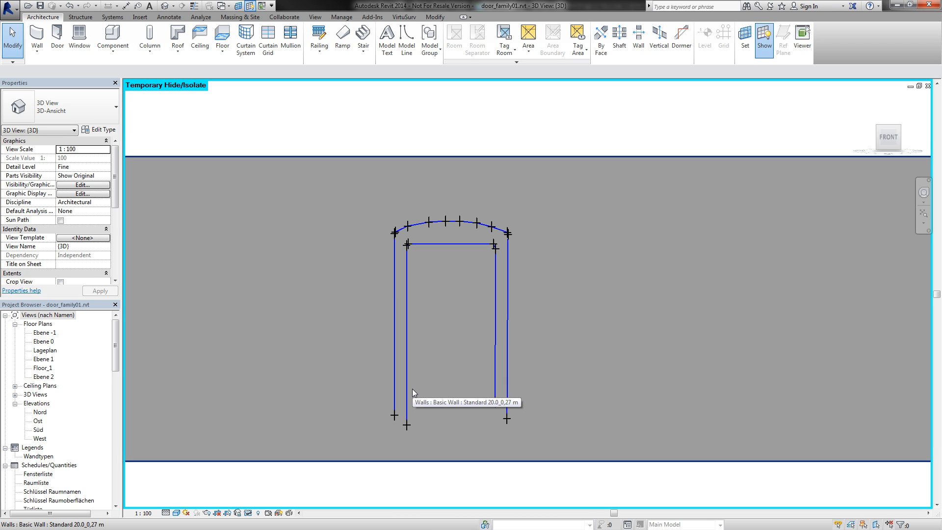
mouse_move(597, 114)
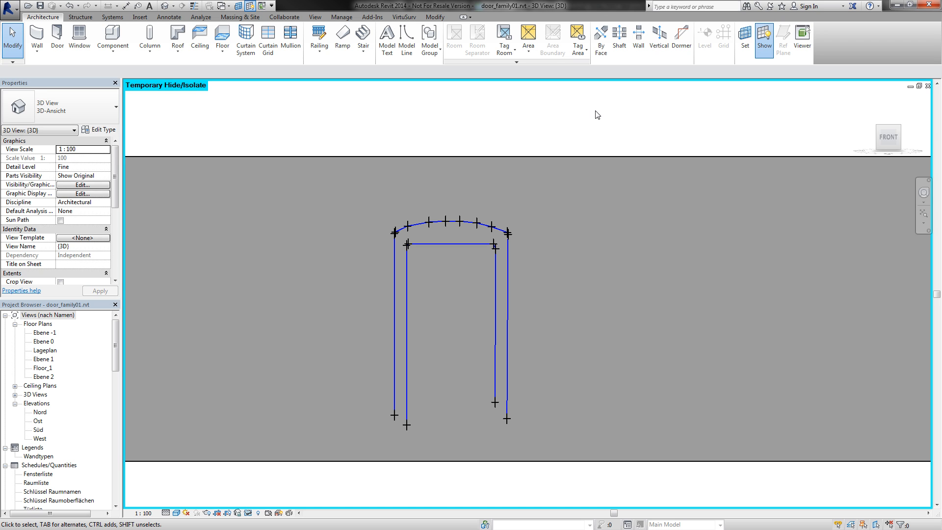
Step: Hide the VirtuSurv measurement point markers and start placing a door
click(404, 17)
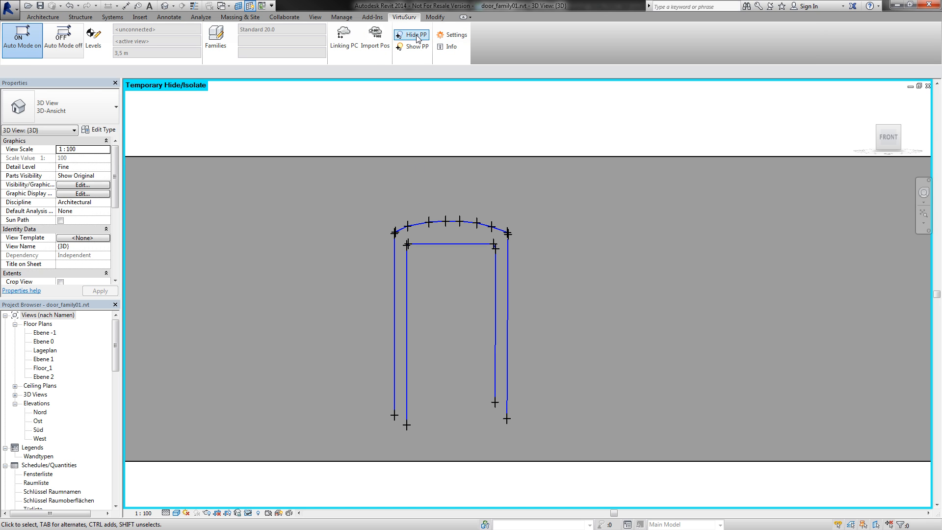
mouse_move(412, 46)
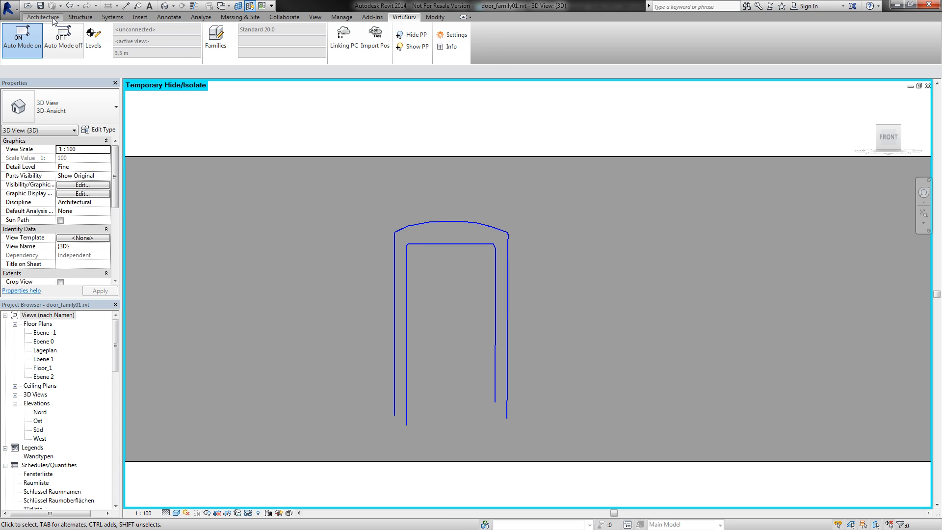
click(42, 17)
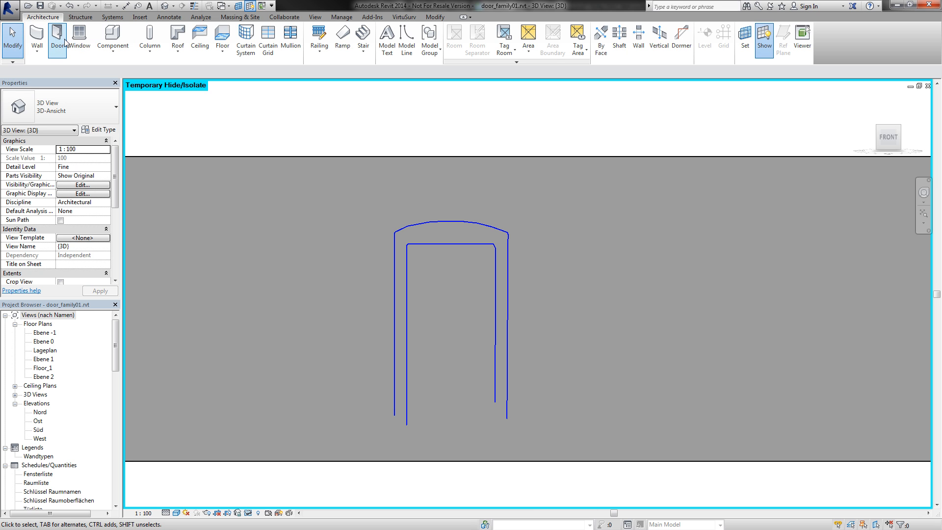
click(59, 38)
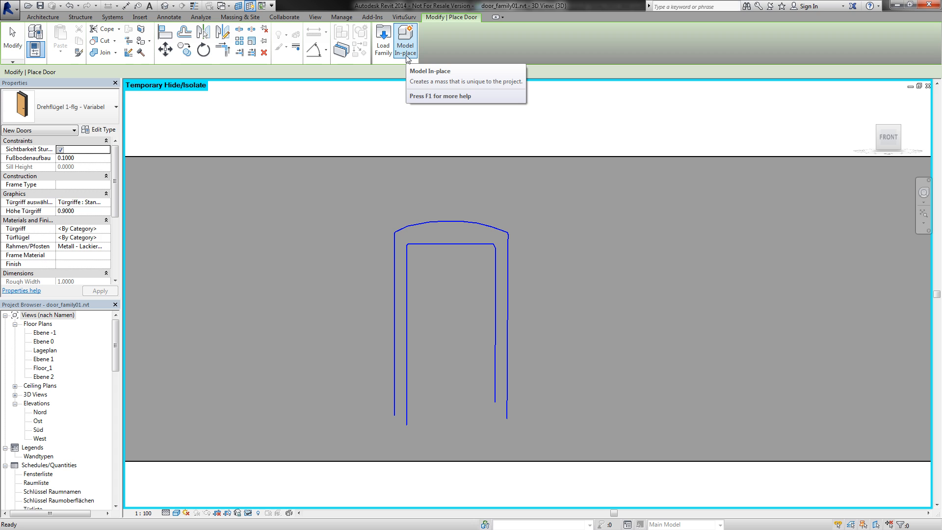
Step: Create an in-place door model named Doors 1 with the view set to Wireframe
click(405, 42)
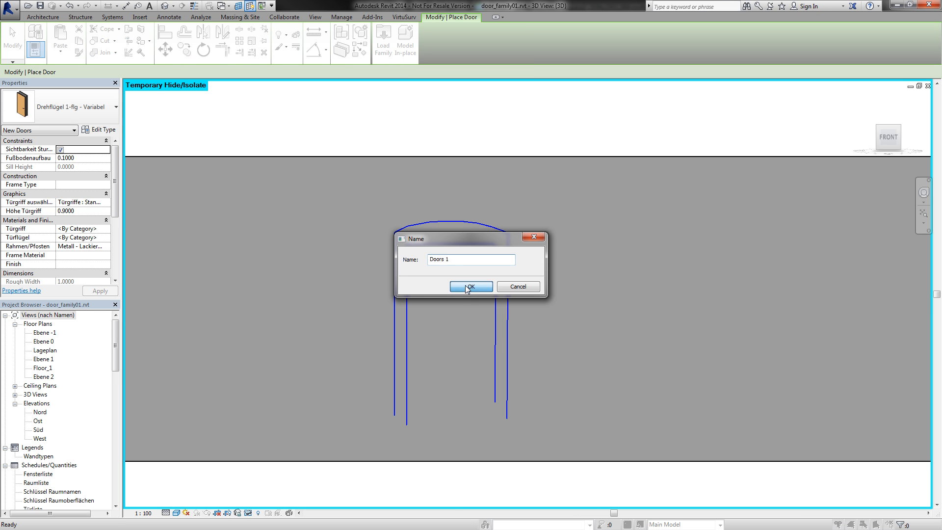
click(471, 286)
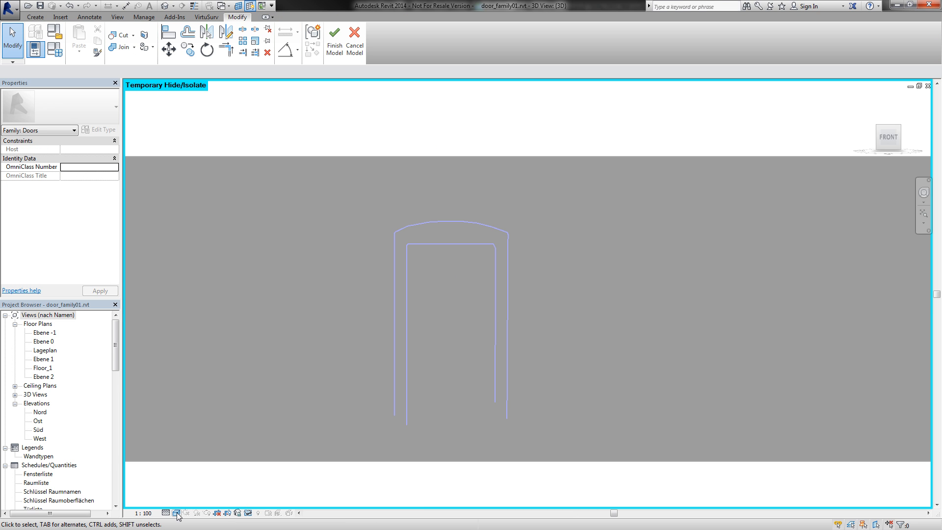
click(175, 512)
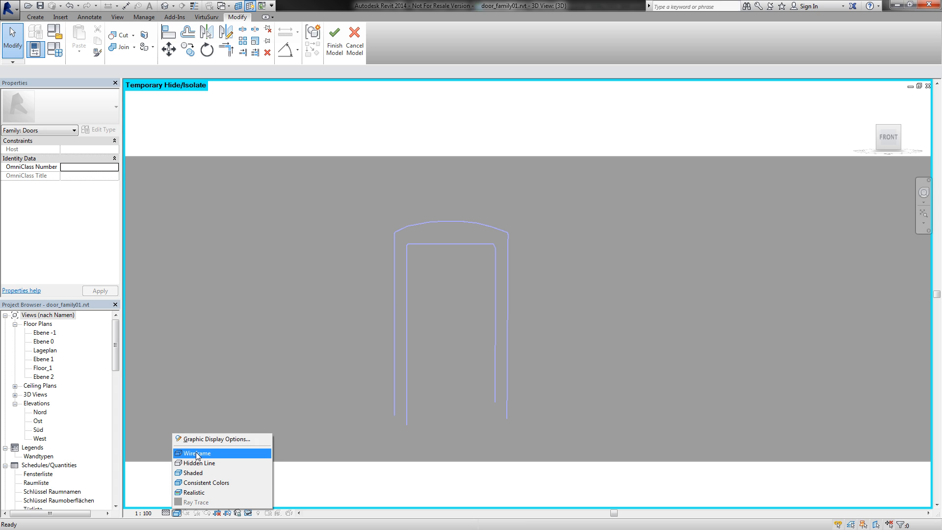
click(196, 453)
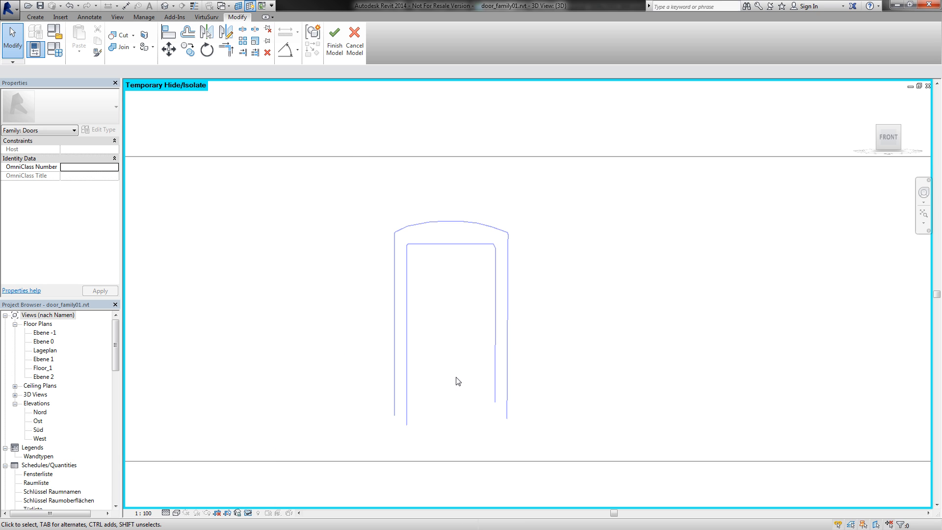
mouse_move(434, 181)
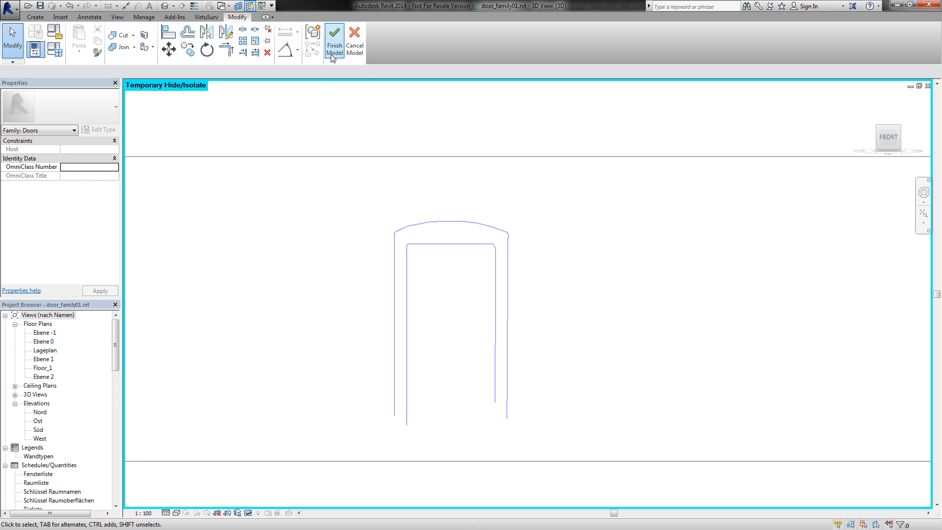
mouse_move(334, 41)
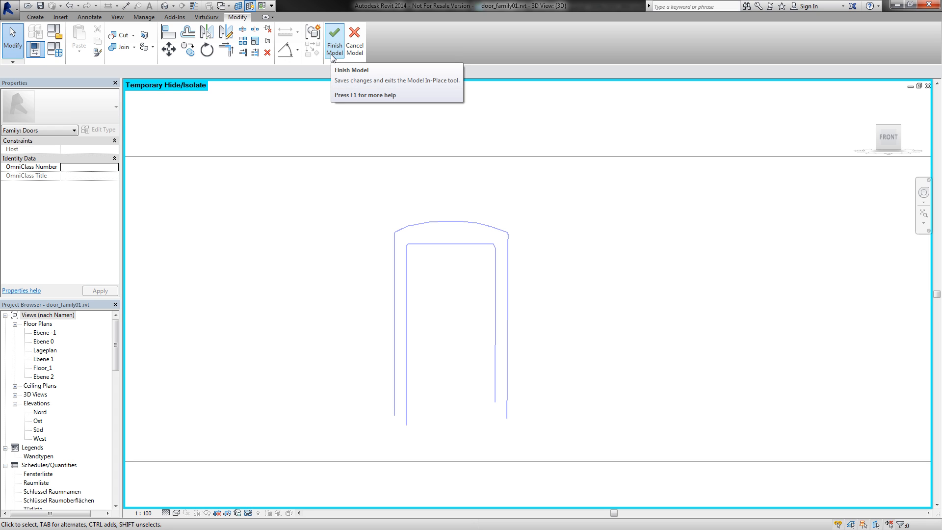
mouse_move(59, 17)
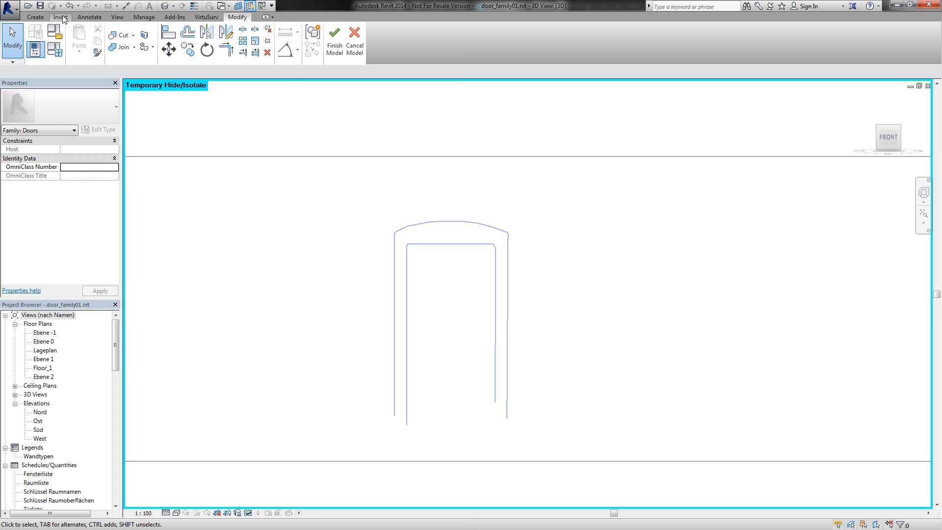
click(35, 16)
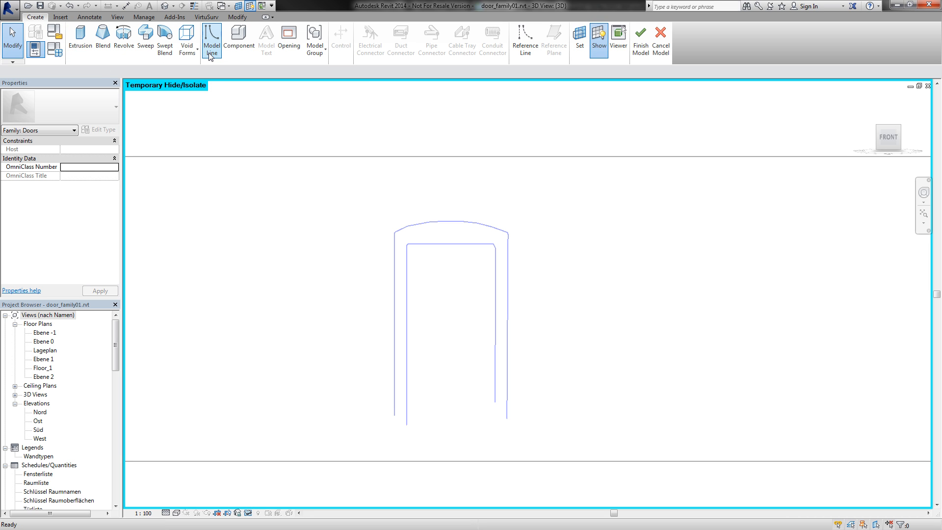
Step: Start a Model Line in Pick Lines mode to copy the traced outline
click(211, 42)
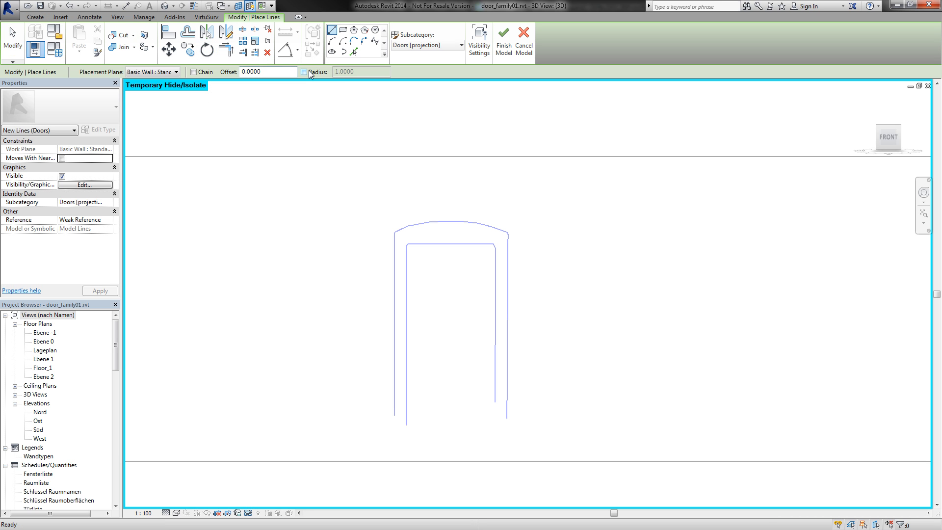
mouse_move(354, 51)
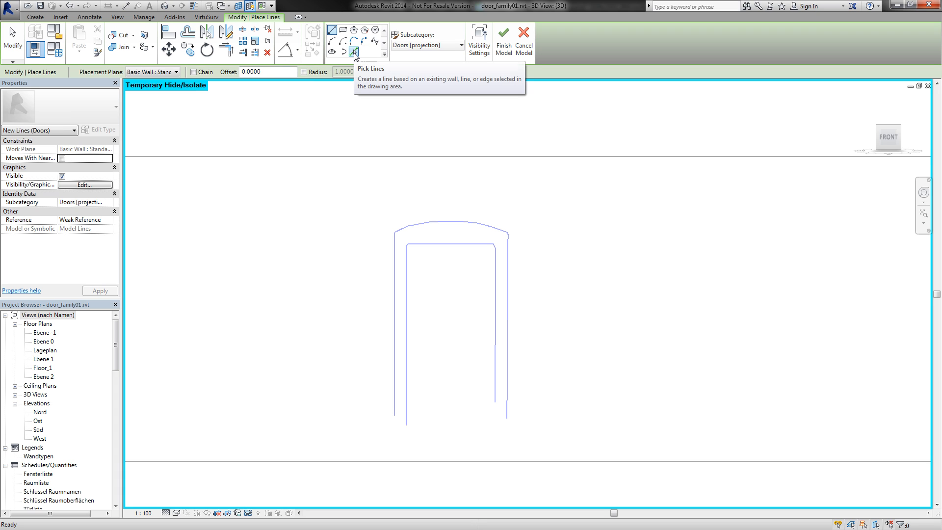
click(353, 51)
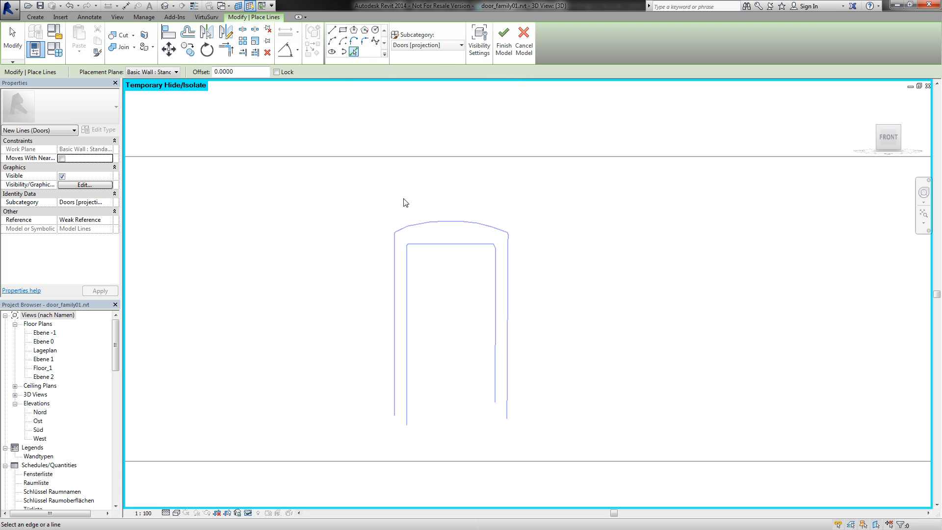
mouse_move(407, 247)
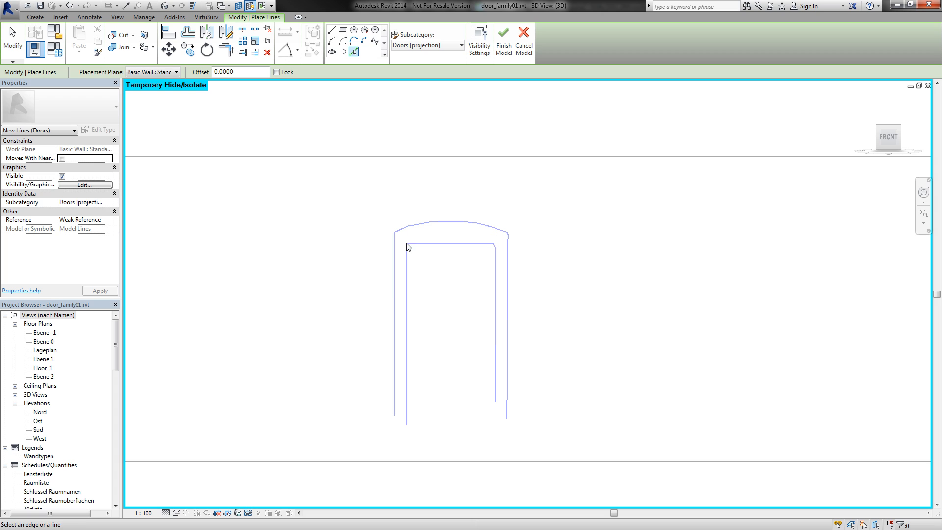
mouse_move(409, 244)
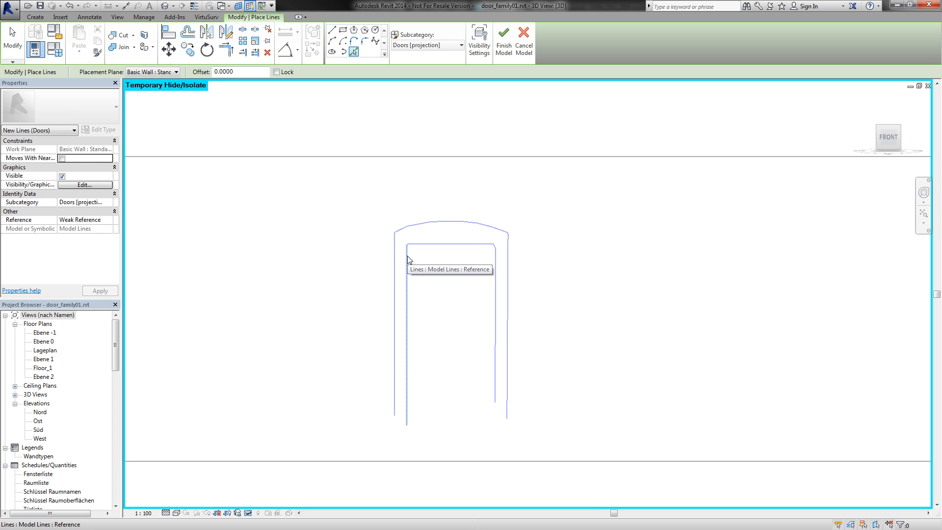
mouse_move(409, 260)
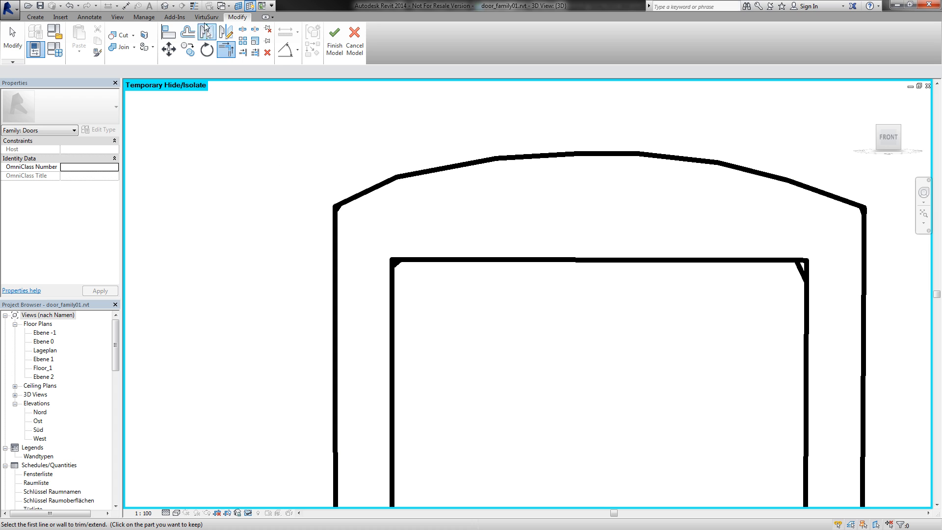
mouse_move(198, 7)
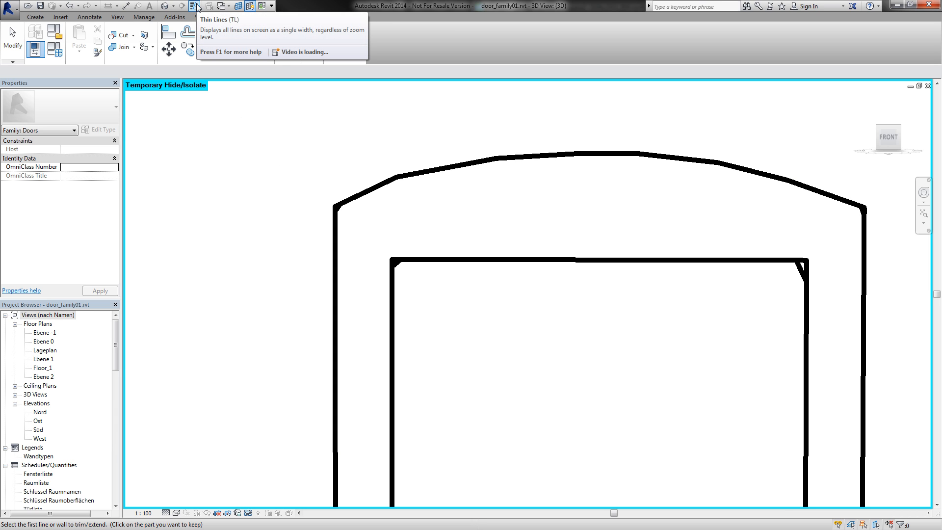
Step: Show the copied arched and rectangular door outlines with thin lines, ready for family tools
click(198, 5)
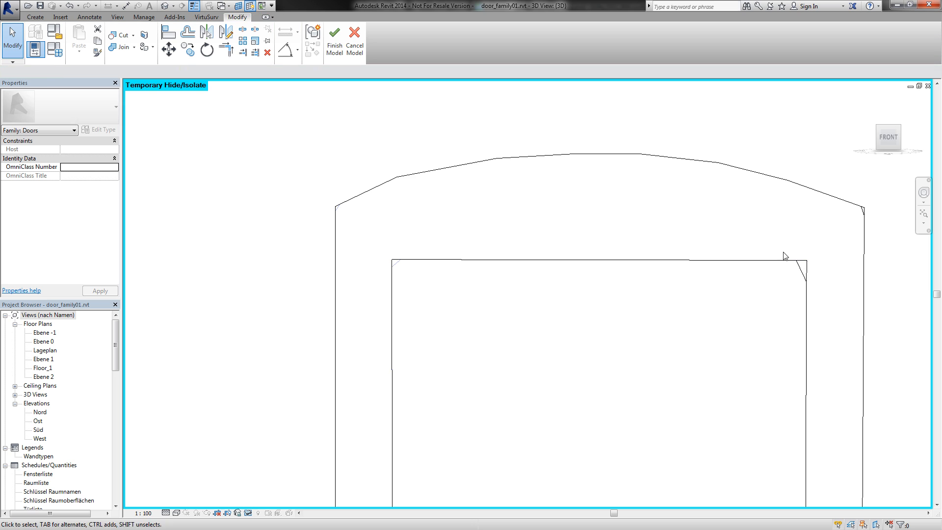
mouse_move(862, 218)
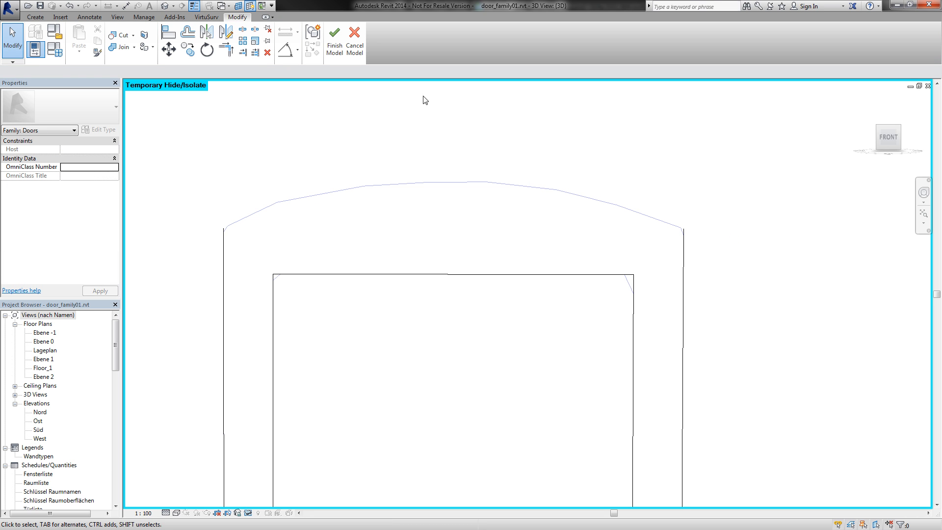
click(34, 17)
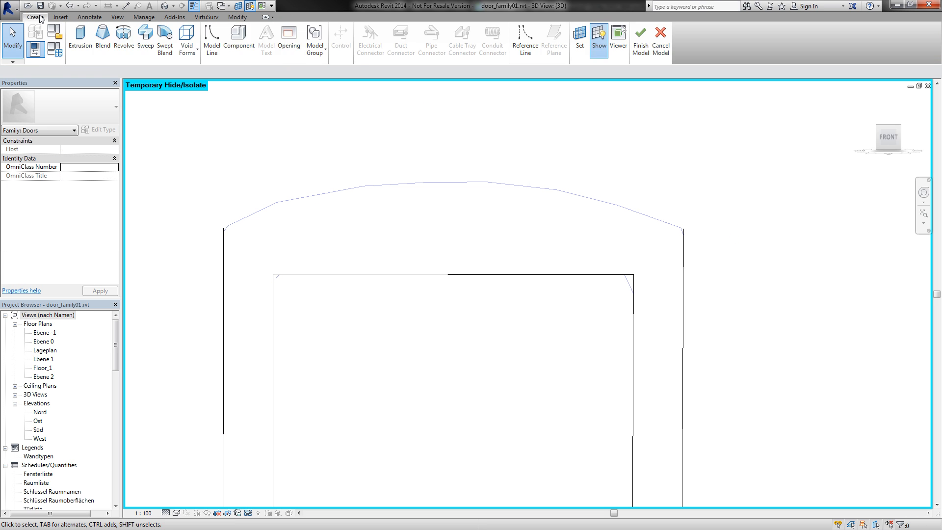
Step: Start Model Line drawing to trace the frame's arched top and sides
click(211, 40)
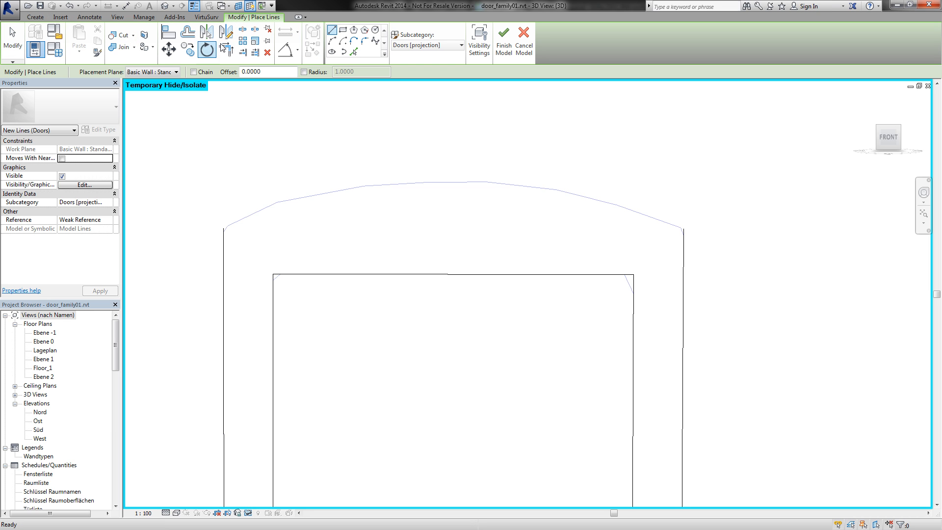
mouse_move(331, 41)
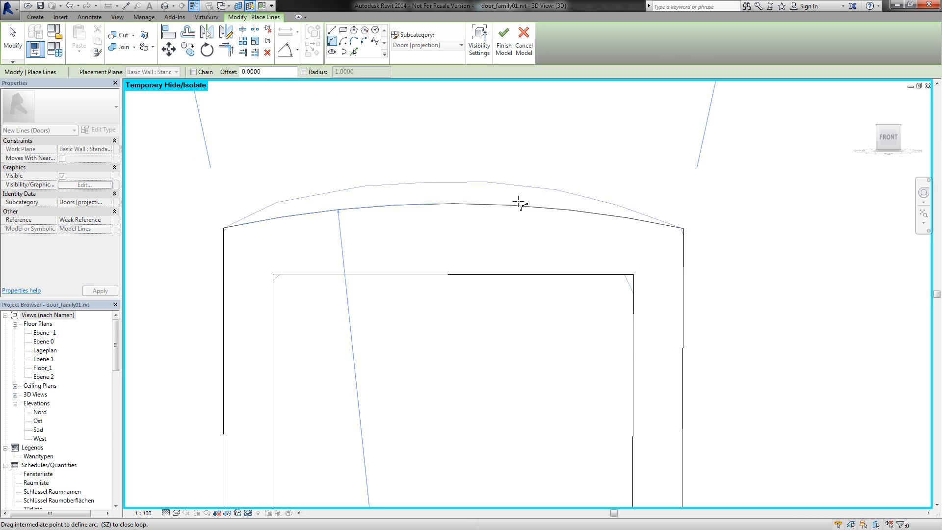
mouse_move(438, 182)
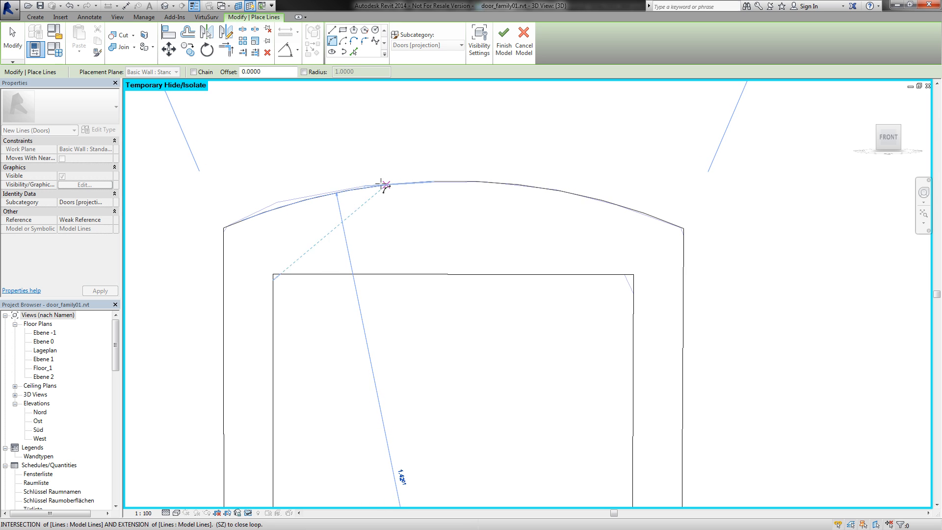
mouse_move(363, 185)
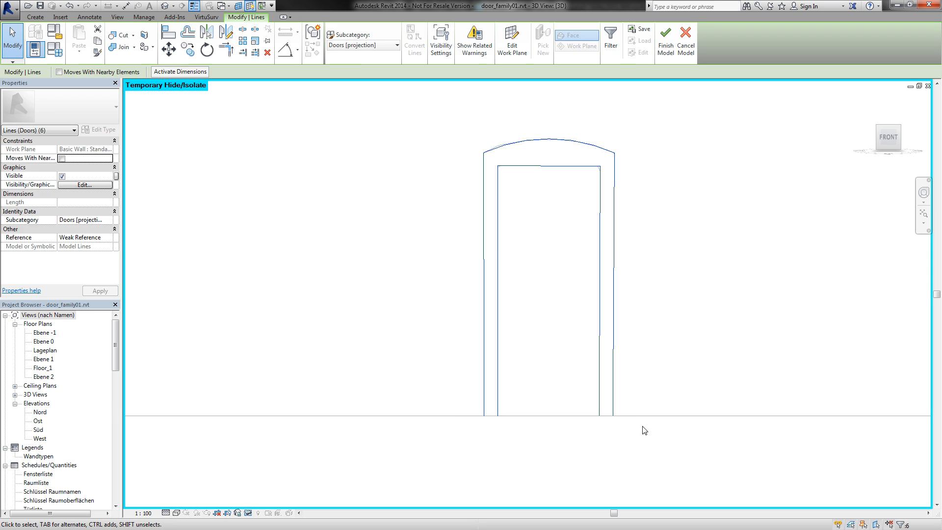
mouse_move(313, 32)
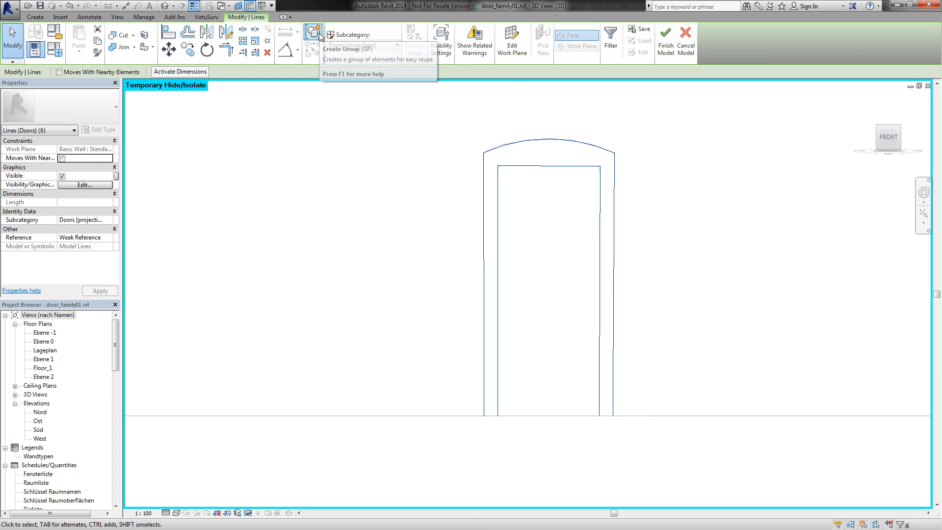
Step: Combine the six selected outline lines into a model group named group_lines
click(312, 33)
text(group)
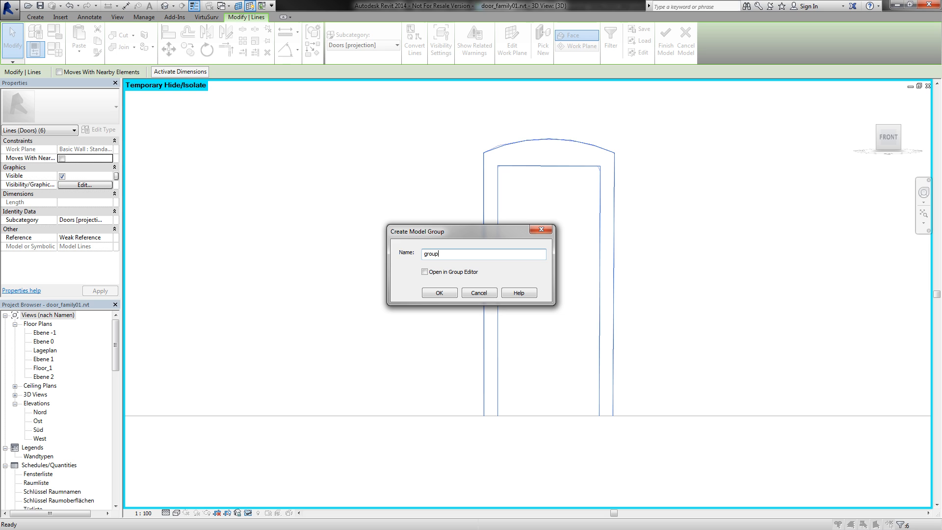
text(_lines)
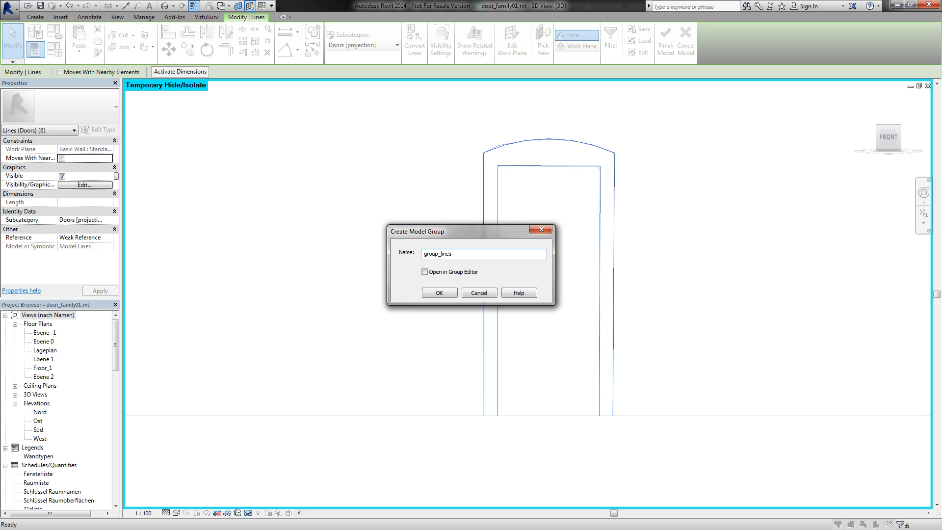
click(439, 293)
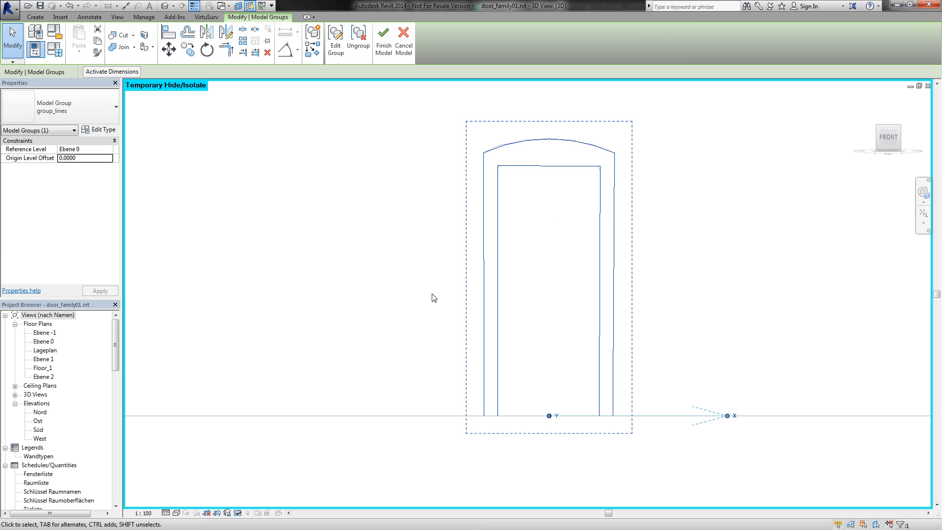
mouse_move(432, 183)
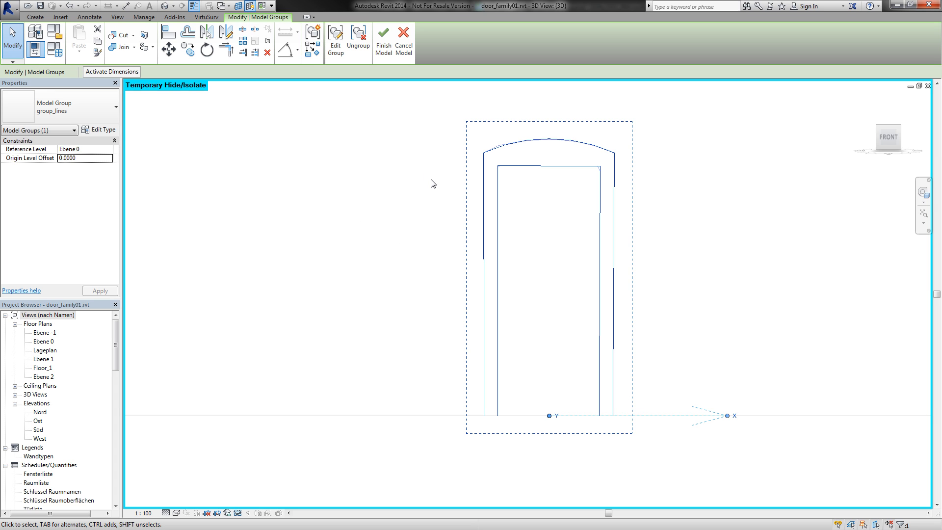
Step: Save the group_lines group as a library group file on the Desktop
click(10, 7)
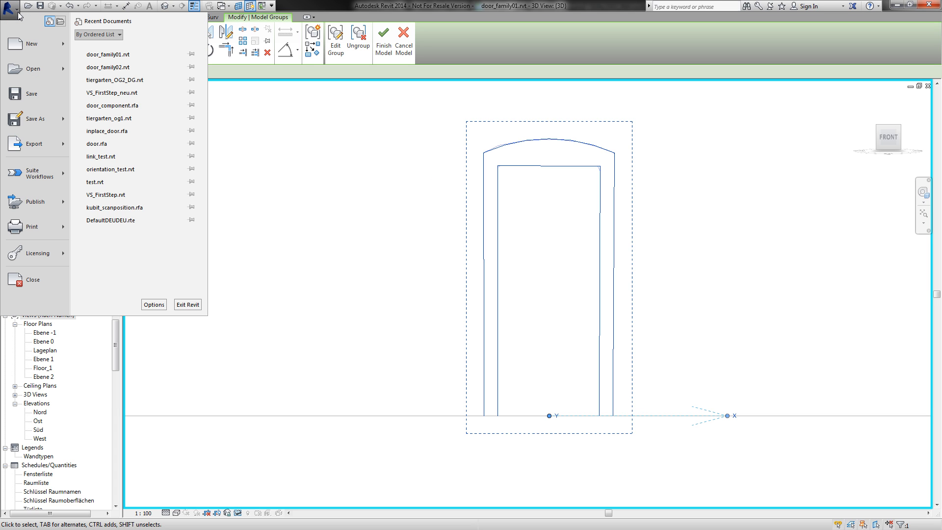
click(33, 118)
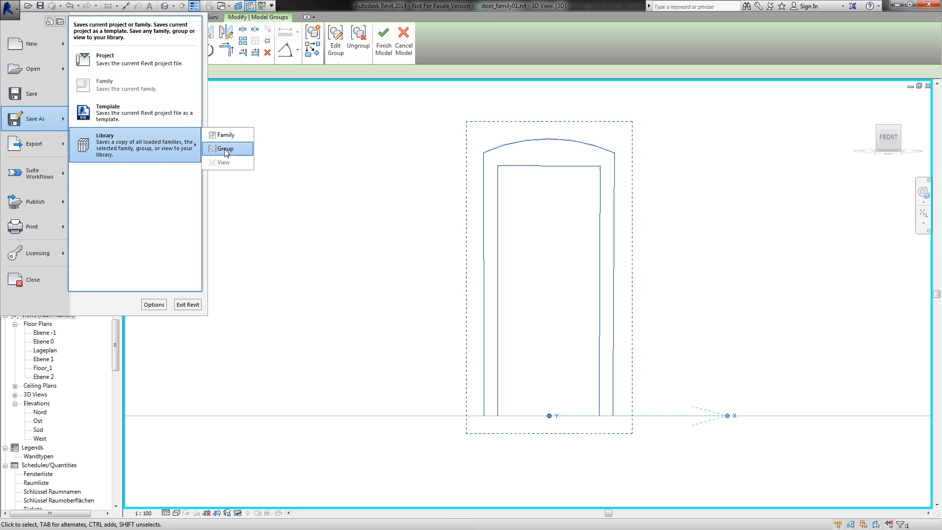
click(227, 148)
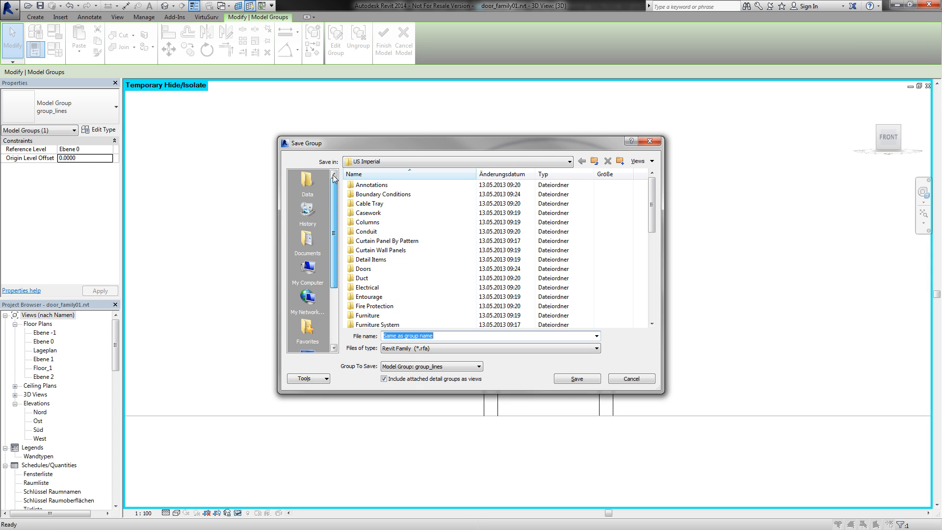
click(569, 161)
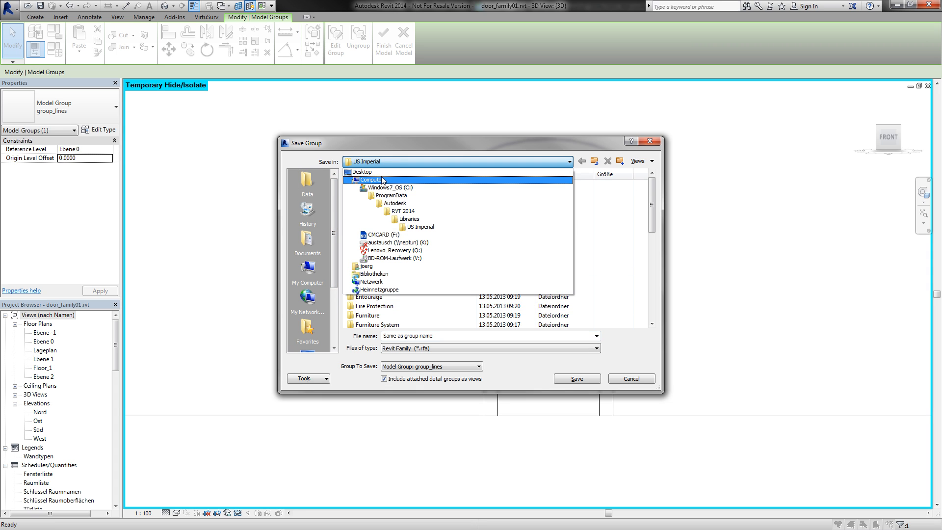
click(362, 171)
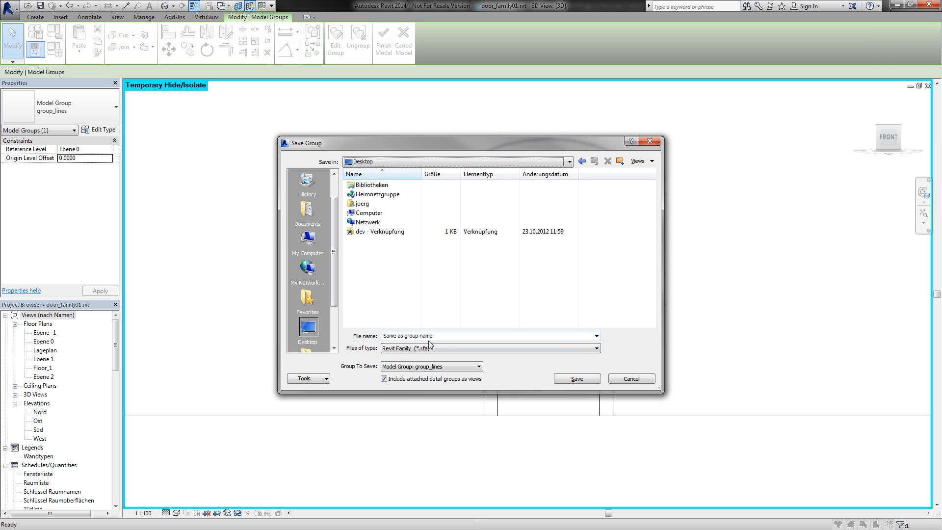
click(575, 378)
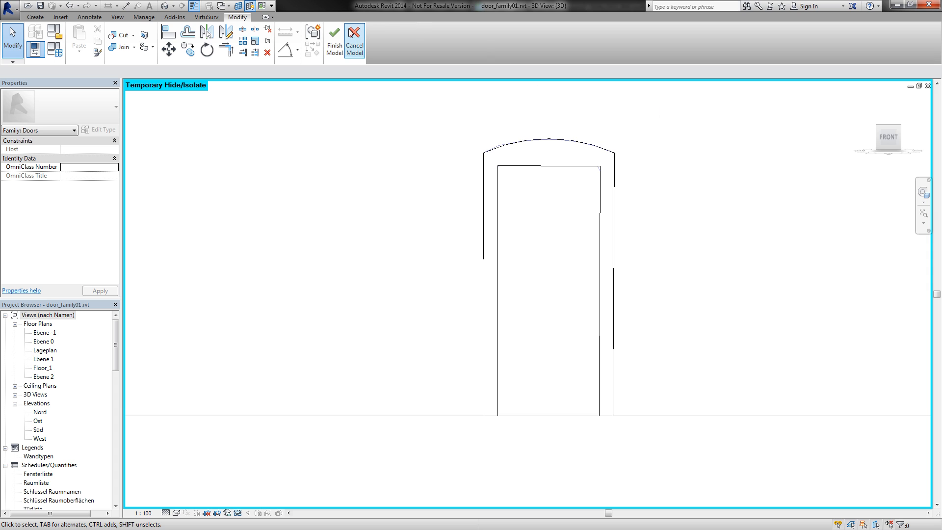
mouse_move(354, 31)
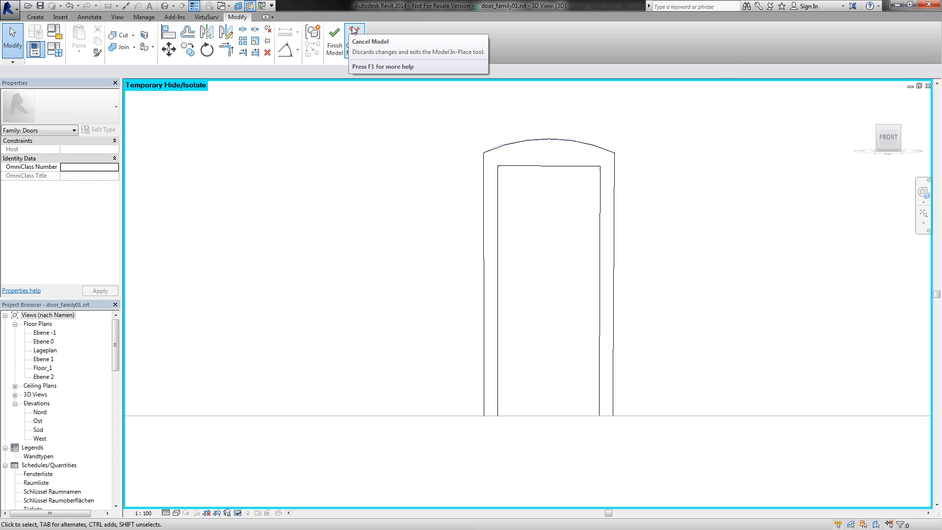
Step: Cancel the Doors 1 in-place model and confirm discarding its changes
click(354, 33)
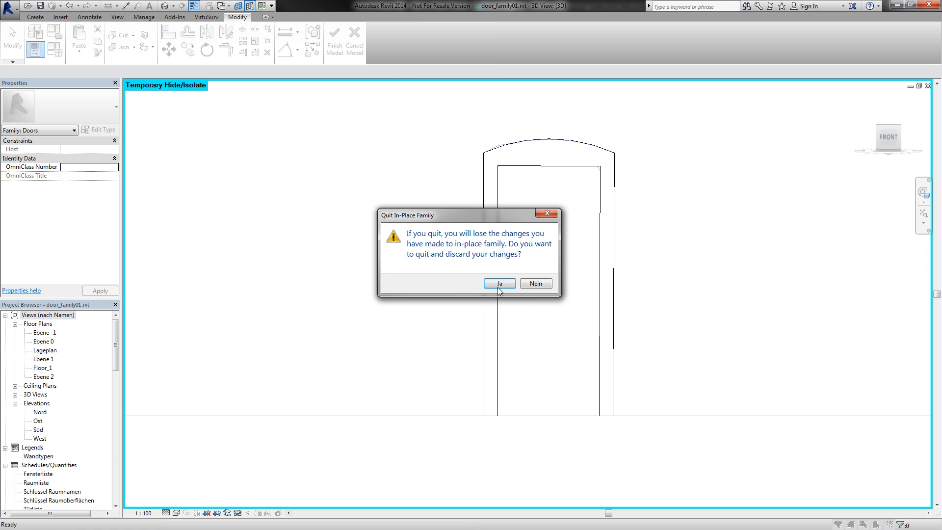
click(500, 283)
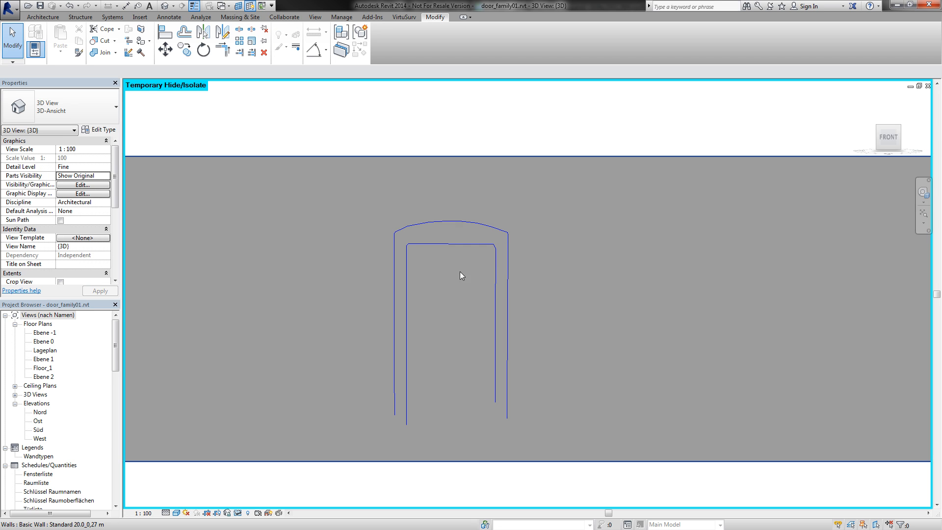
mouse_move(352, 284)
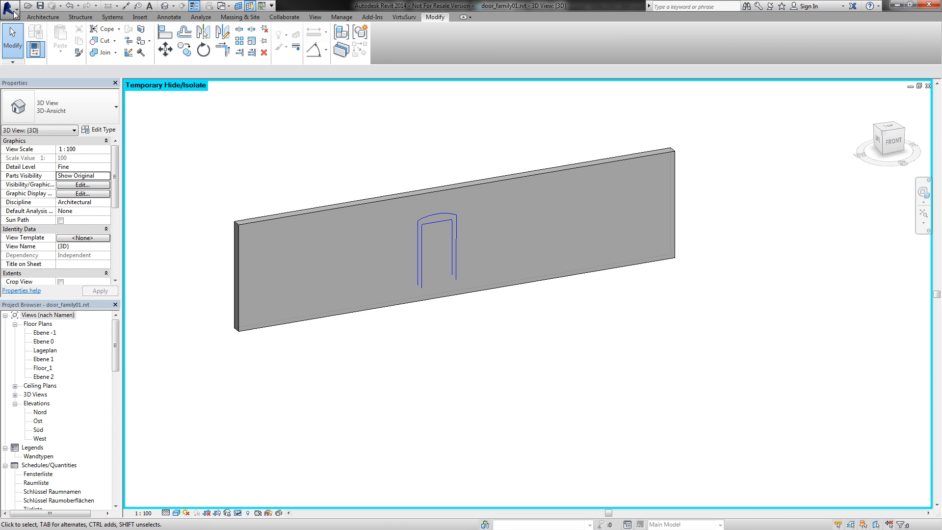
Step: Create a new family from the English Metric Door.rft template
click(11, 6)
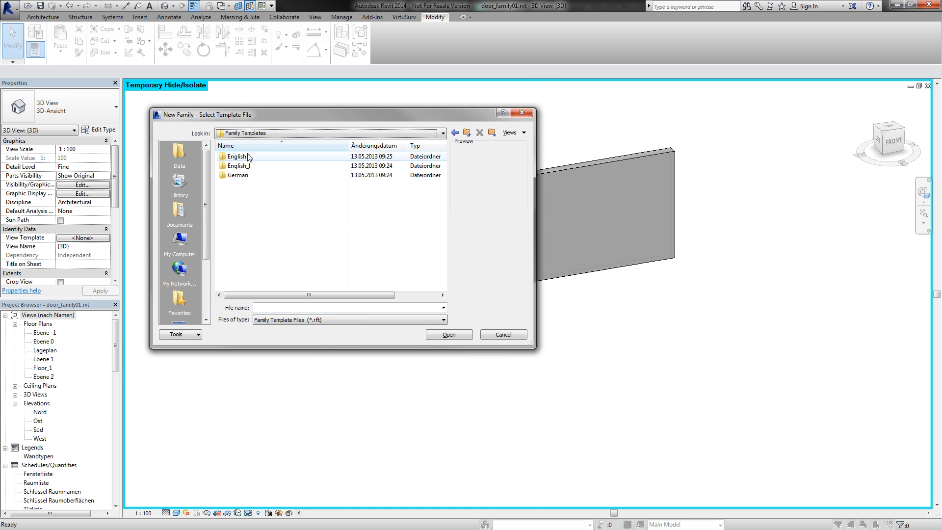
double_click(236, 156)
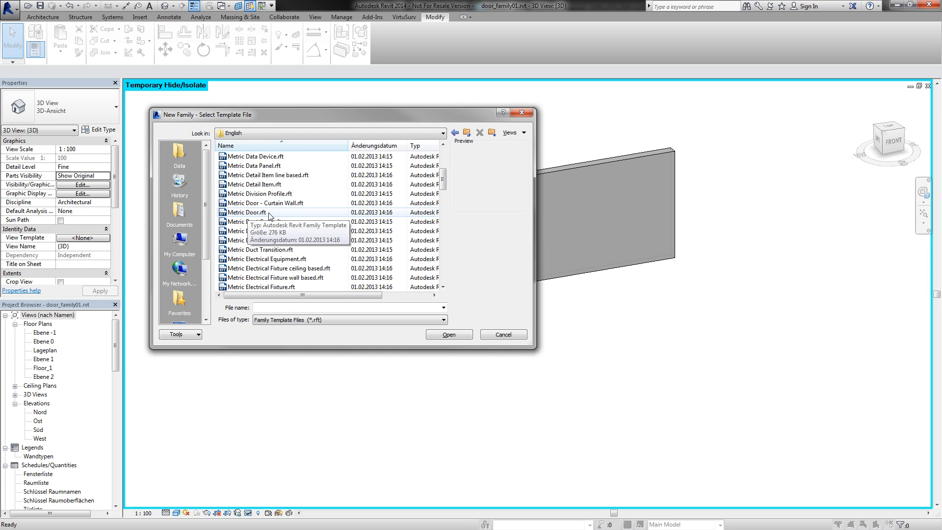
click(244, 212)
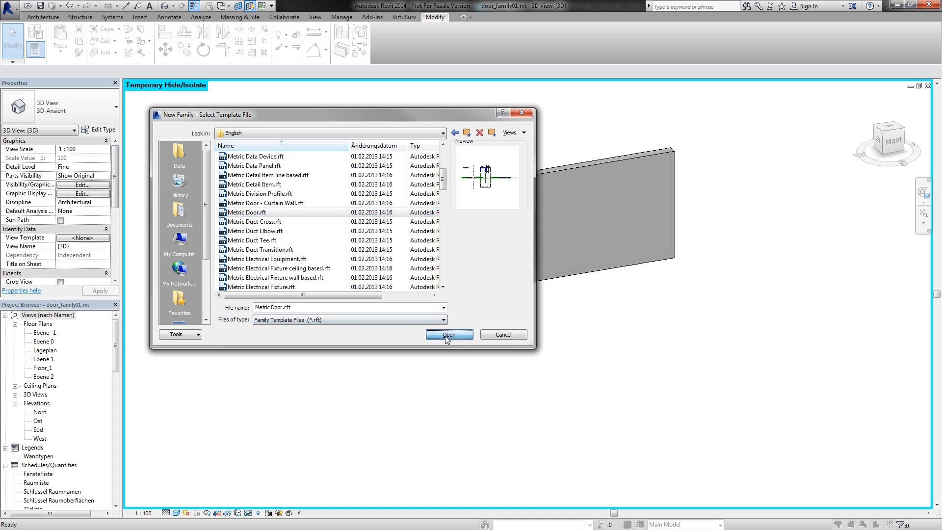
click(448, 334)
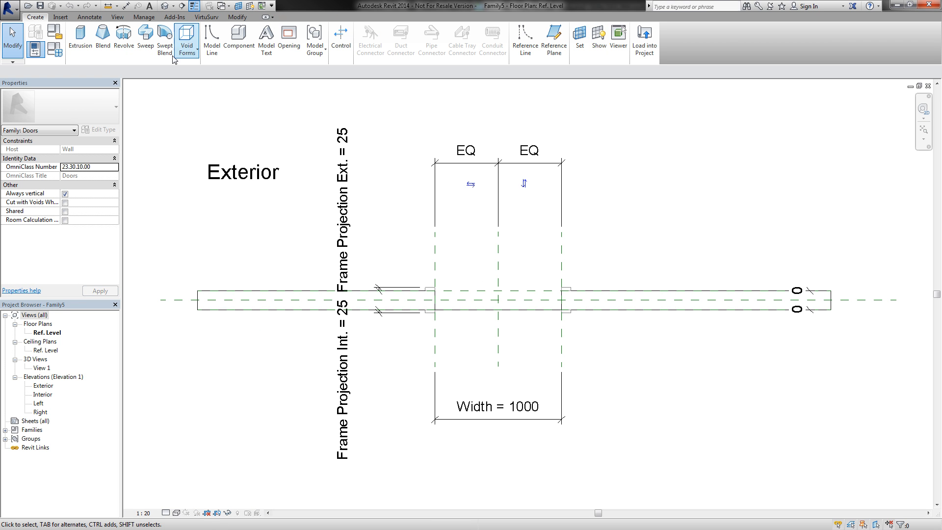
Step: Load group_lines.rfa from the Desktop into the door family as a group
click(59, 17)
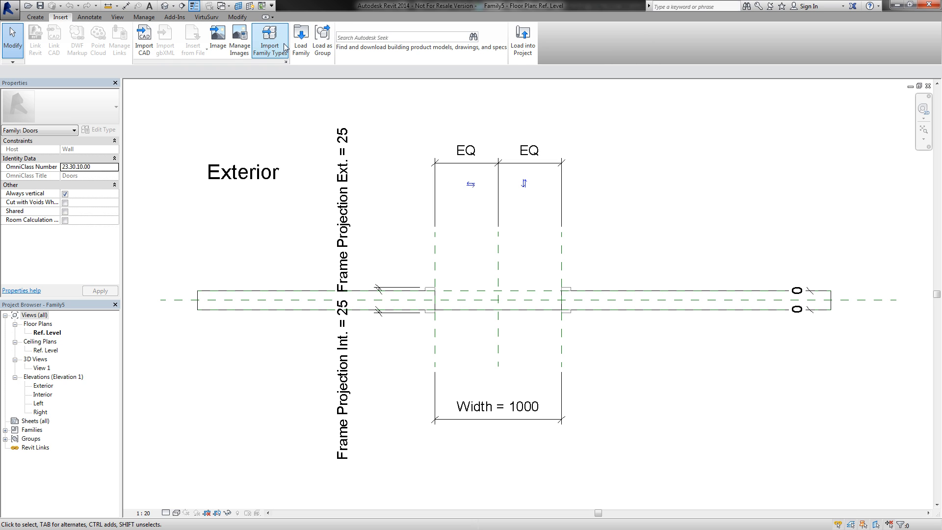
click(322, 39)
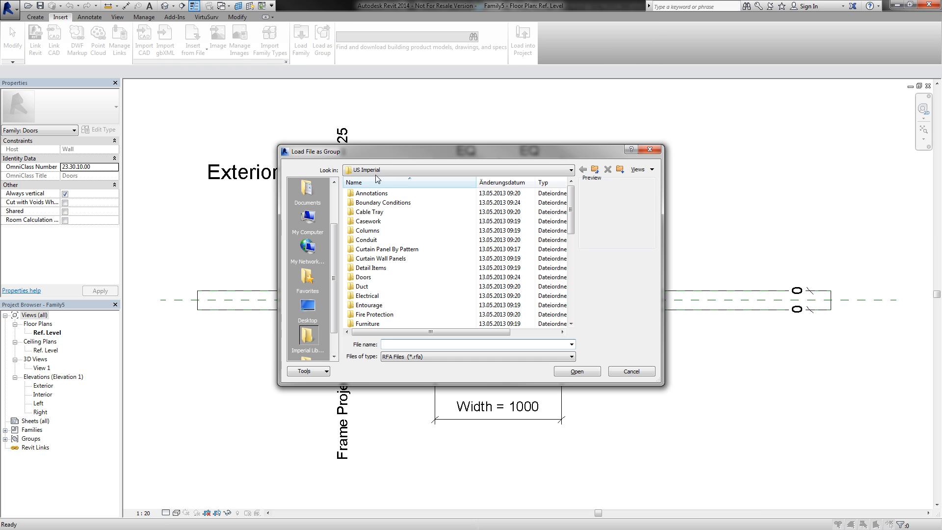
click(307, 307)
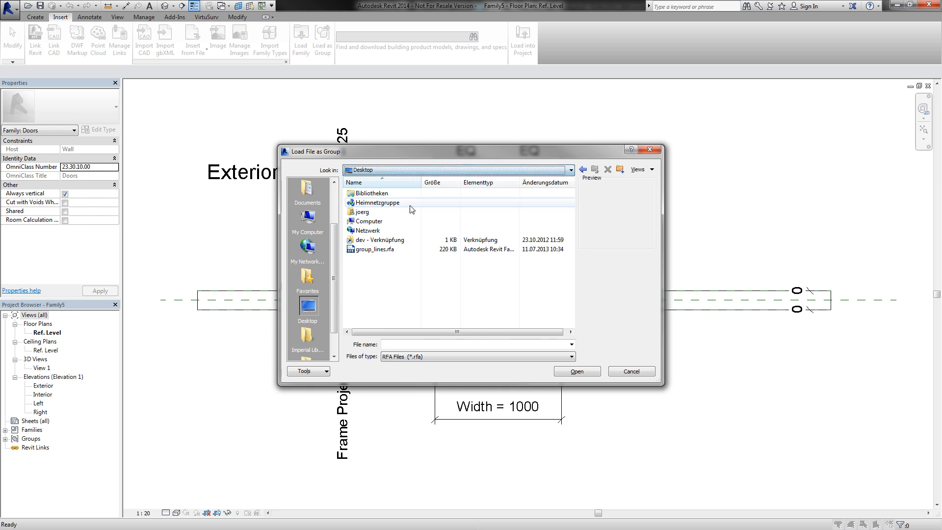
mouse_move(399, 252)
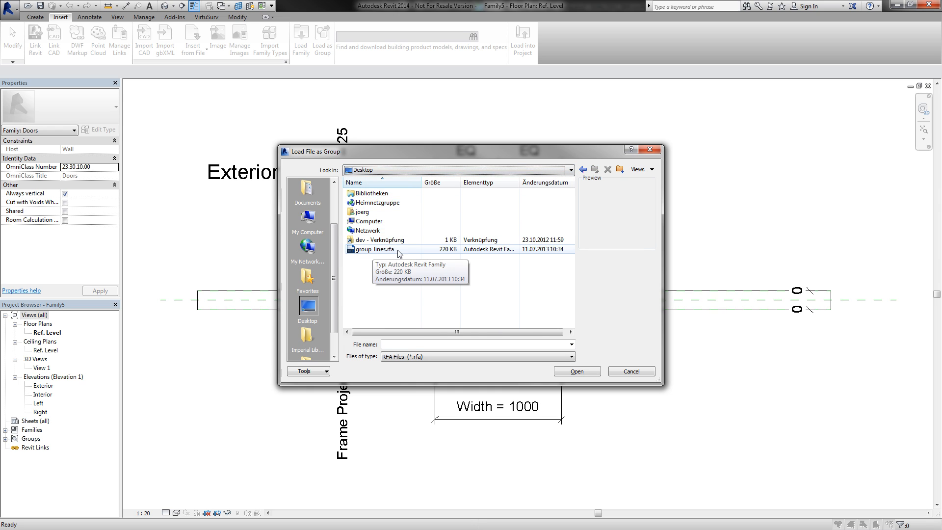
click(575, 370)
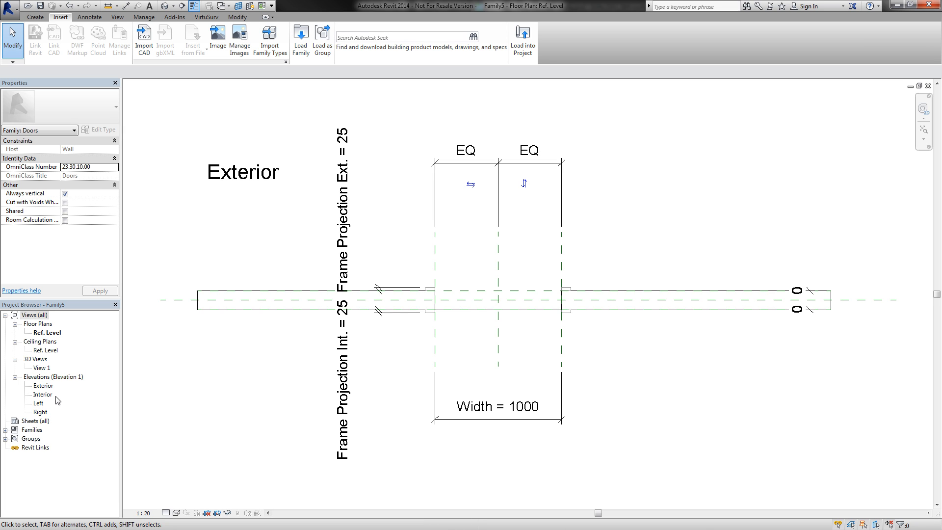
Step: In the Interior elevation, place the group_lines model group over the door opening
double_click(43, 393)
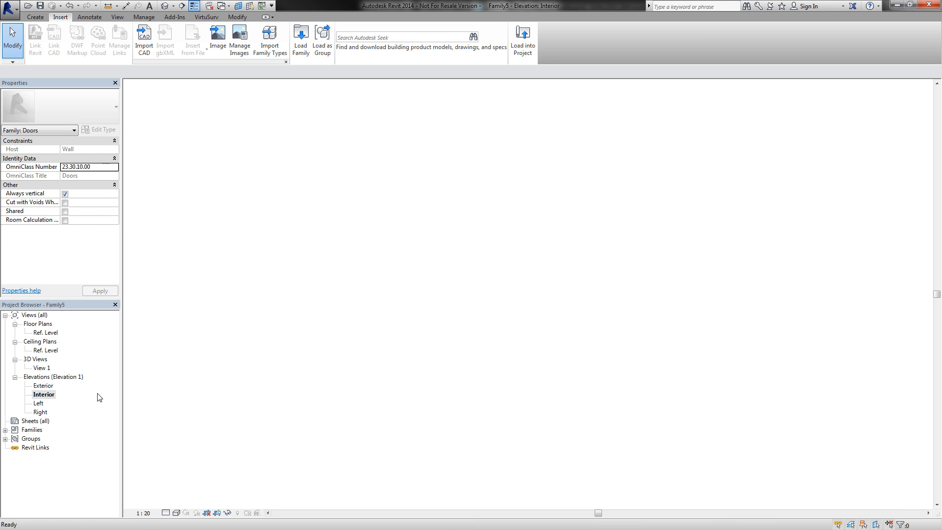
double_click(43, 394)
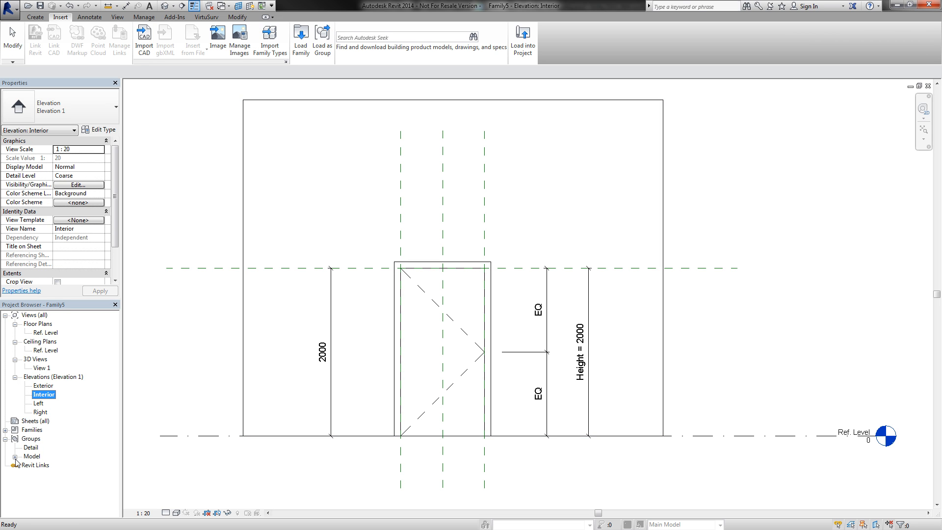
click(17, 464)
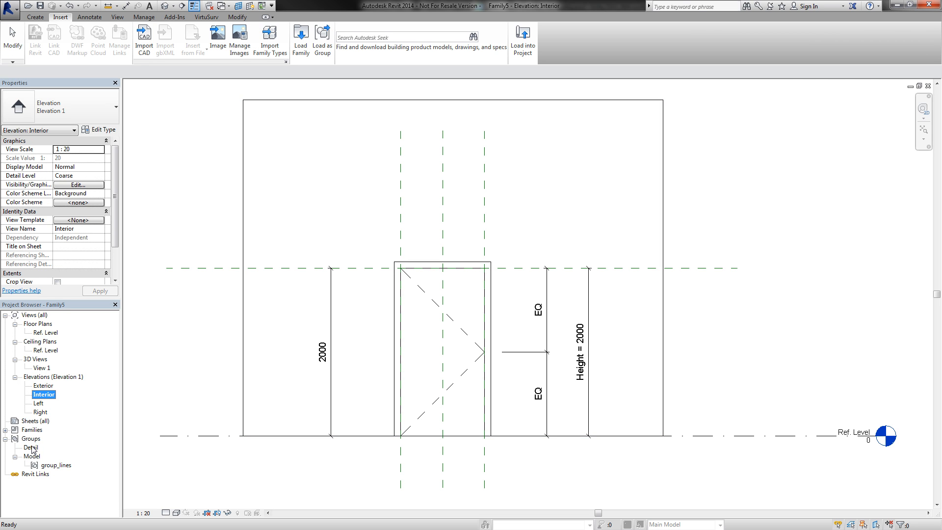
click(56, 465)
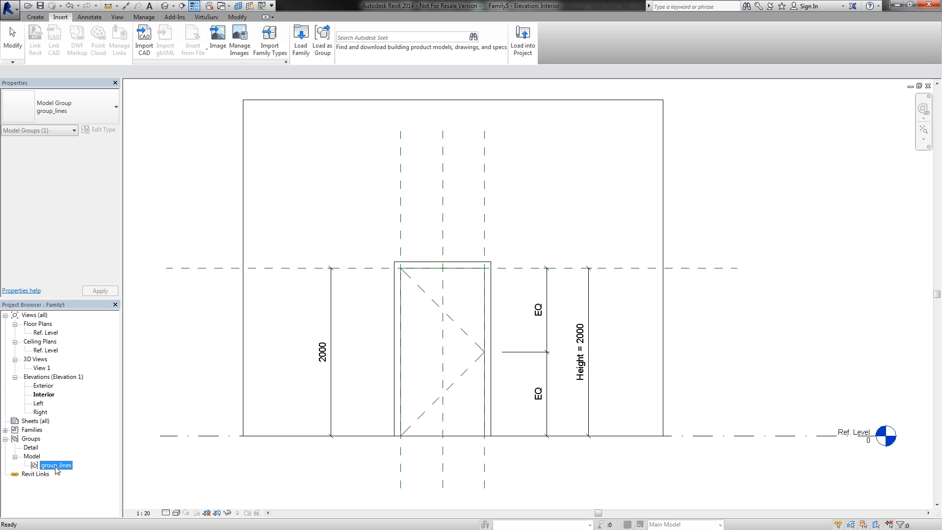
mouse_move(443, 453)
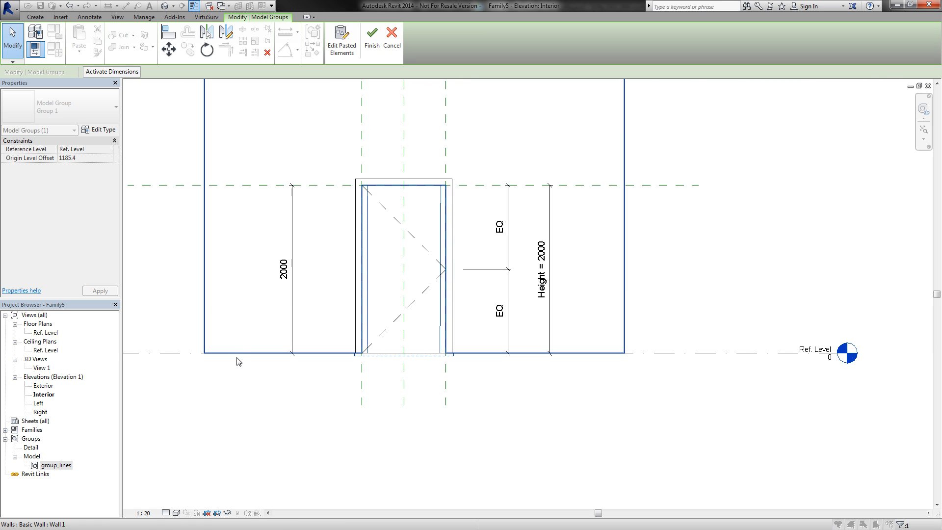
click(178, 513)
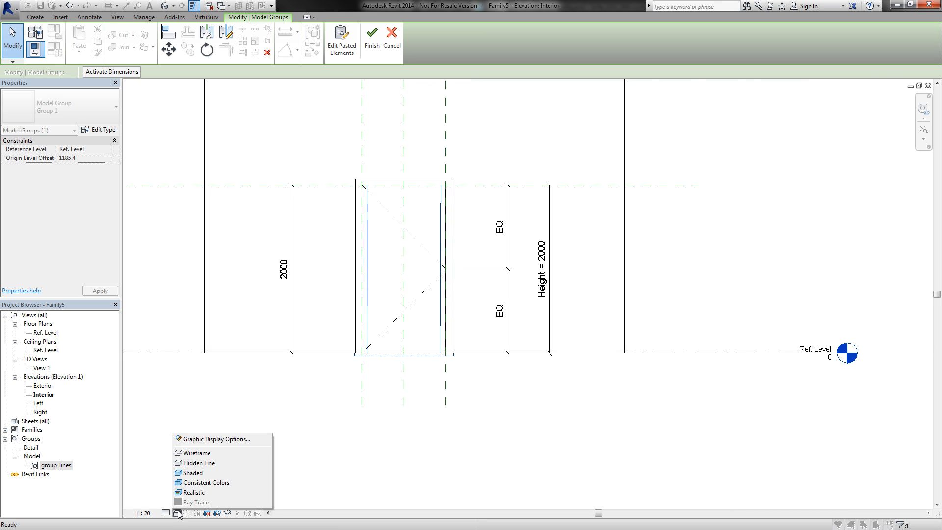
mouse_move(195, 452)
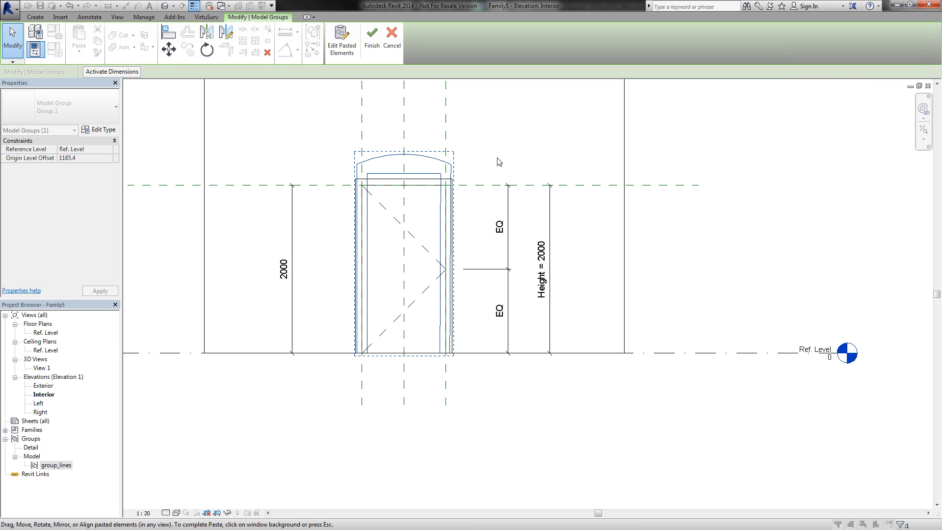
mouse_move(462, 131)
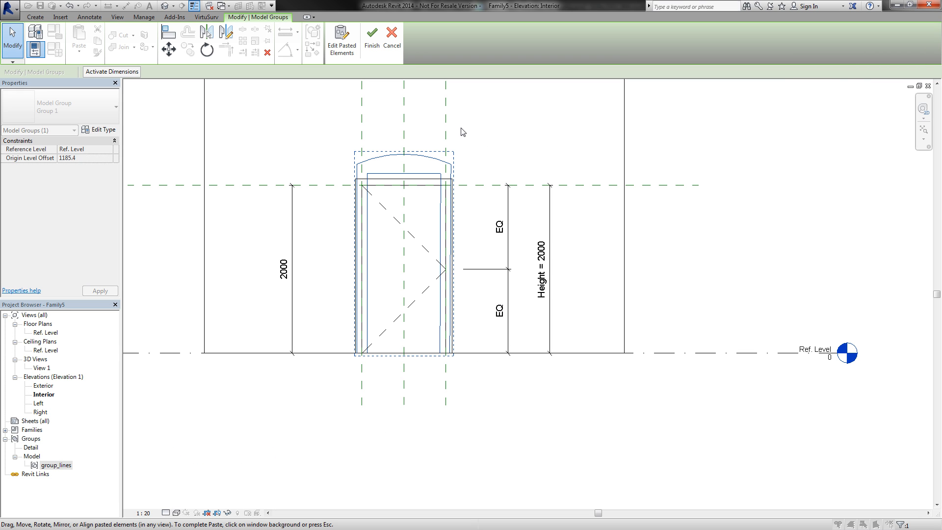
click(372, 41)
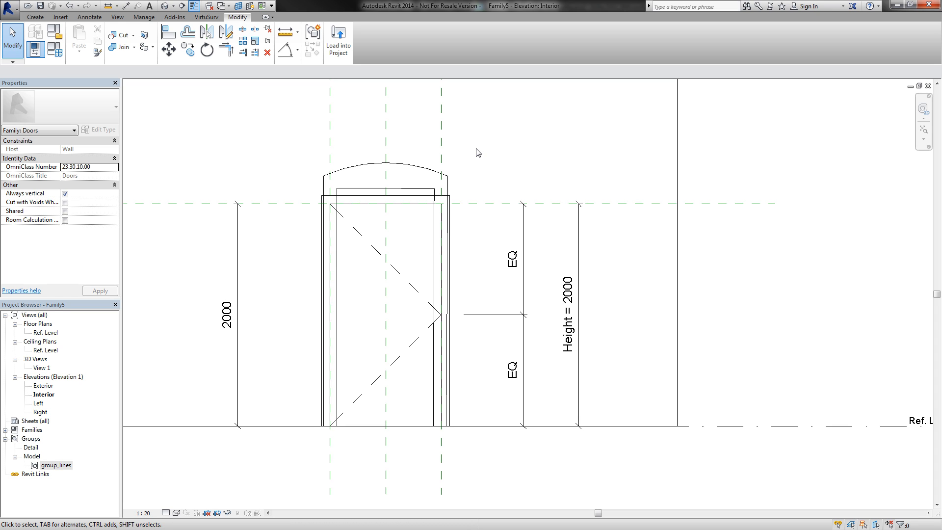
mouse_move(556, 369)
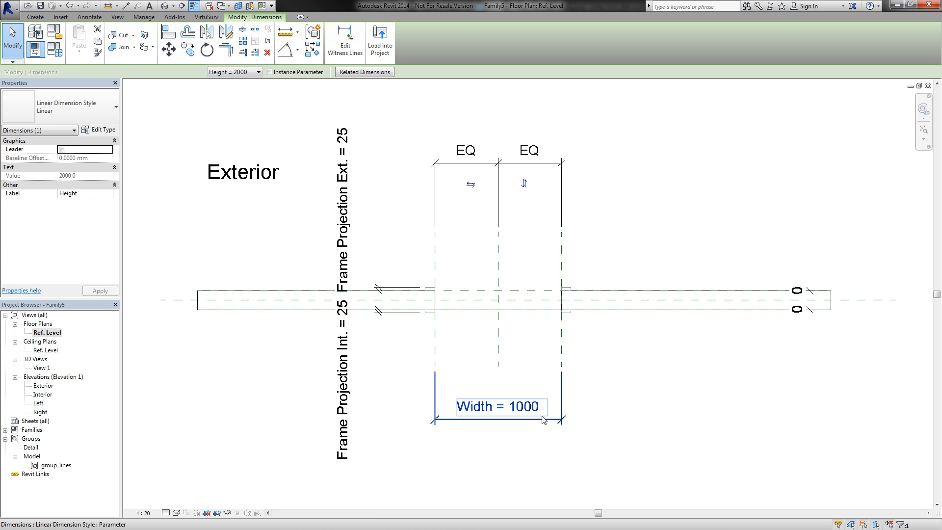
click(498, 407)
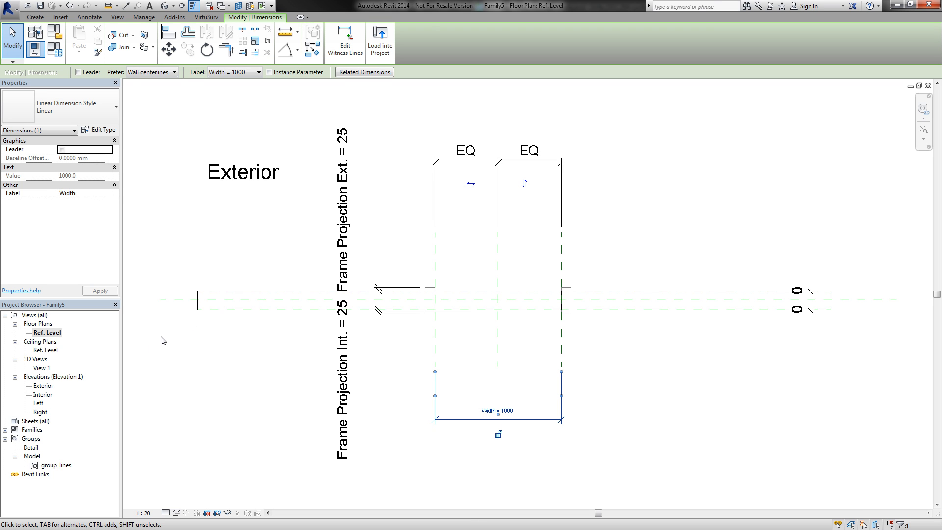
double_click(43, 394)
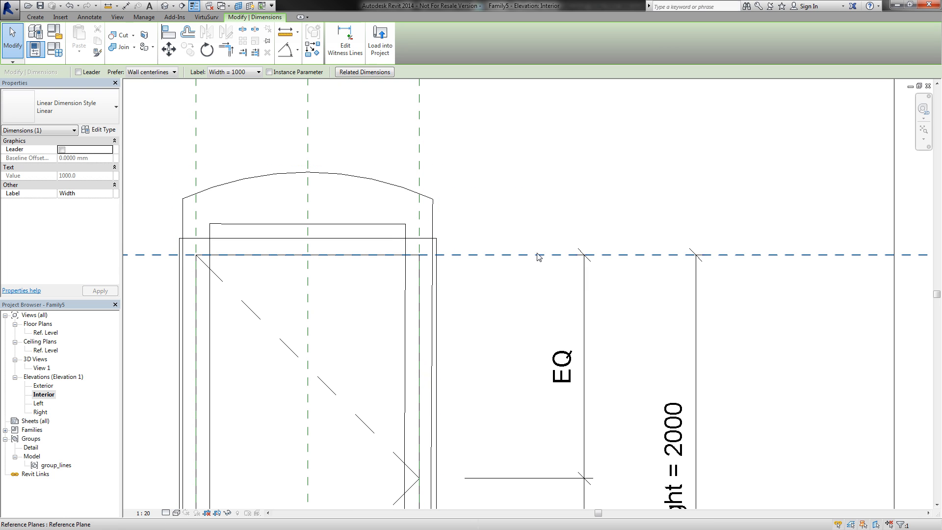
click(395, 227)
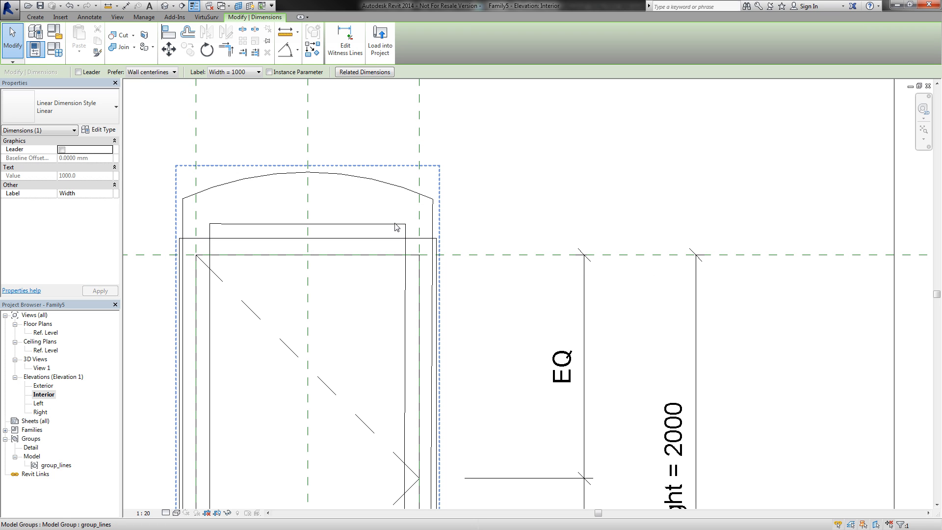
click(365, 81)
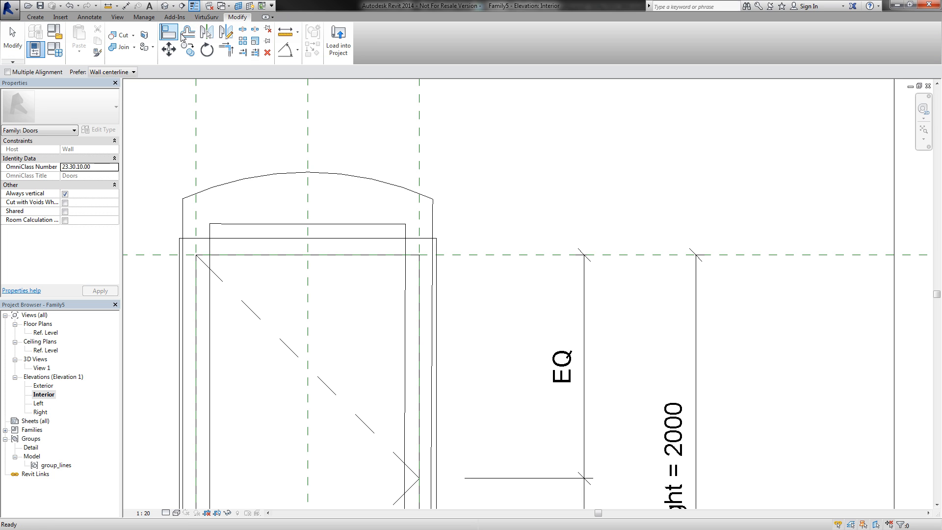
Step: Align the Right and head reference planes to the traced edges, giving Height 2138
click(406, 228)
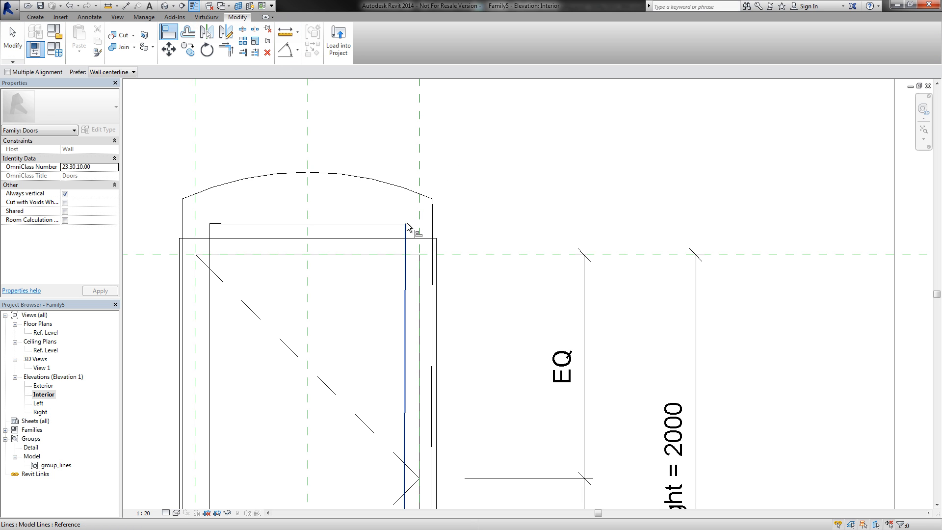
mouse_move(409, 229)
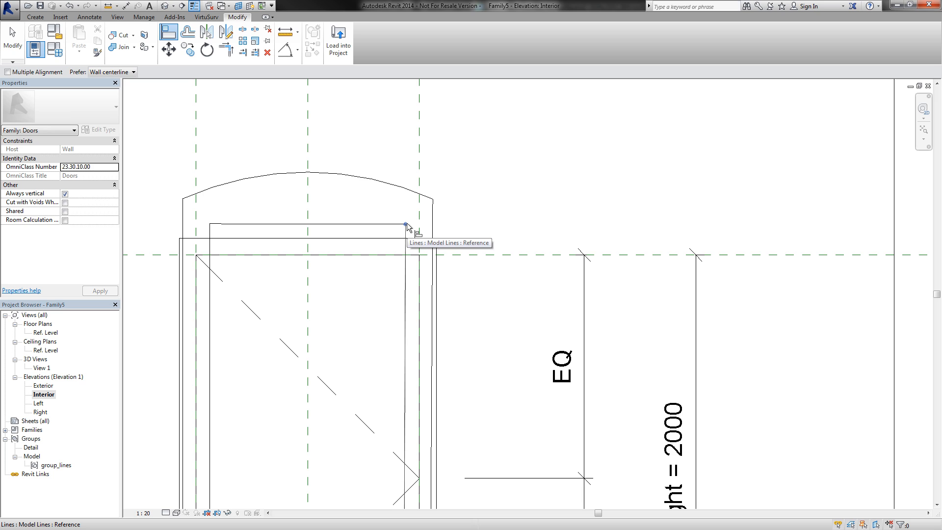
click(407, 226)
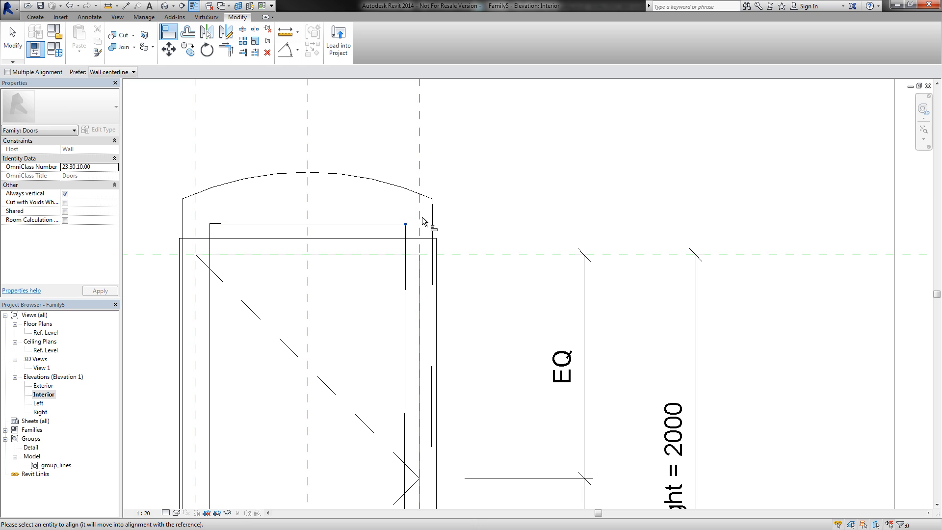
mouse_move(420, 222)
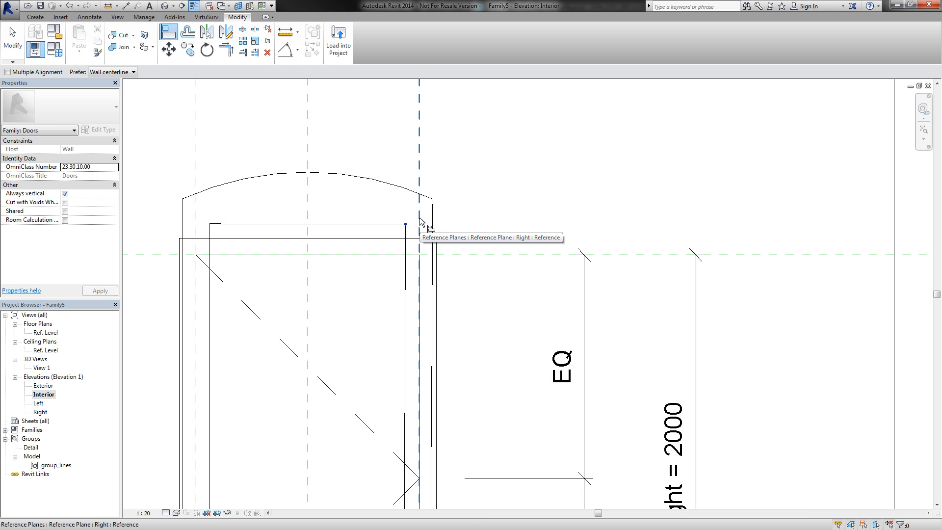
click(419, 217)
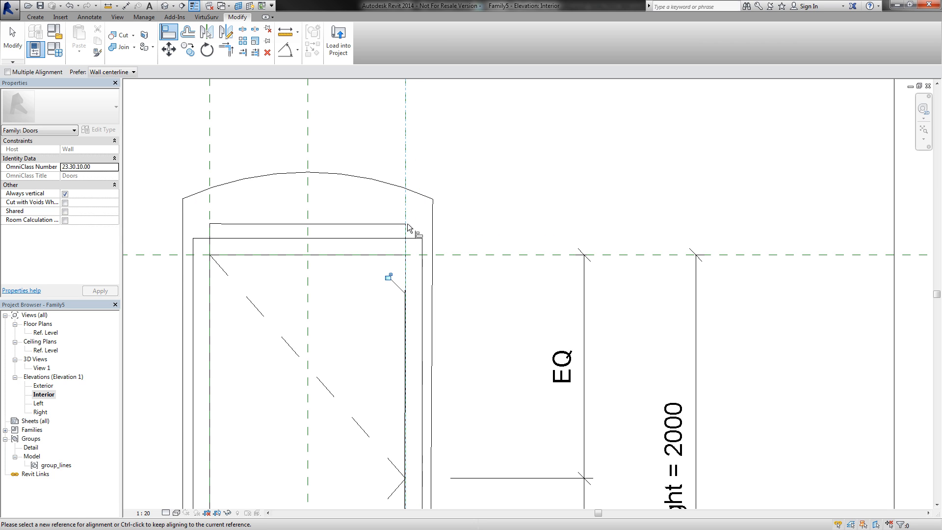
click(406, 228)
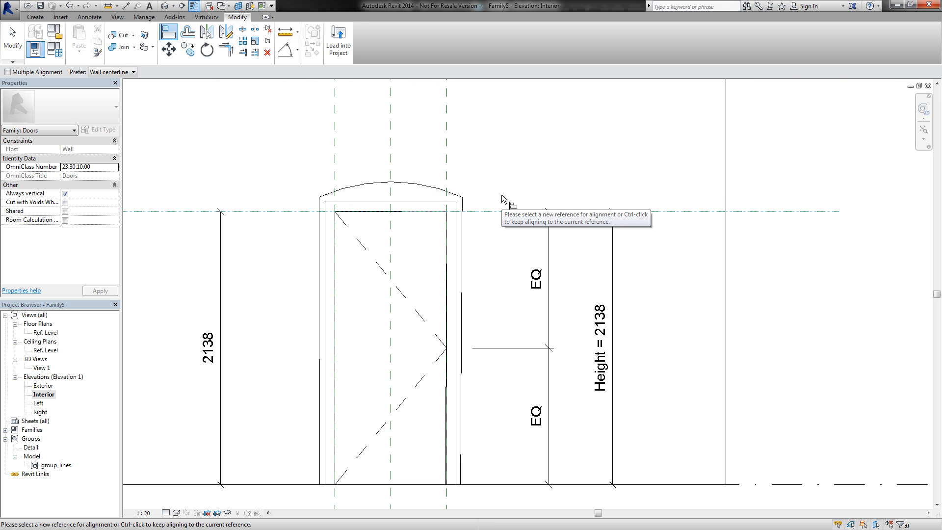
mouse_move(606, 276)
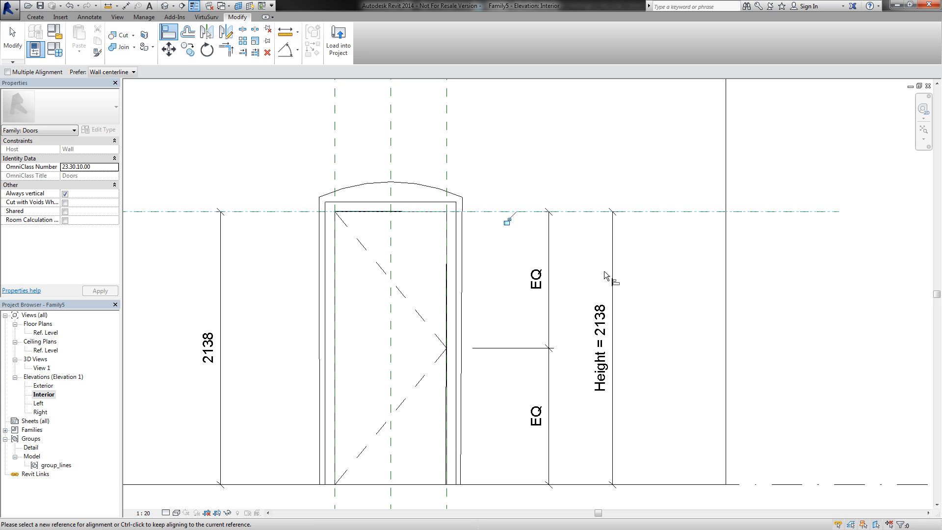
mouse_move(538, 221)
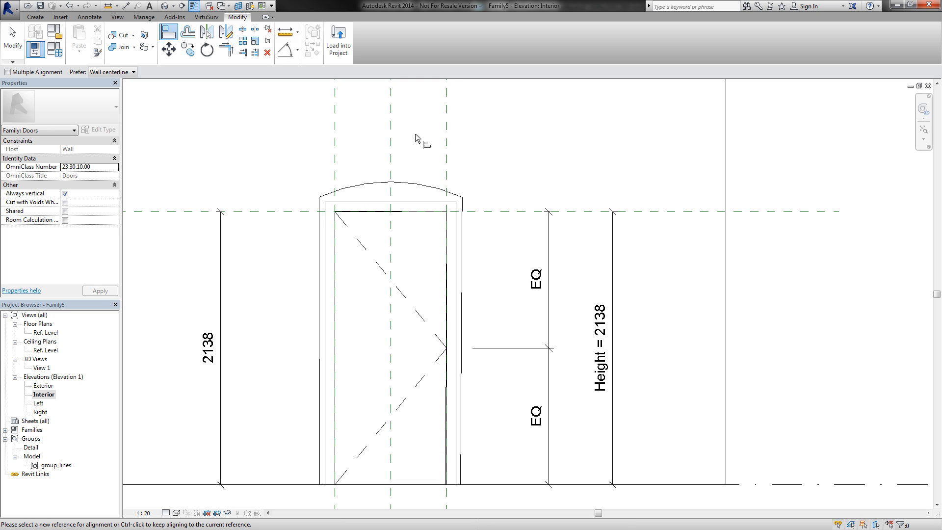
mouse_move(434, 204)
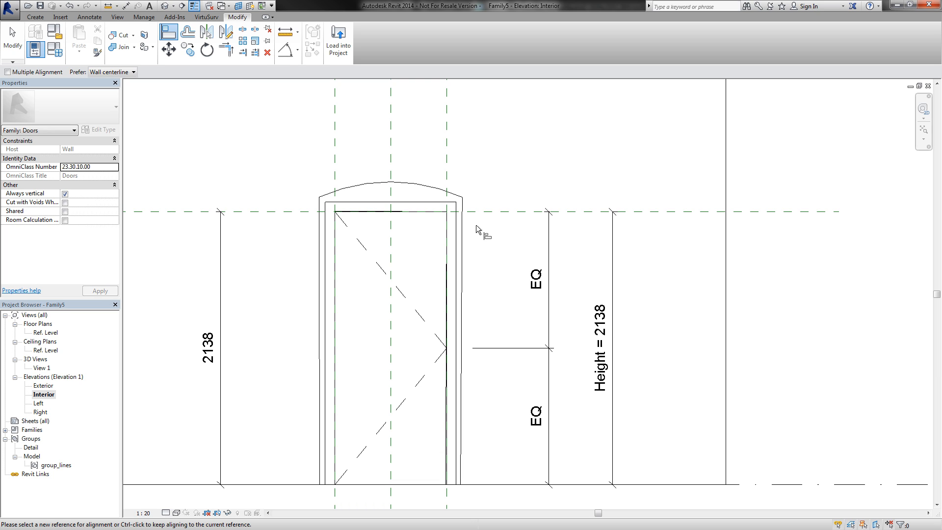
Step: Edit the frame extrusion sketch and join the arched top to the frame sides
click(378, 207)
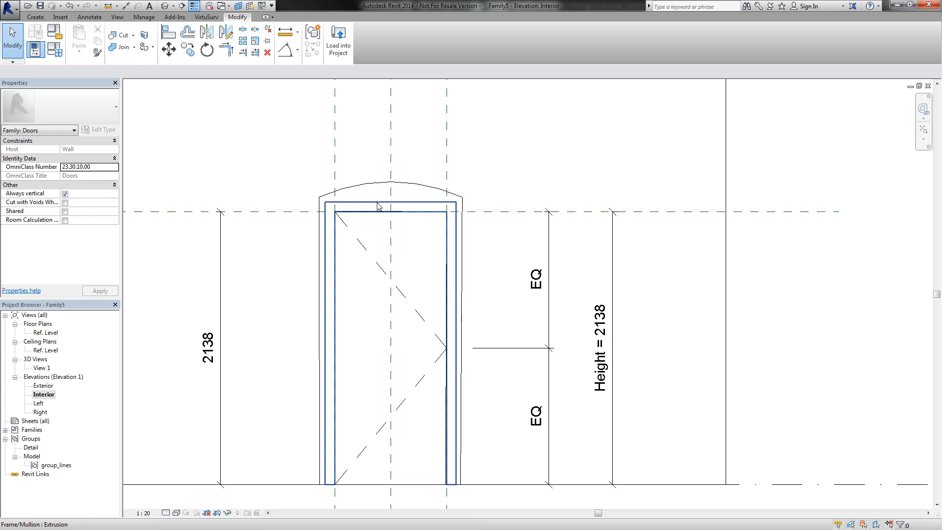
mouse_move(378, 206)
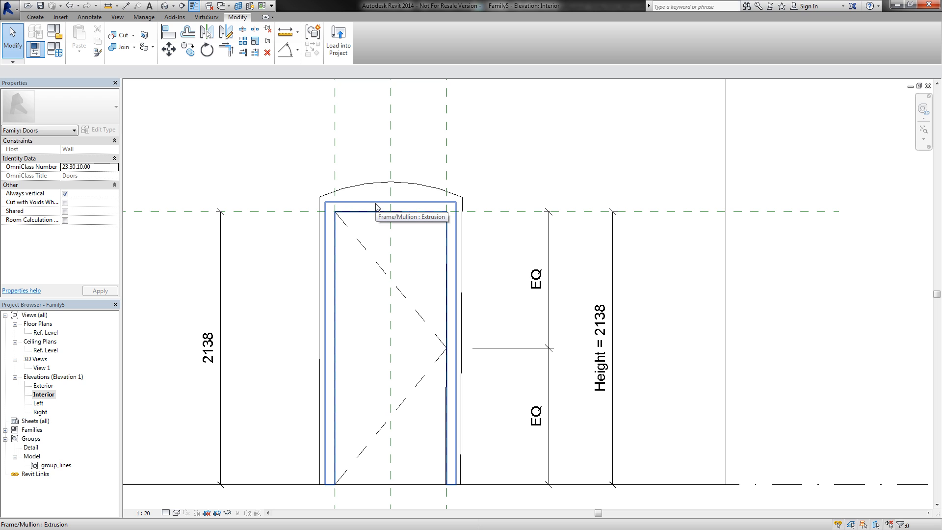
click(377, 207)
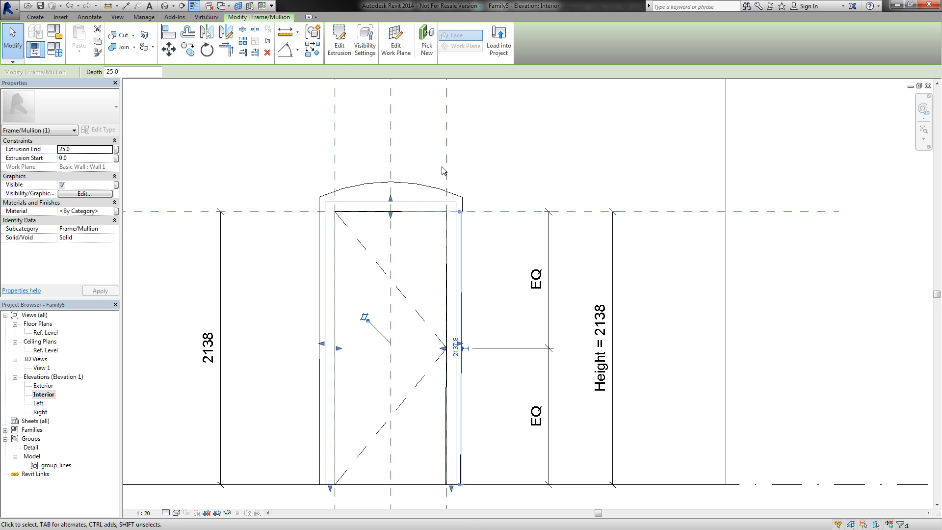
mouse_move(339, 40)
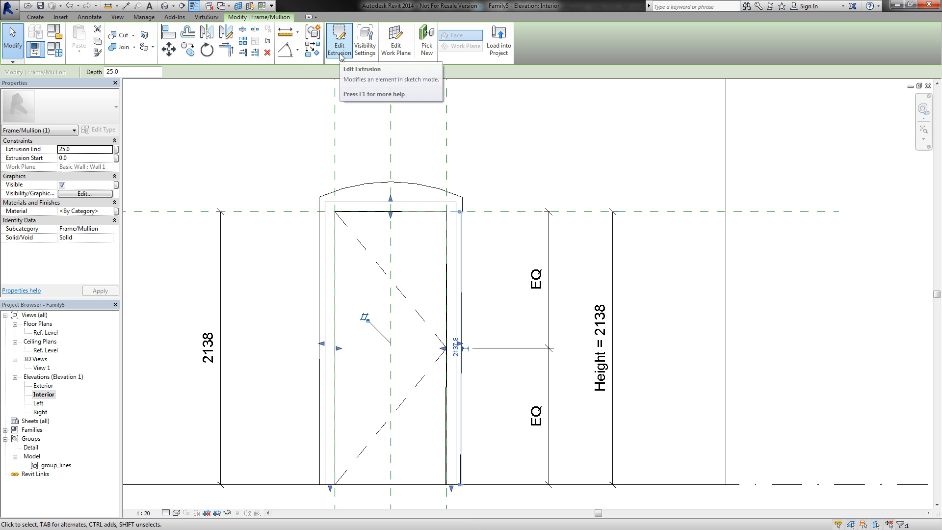
click(338, 40)
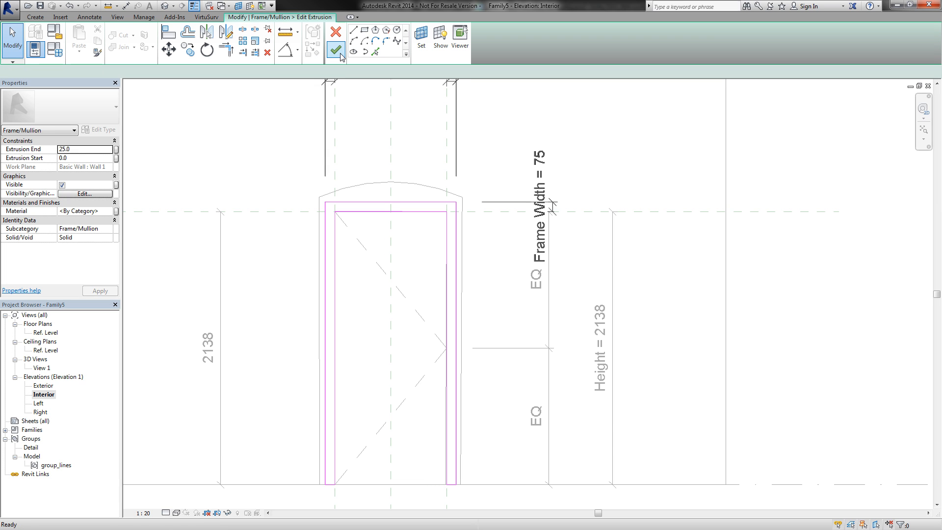
click(335, 50)
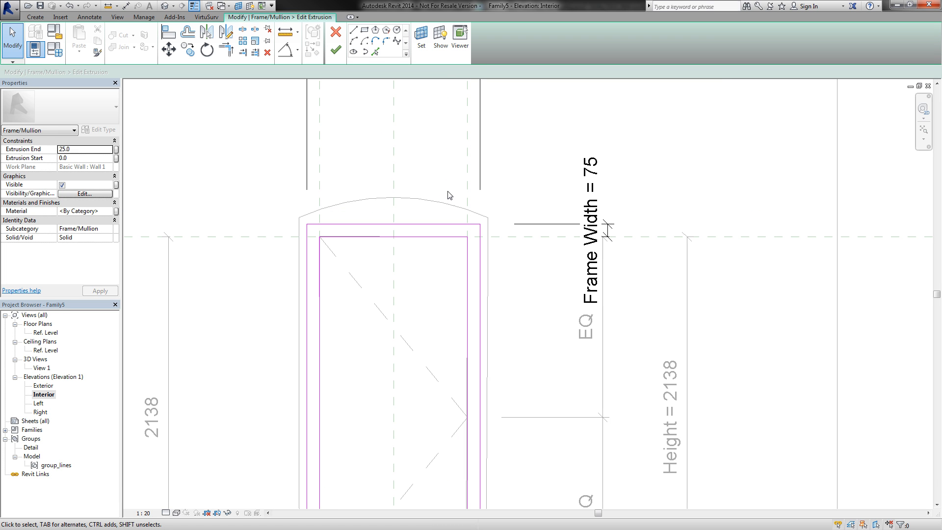
mouse_move(363, 232)
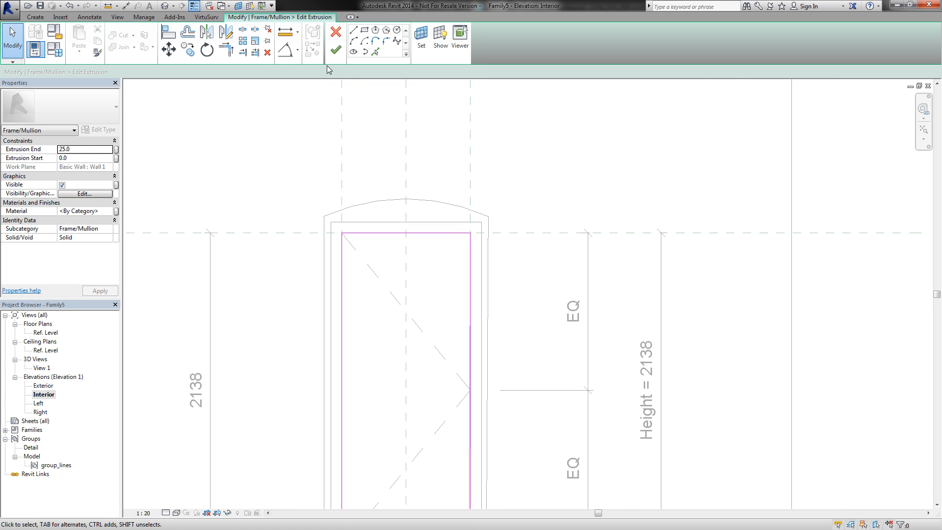
mouse_move(387, 52)
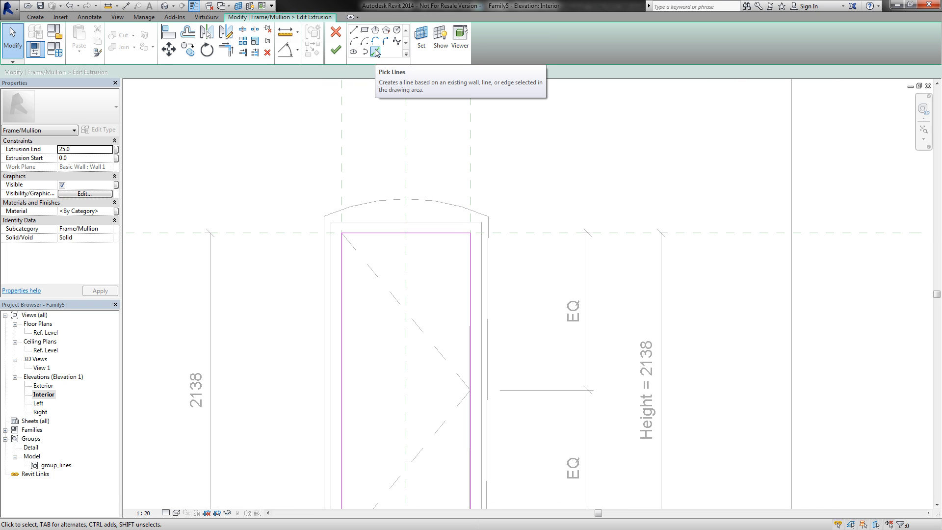
click(375, 51)
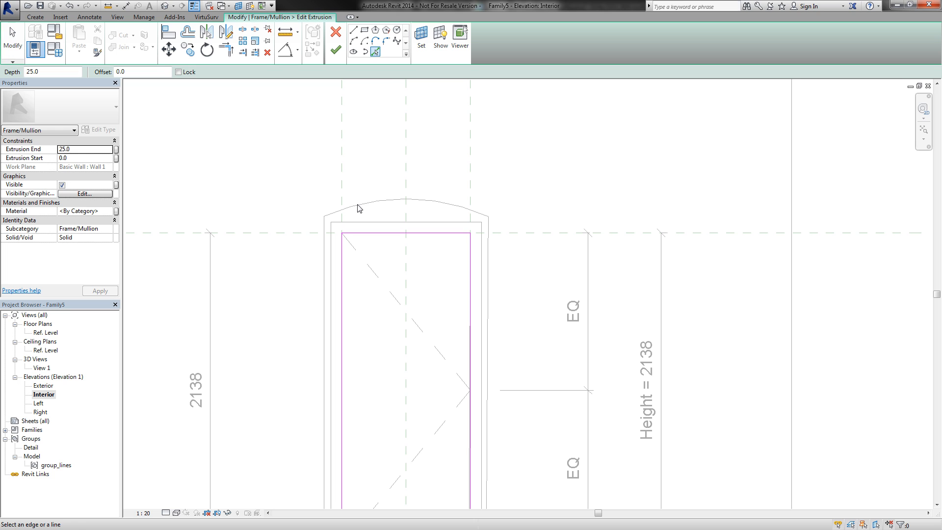
click(406, 200)
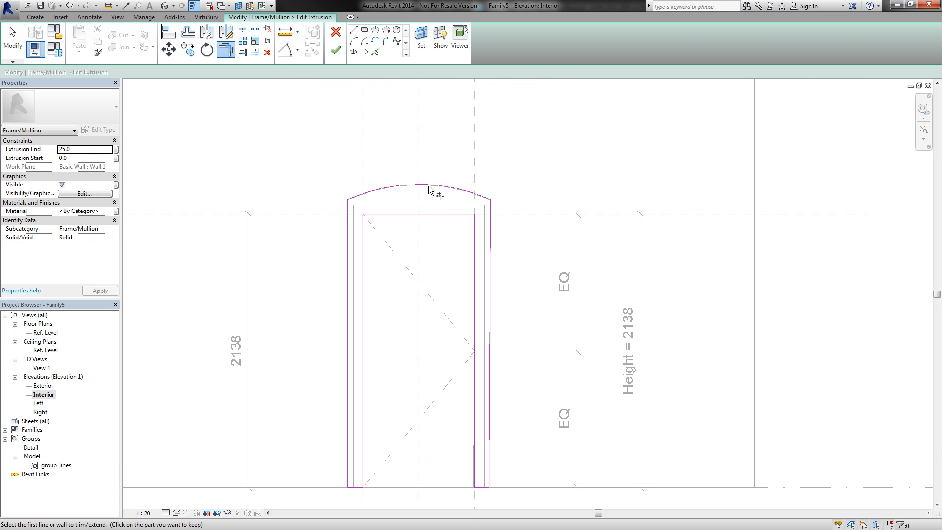
mouse_move(335, 50)
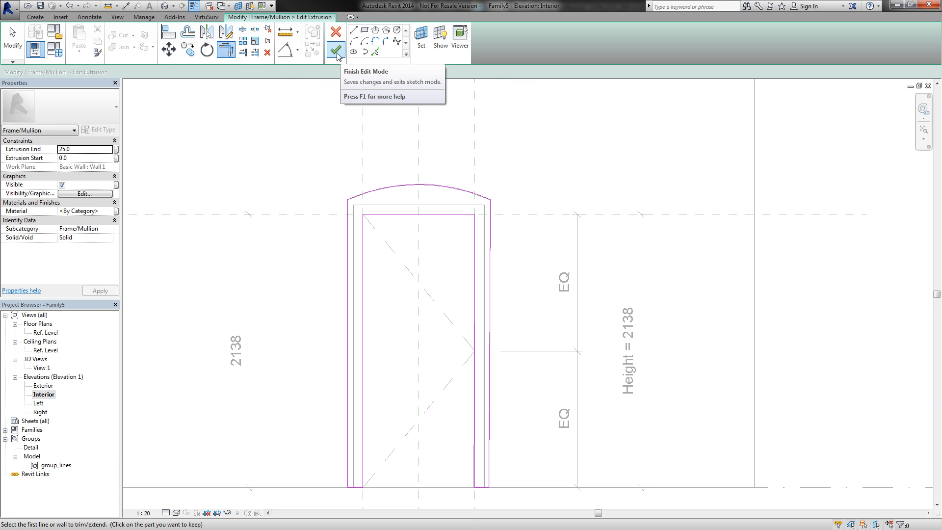
Step: Finish the arched frame extrusion, then edit the next extrusion and trim its side lines at the floor
click(337, 45)
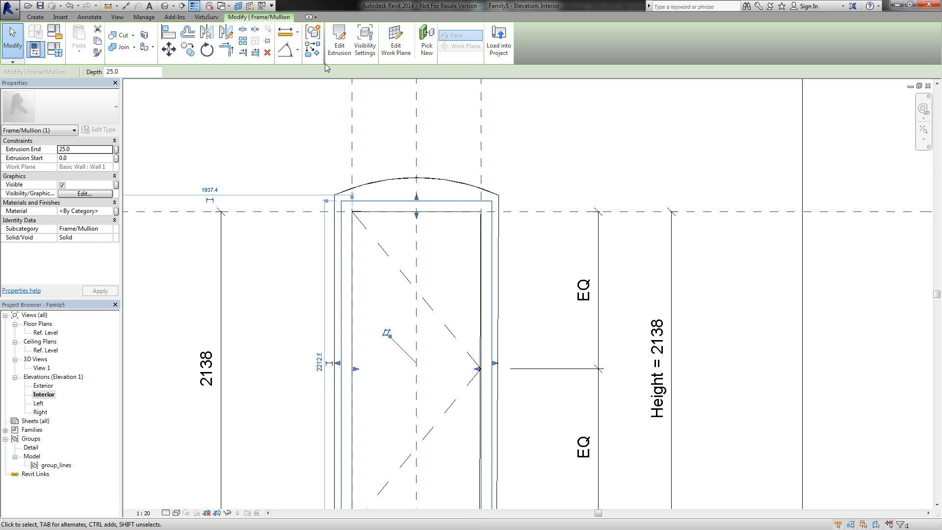
click(339, 41)
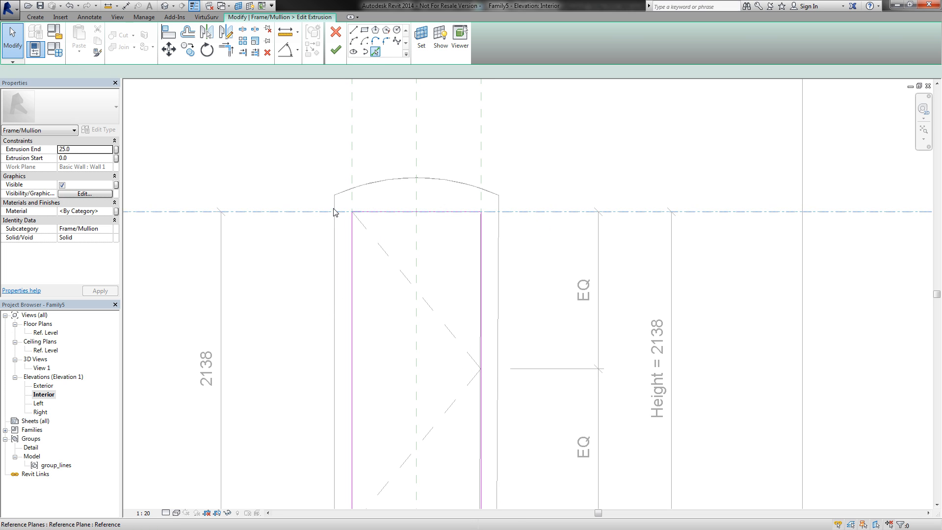
click(415, 177)
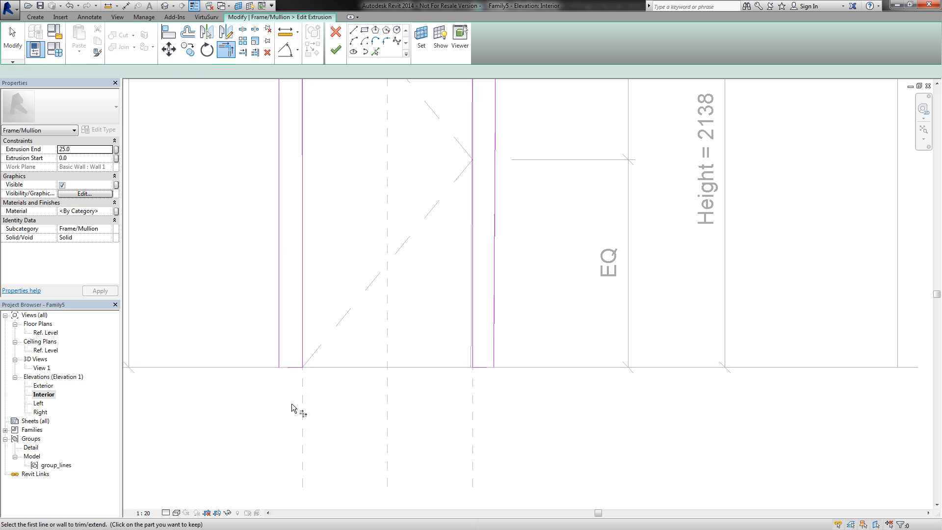
mouse_move(417, 380)
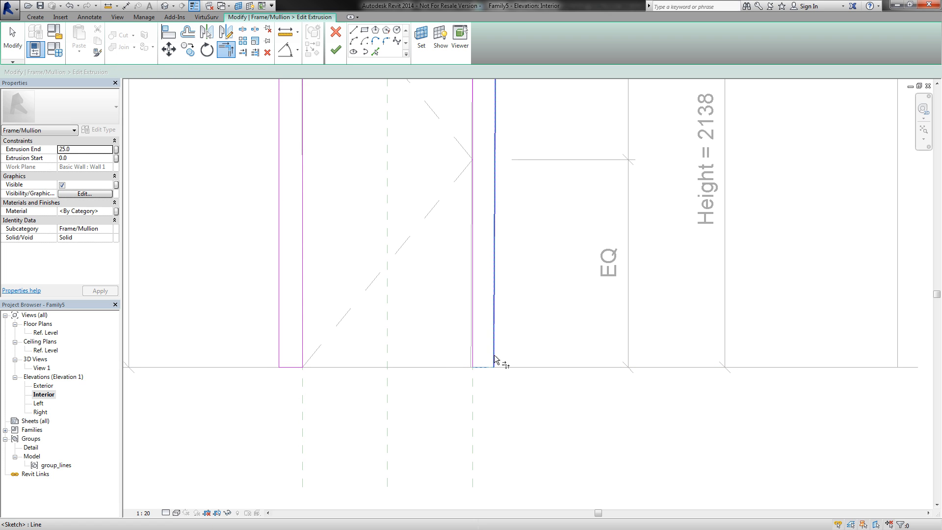
click(335, 45)
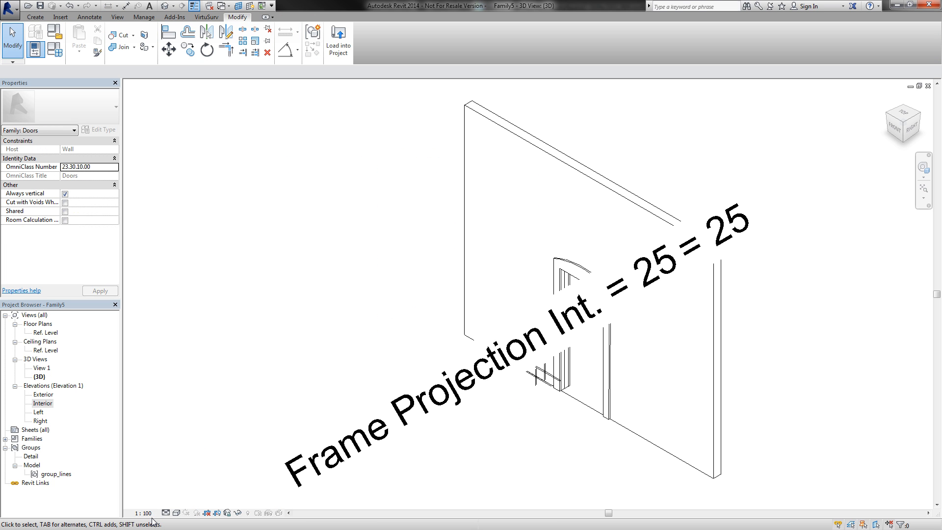
Step: Set the 3D view scale to 1:20, then open the Interior elevation and select the traced arch lines
click(141, 512)
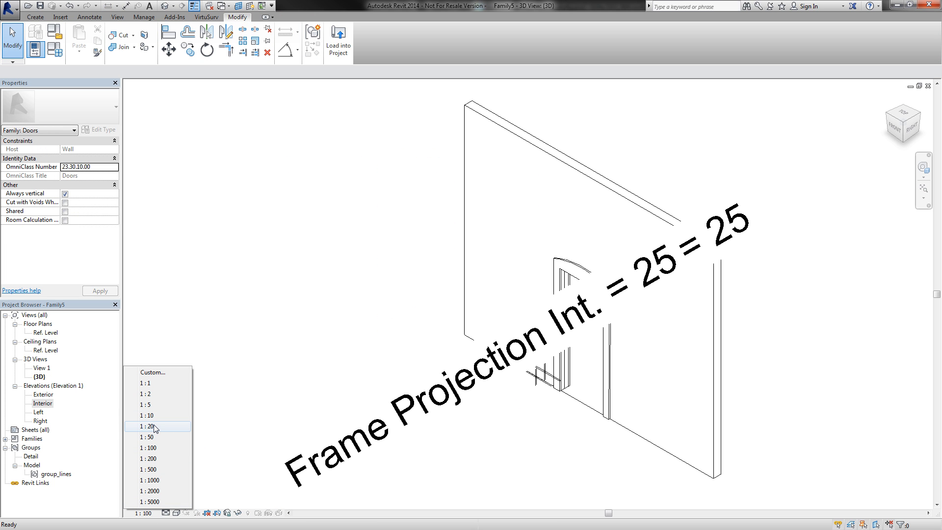
click(147, 427)
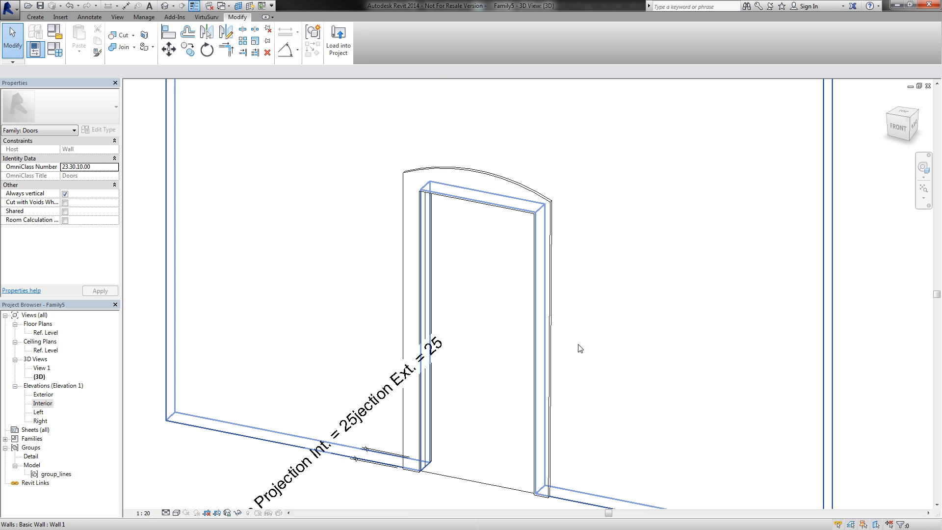
click(43, 403)
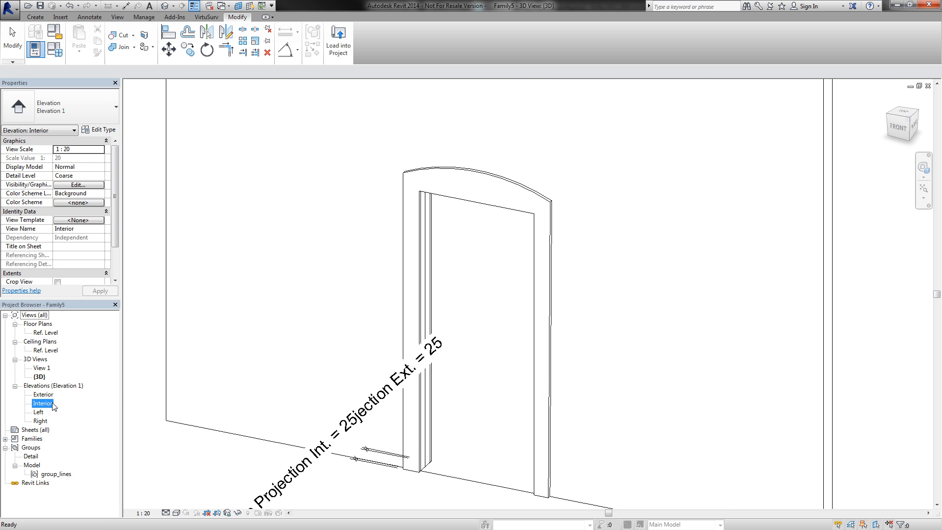
double_click(43, 403)
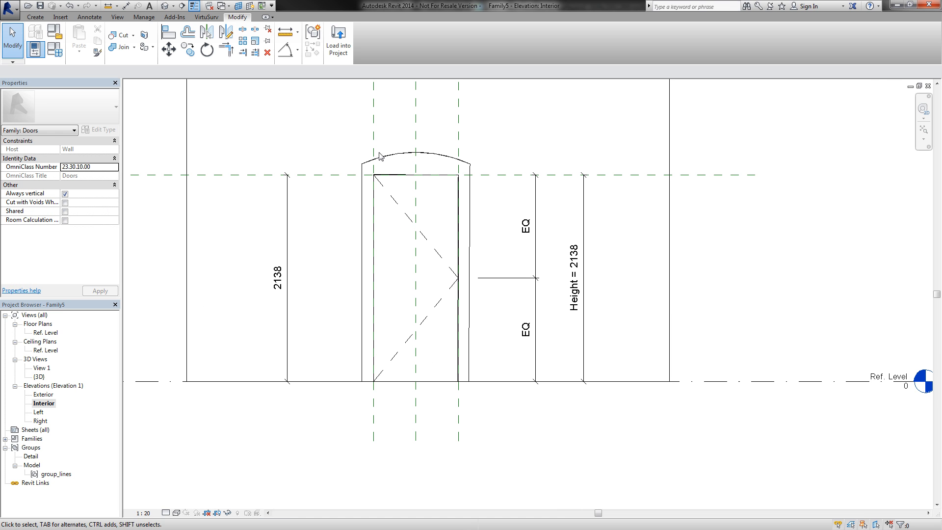
click(414, 163)
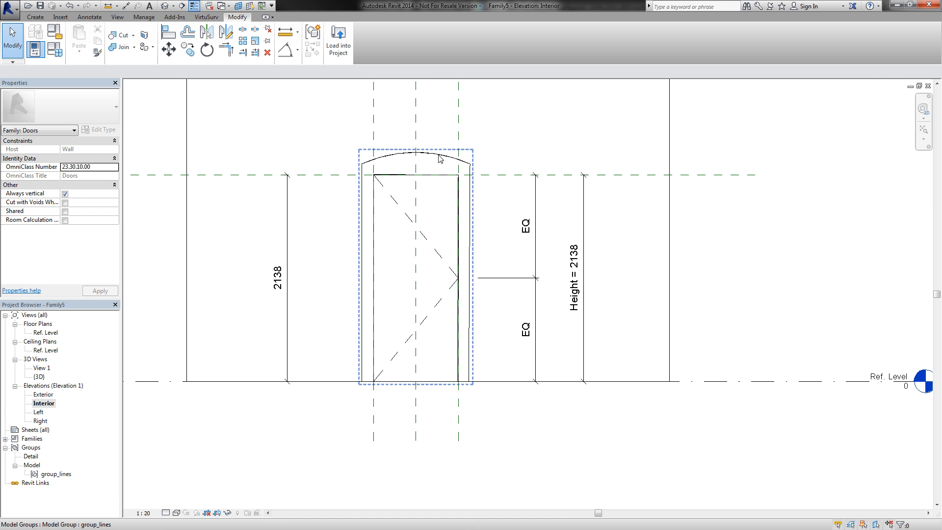
click(415, 264)
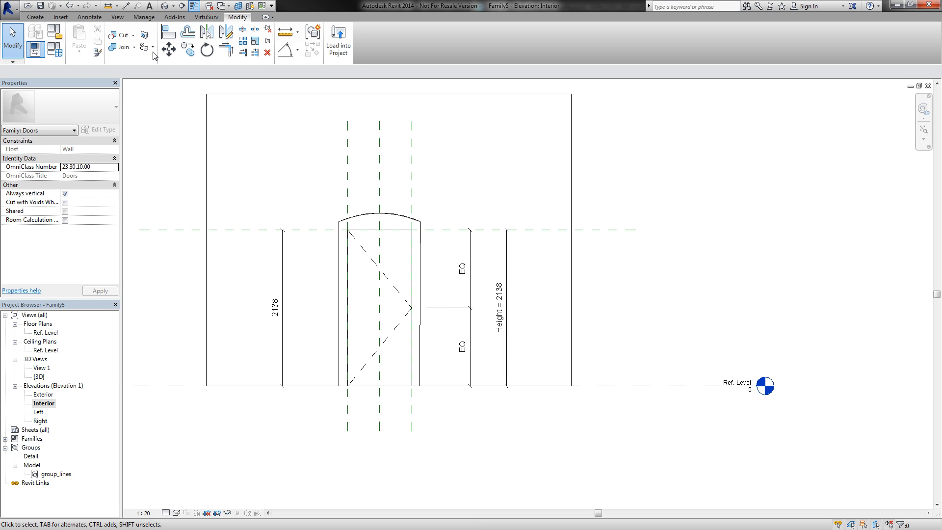
Step: Save the family to the Desktop as myDoor.rfa and load it into the project
click(8, 5)
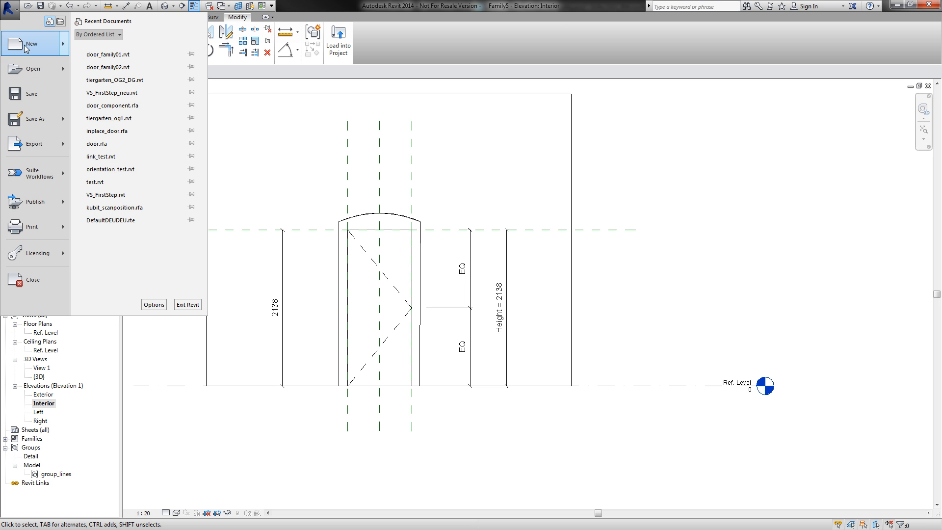
click(34, 118)
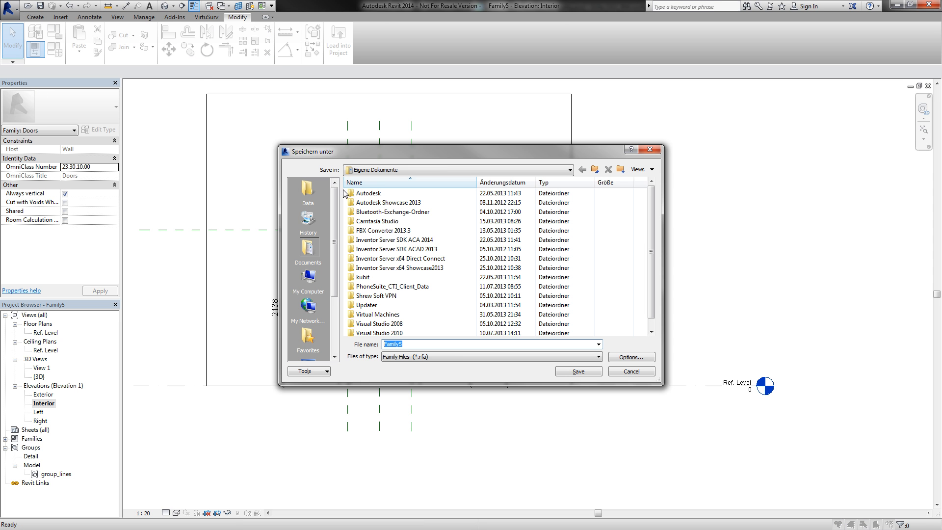
click(308, 335)
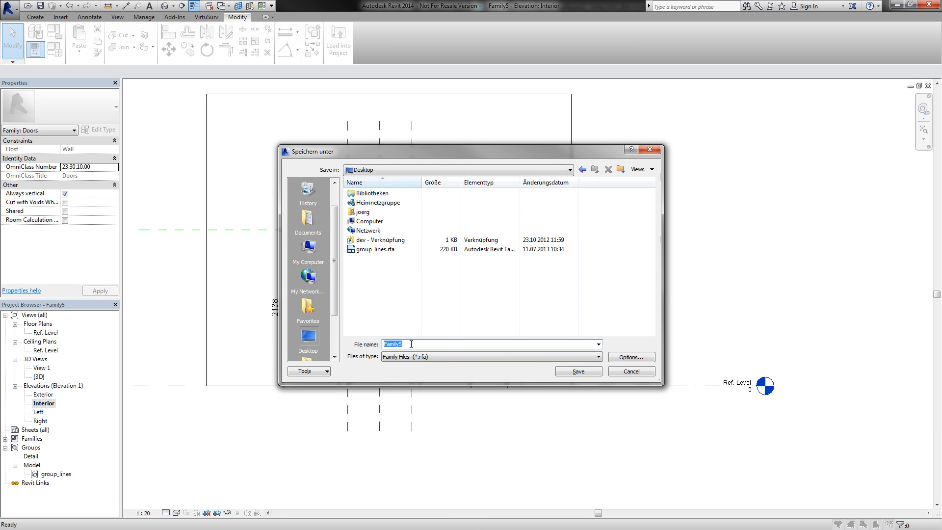
text(myDoor)
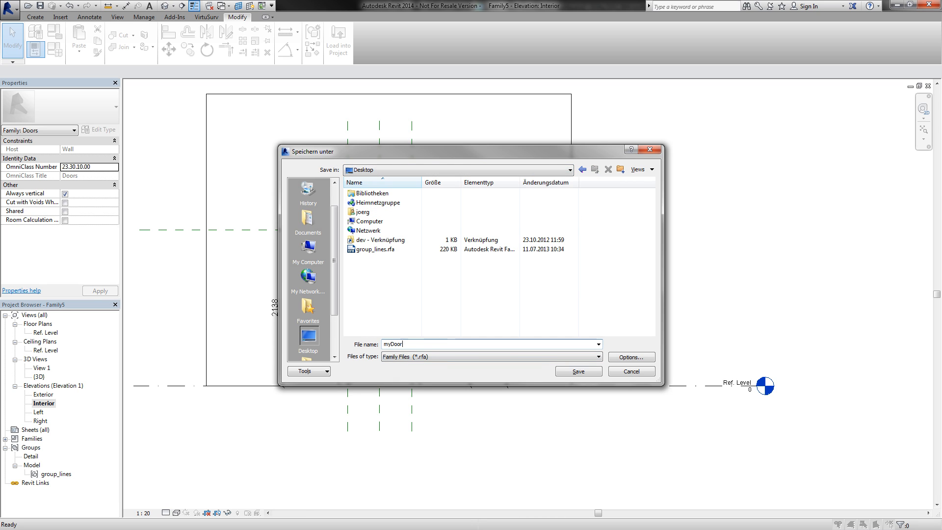
click(577, 370)
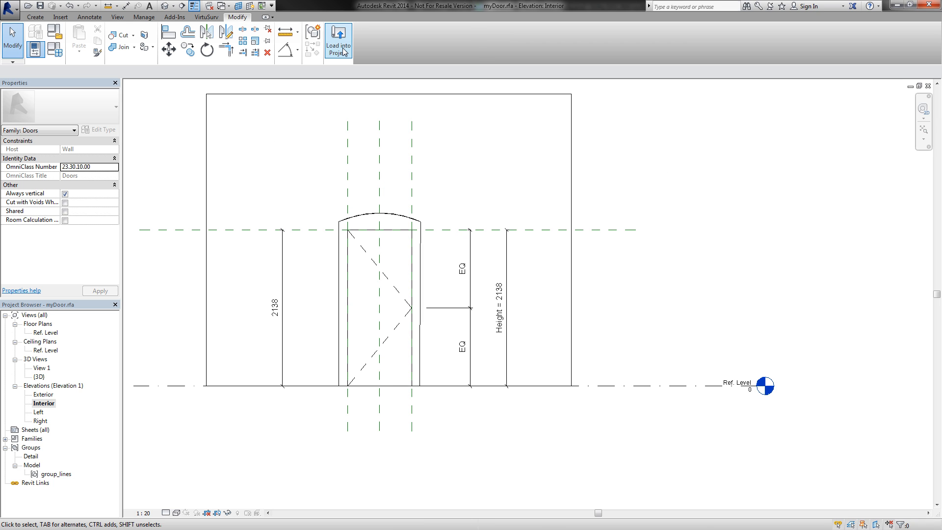
click(338, 42)
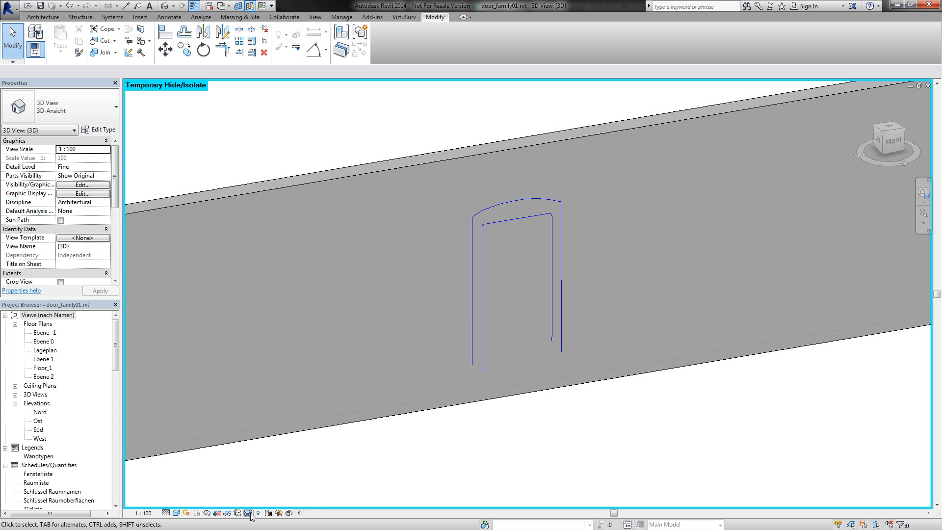
Step: Reset Temporary Hide/Isolate so all walls and scan markers show again
click(248, 512)
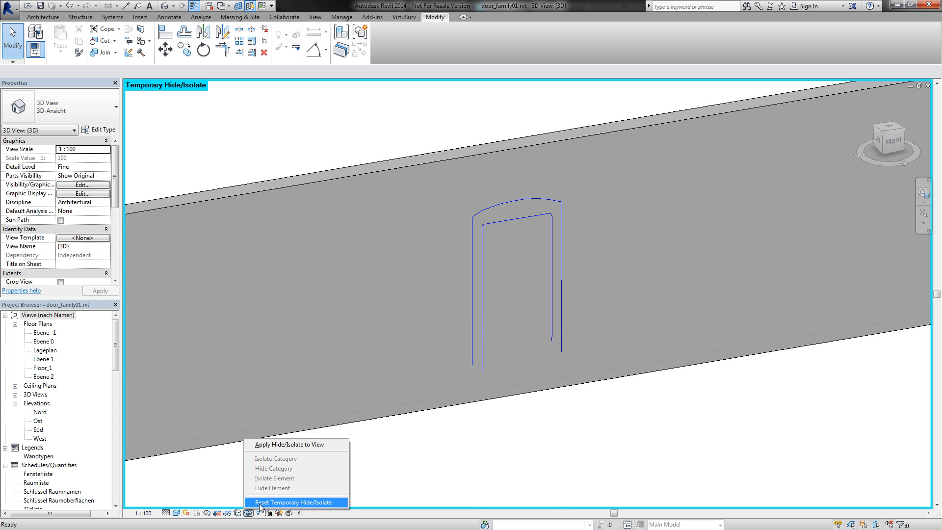
click(294, 501)
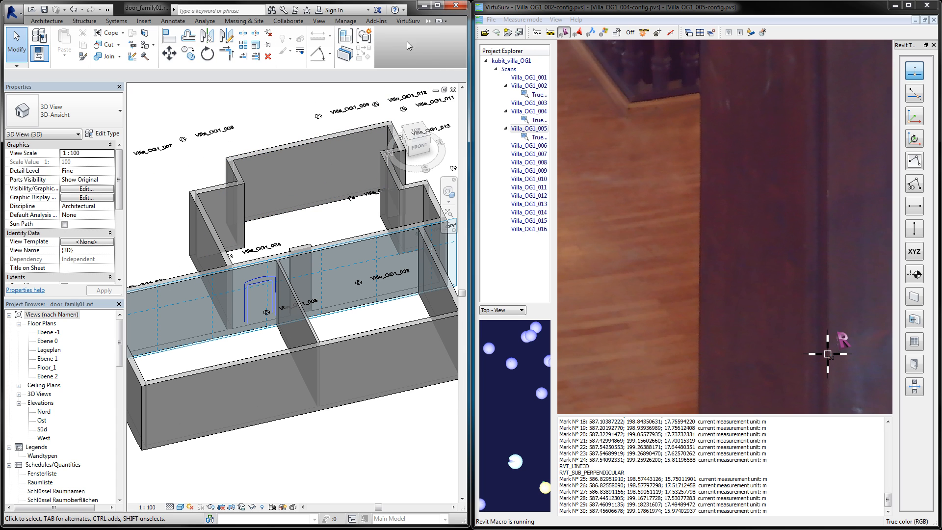
Step: Open the VirtuSurv Families settings dialog and move it aside
click(409, 21)
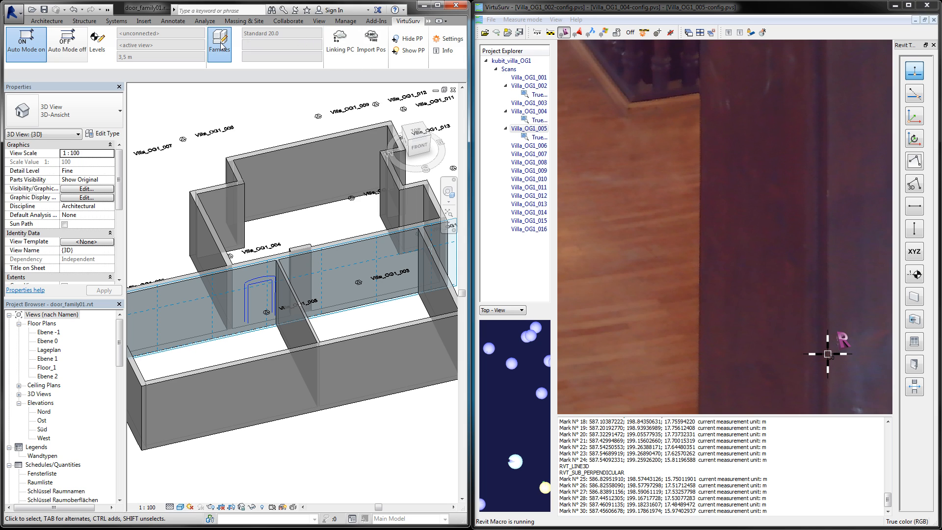
click(219, 42)
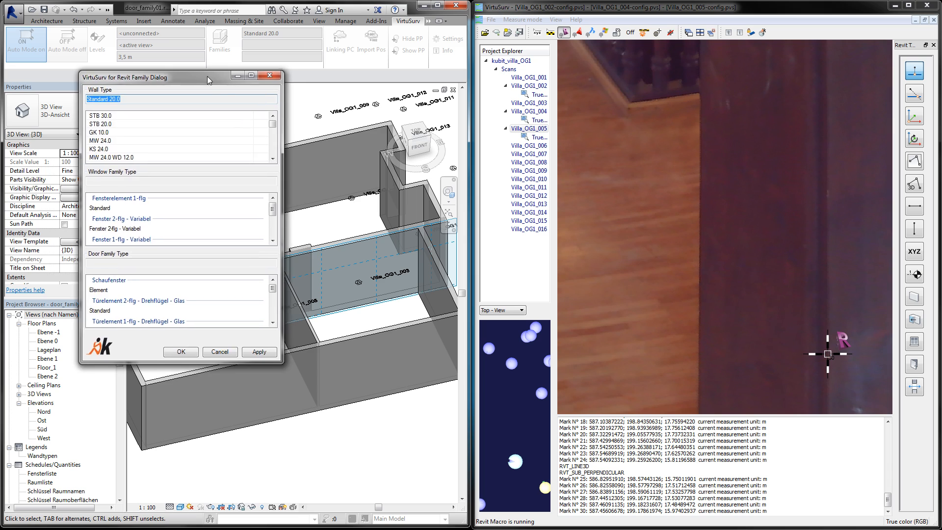
drag(126, 77, 204, 101)
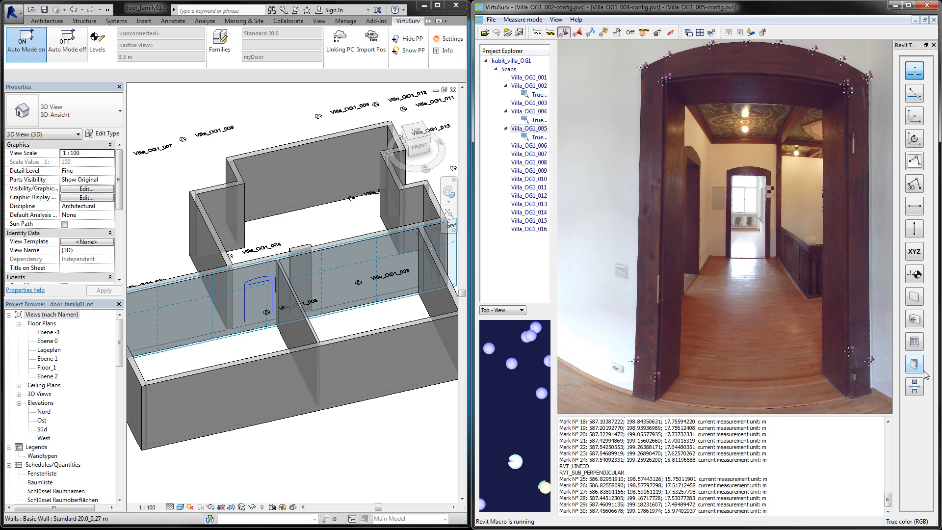
mouse_move(913, 362)
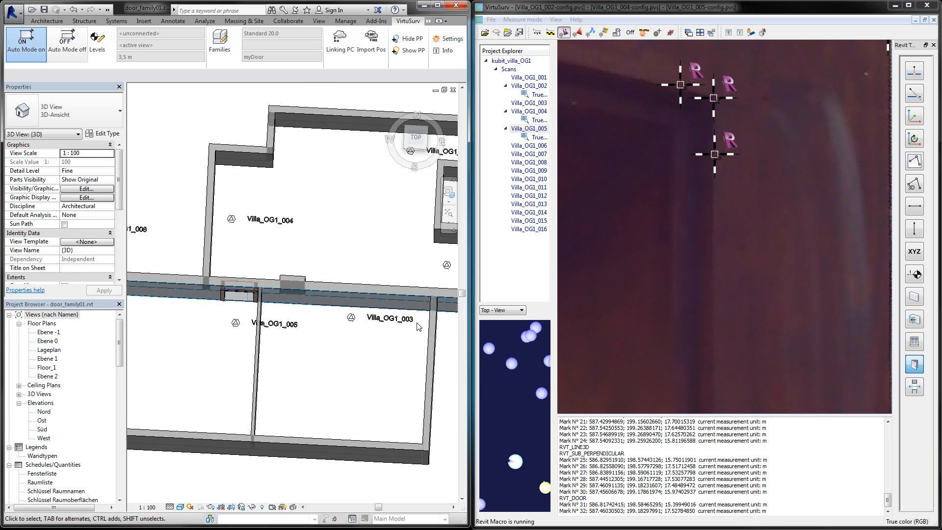
Step: Show scan Villa_OG1_003 in true colour (RGB) and maximize its panorama window
click(528, 103)
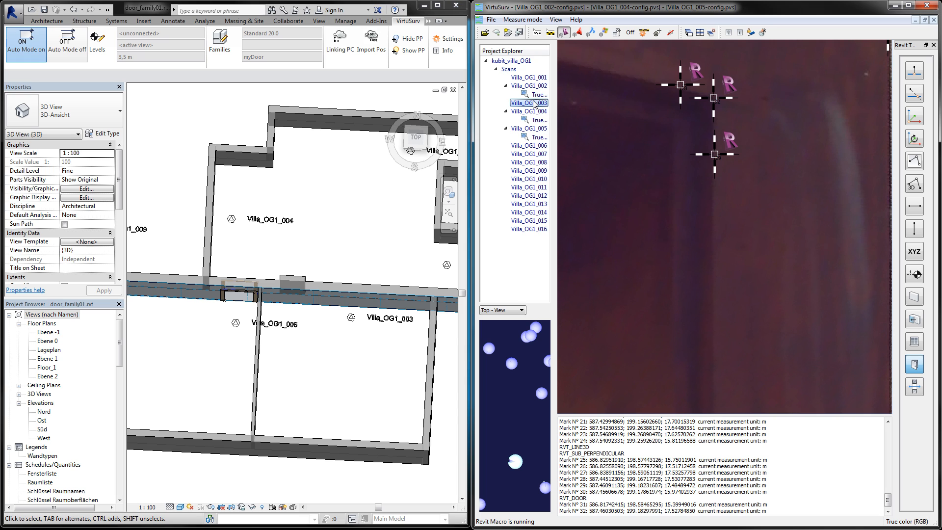
right_click(527, 103)
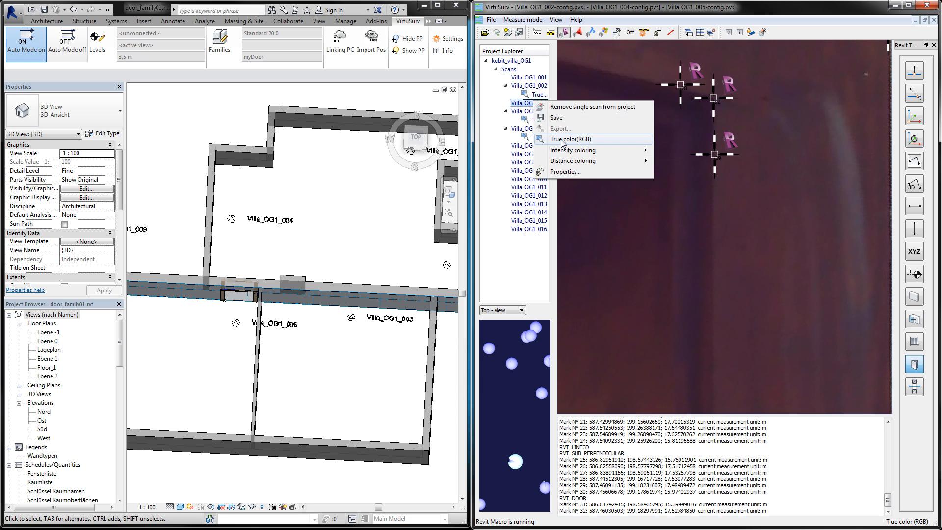
click(573, 139)
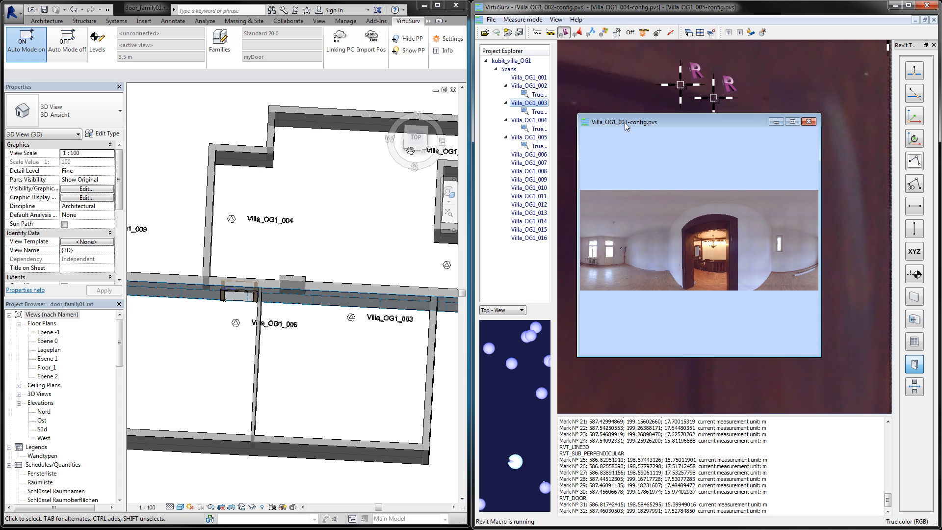
click(791, 121)
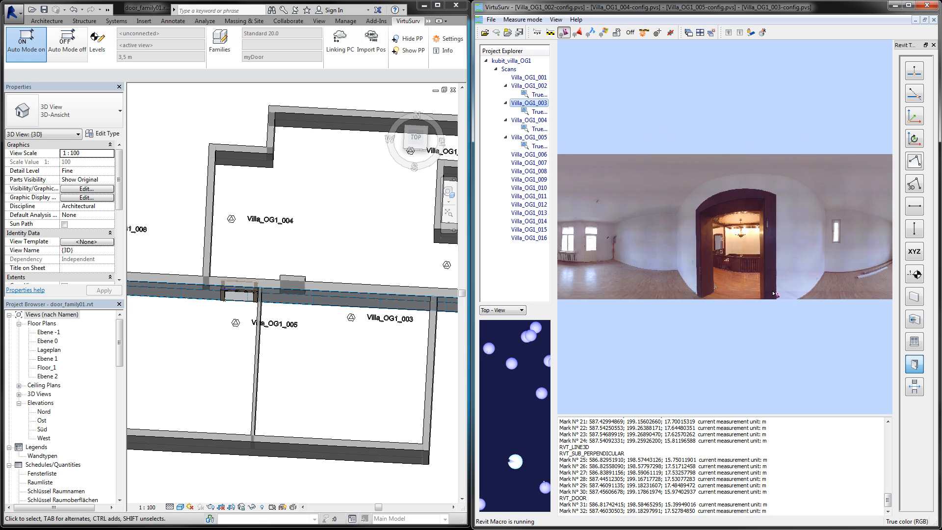